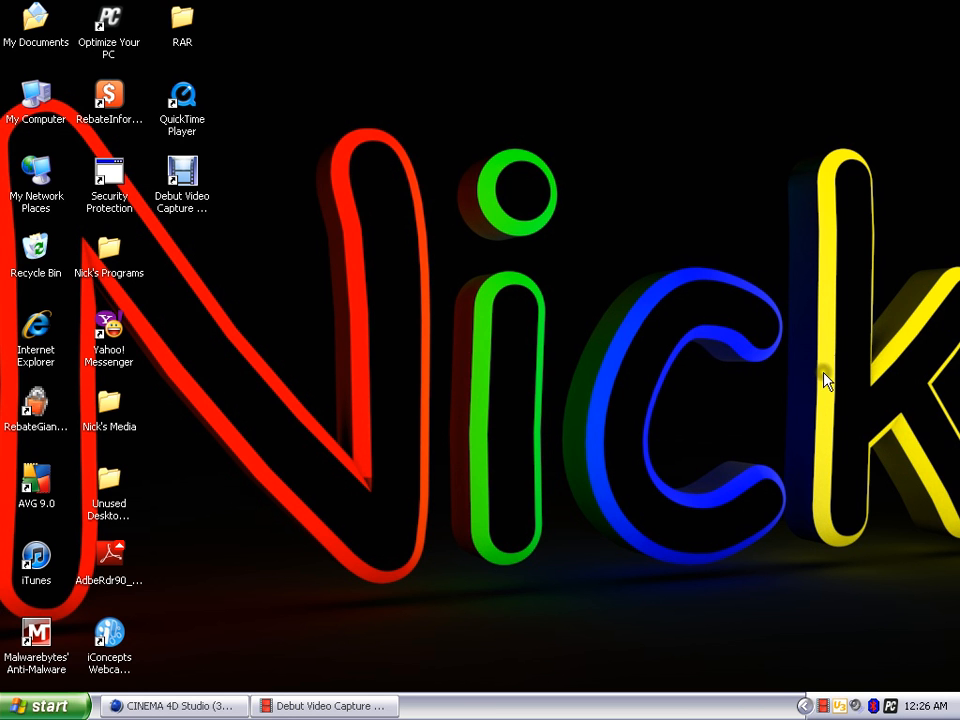
pyautogui.moveTo(417, 197)
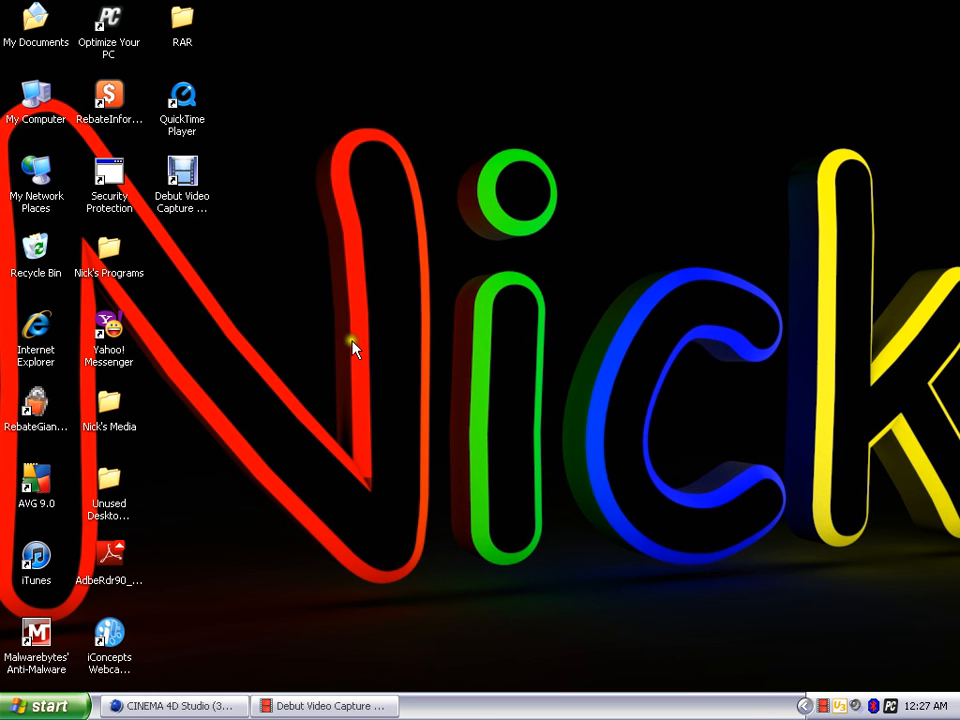
pyautogui.moveTo(340, 368)
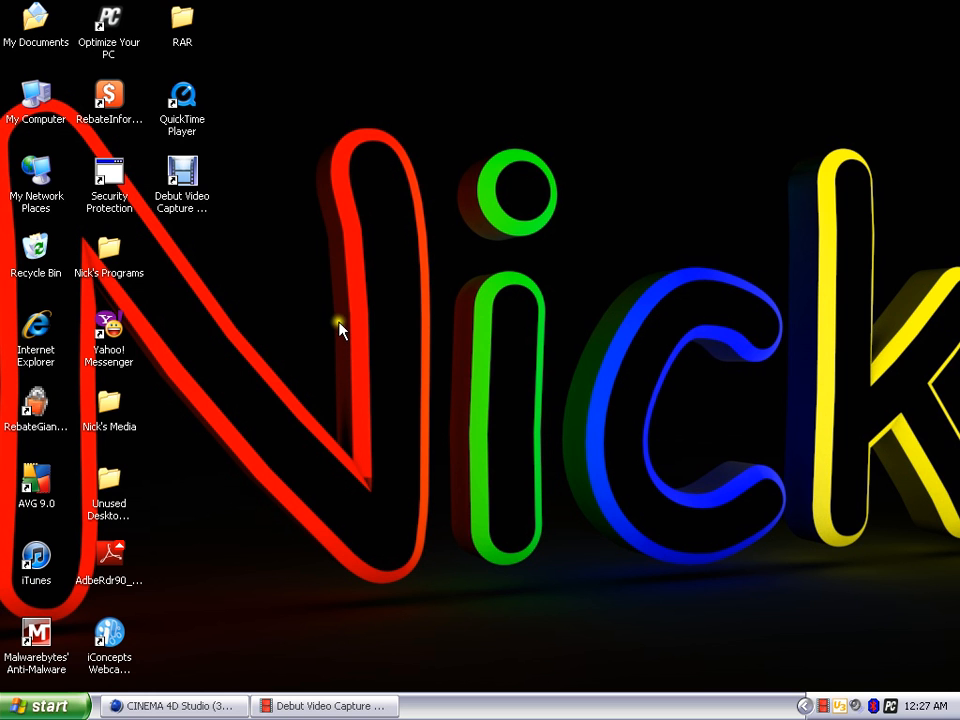
pyautogui.moveTo(450, 340)
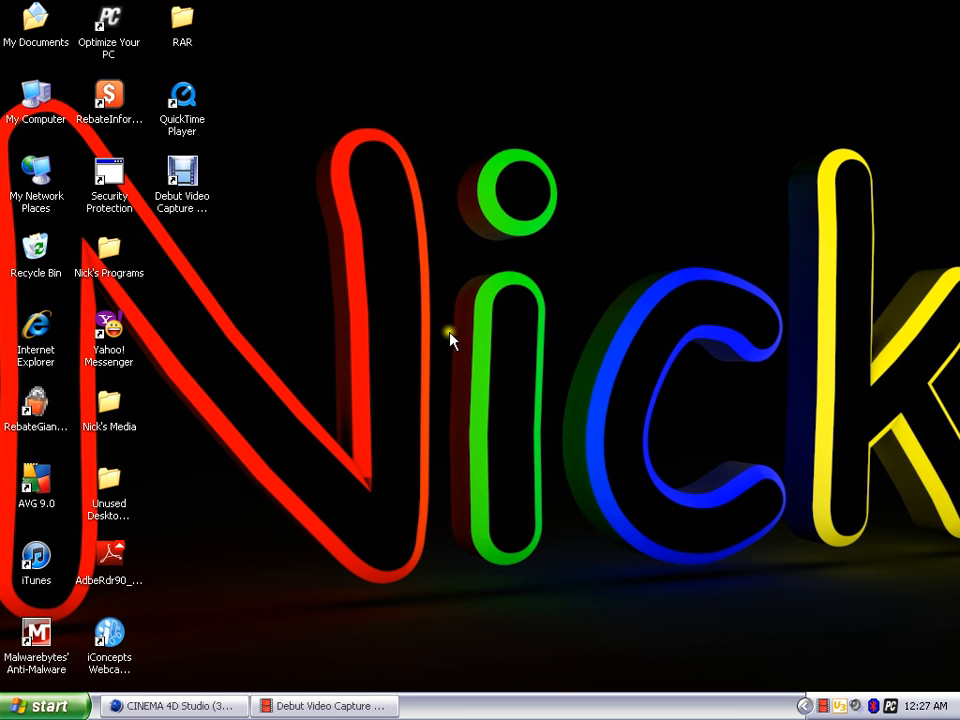
pyautogui.moveTo(470, 487)
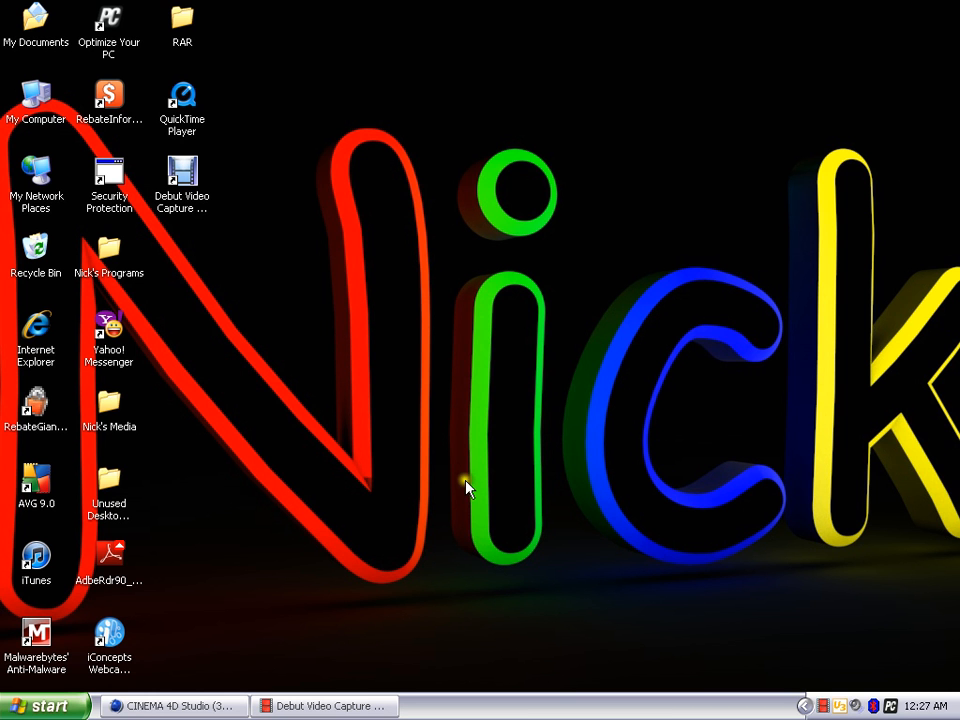
pyautogui.moveTo(448, 378)
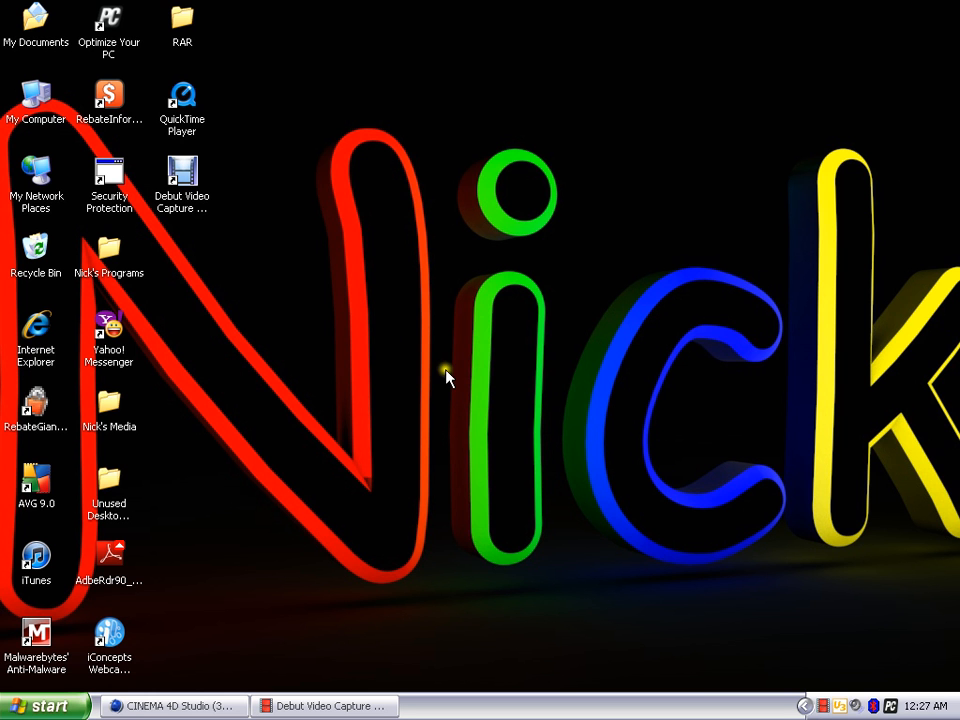
pyautogui.moveTo(425, 305)
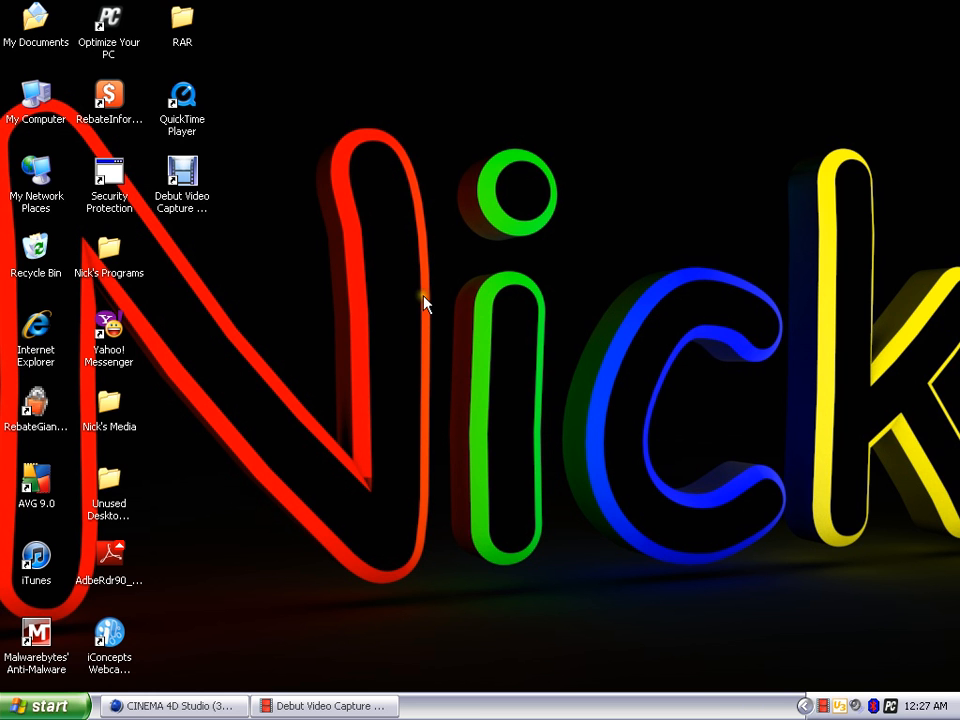
pyautogui.moveTo(417, 168)
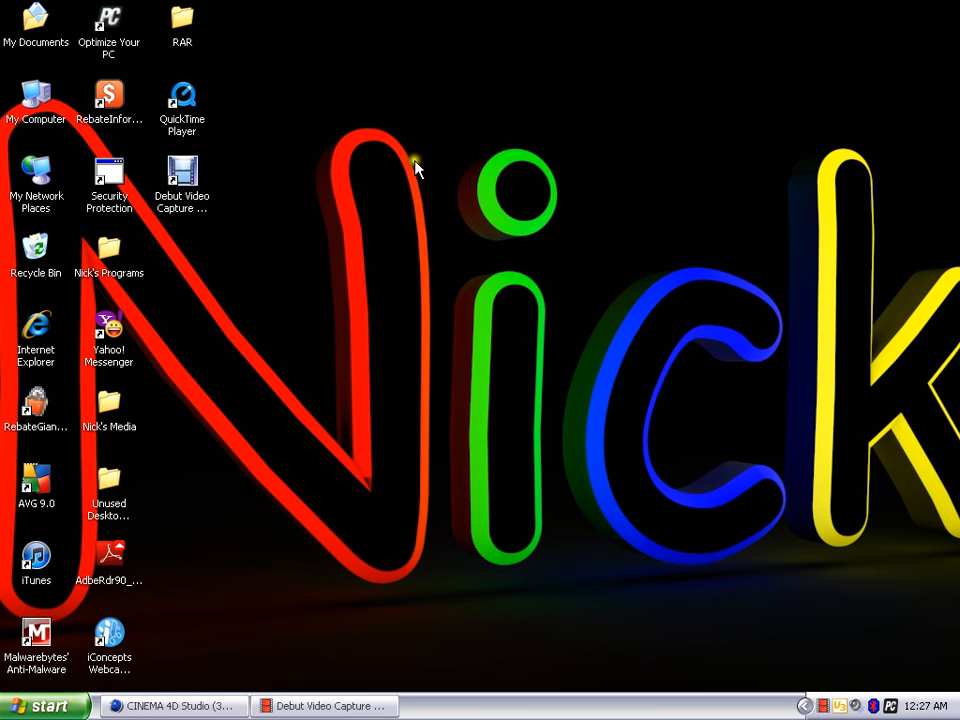
pyautogui.moveTo(452, 465)
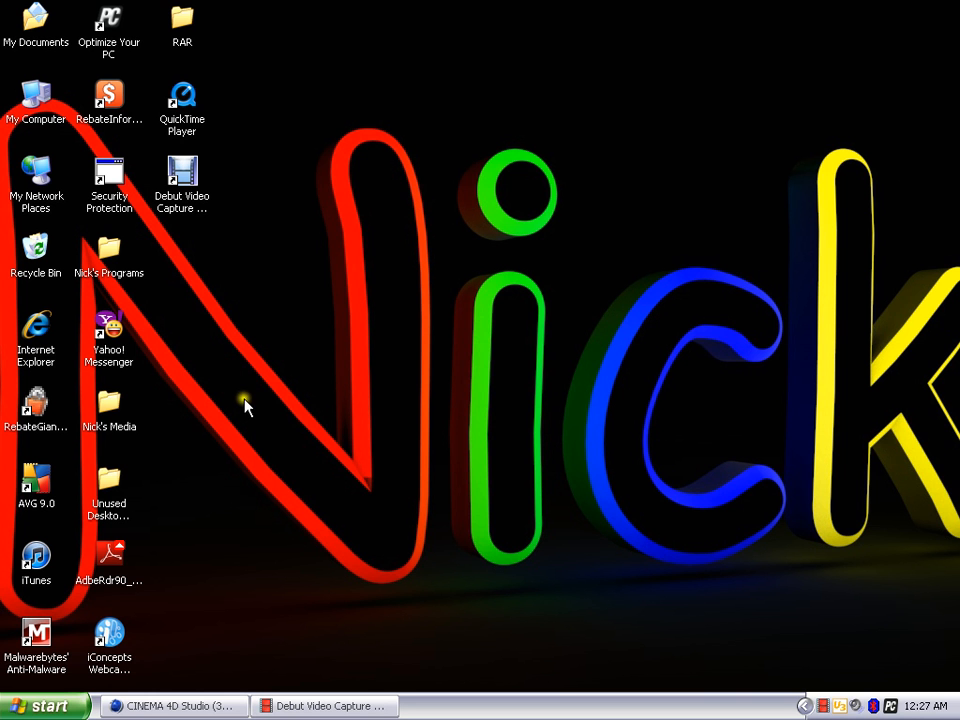
pyautogui.moveTo(337, 367)
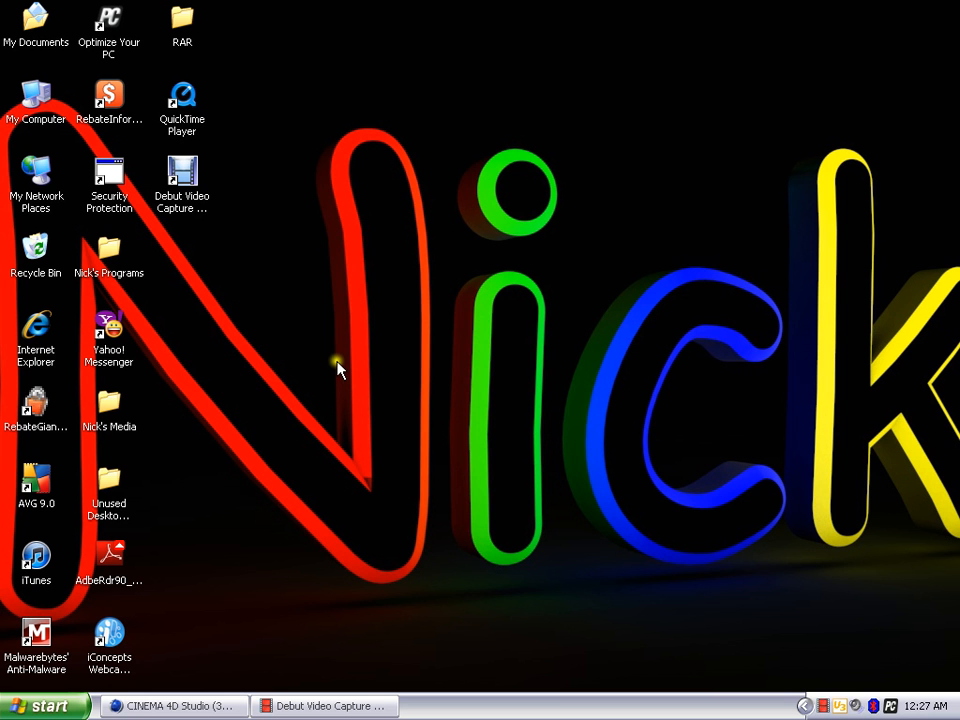
pyautogui.moveTo(415, 78)
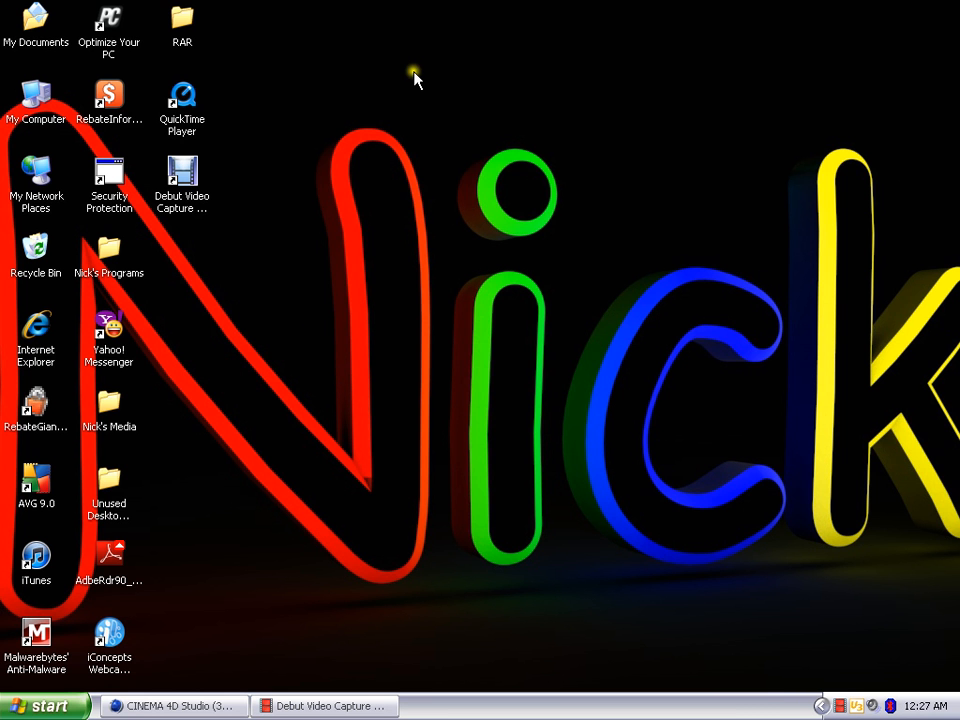
pyautogui.moveTo(553, 281)
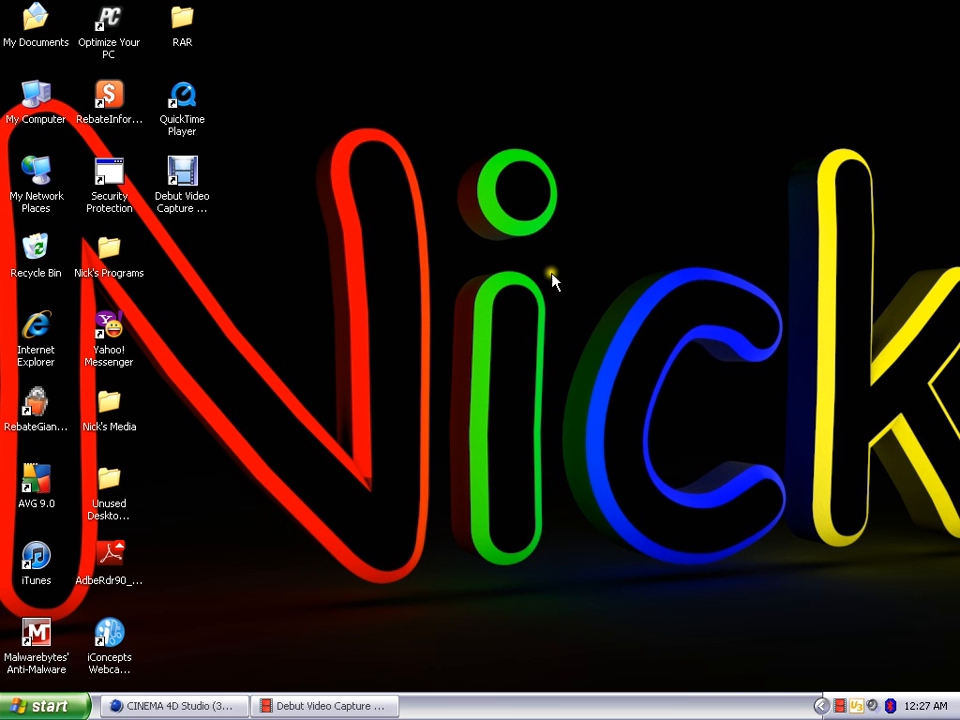
pyautogui.moveTo(440, 300)
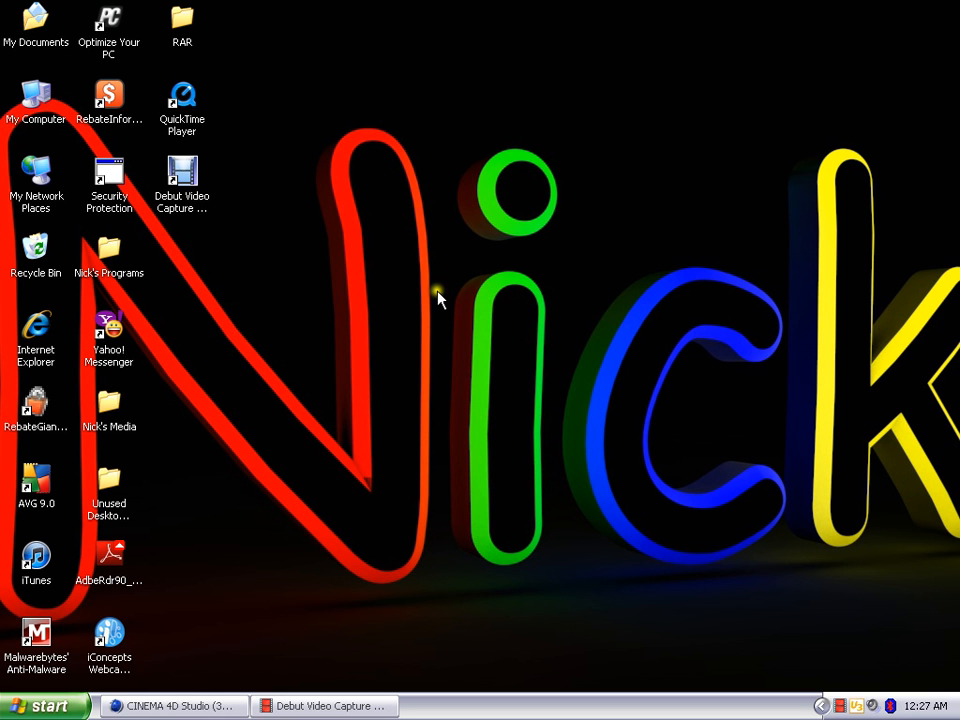
pyautogui.moveTo(565, 460)
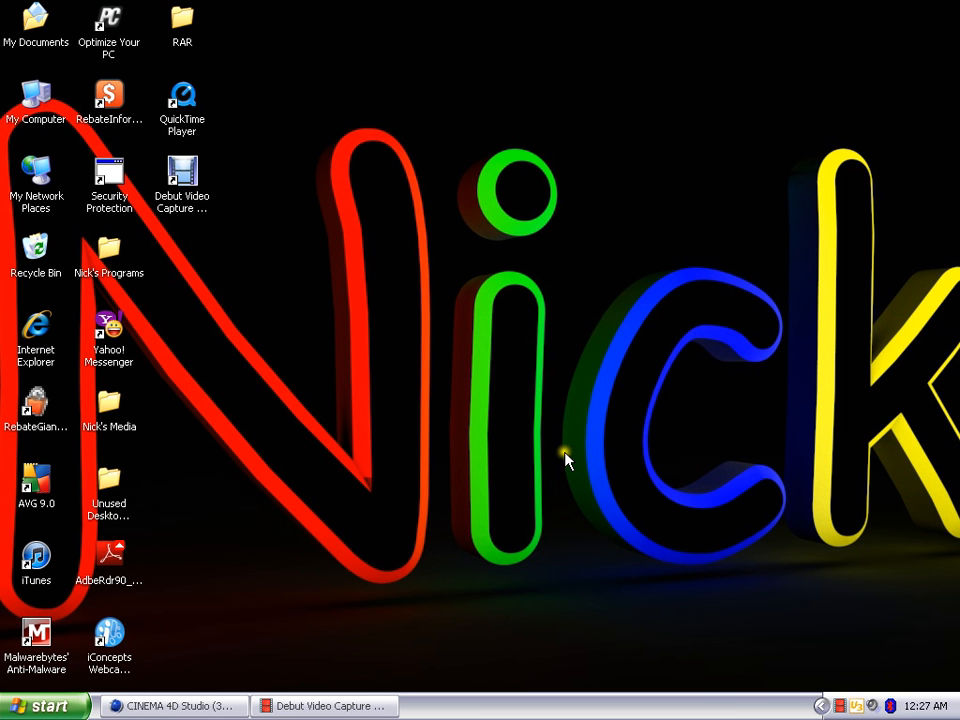
pyautogui.moveTo(745, 405)
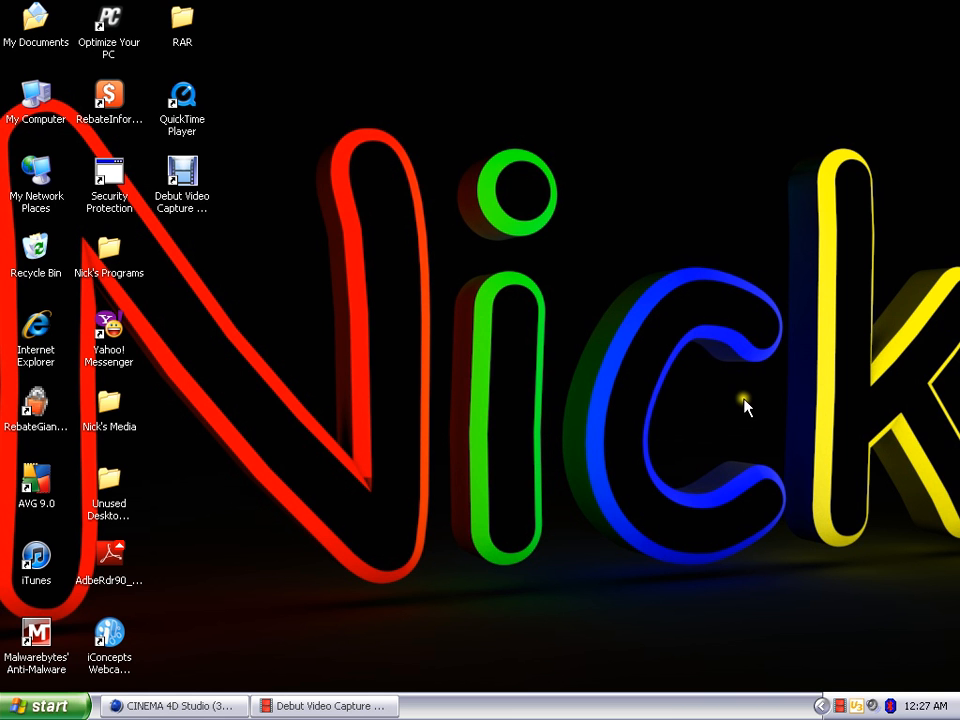
pyautogui.moveTo(920, 248)
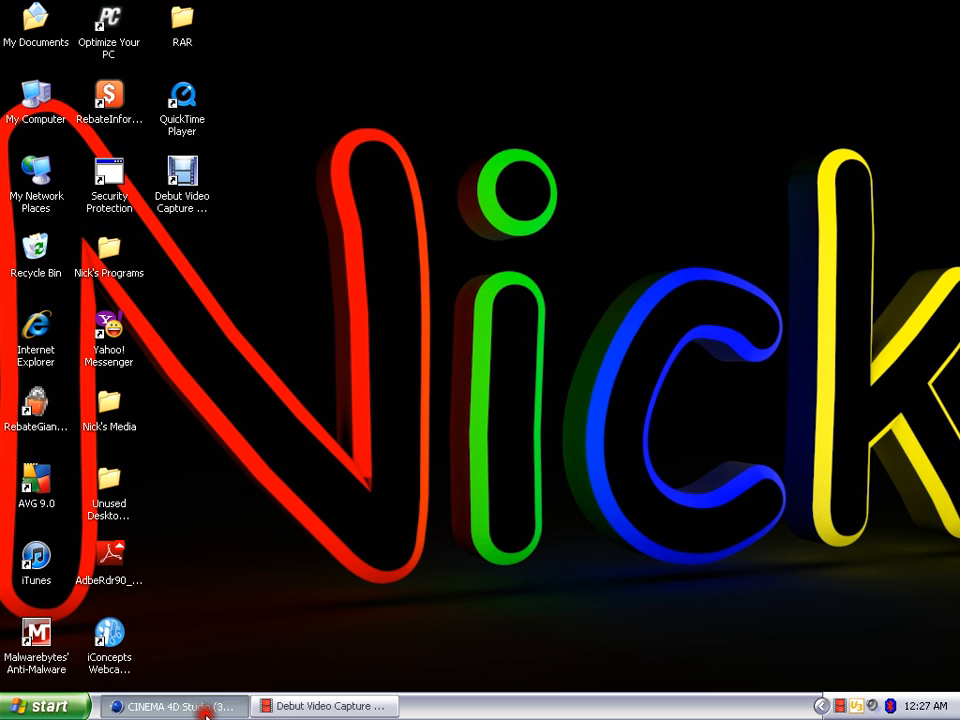
# Return to CINEMA 4D and select the Floor object in the neon scene.
pyautogui.click(175, 706)
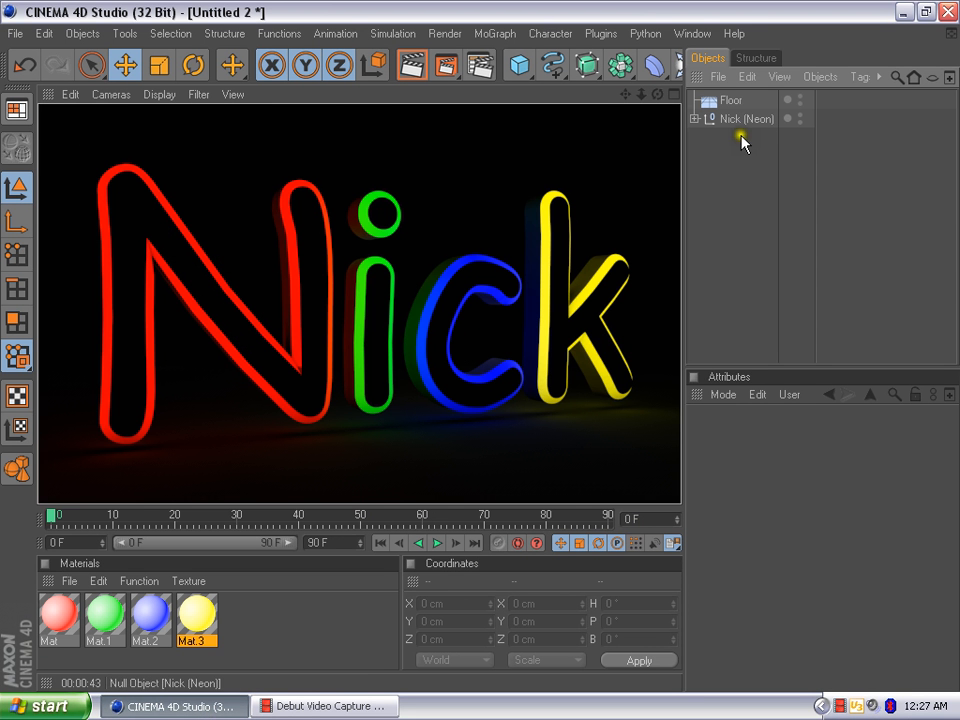
pyautogui.click(730, 100)
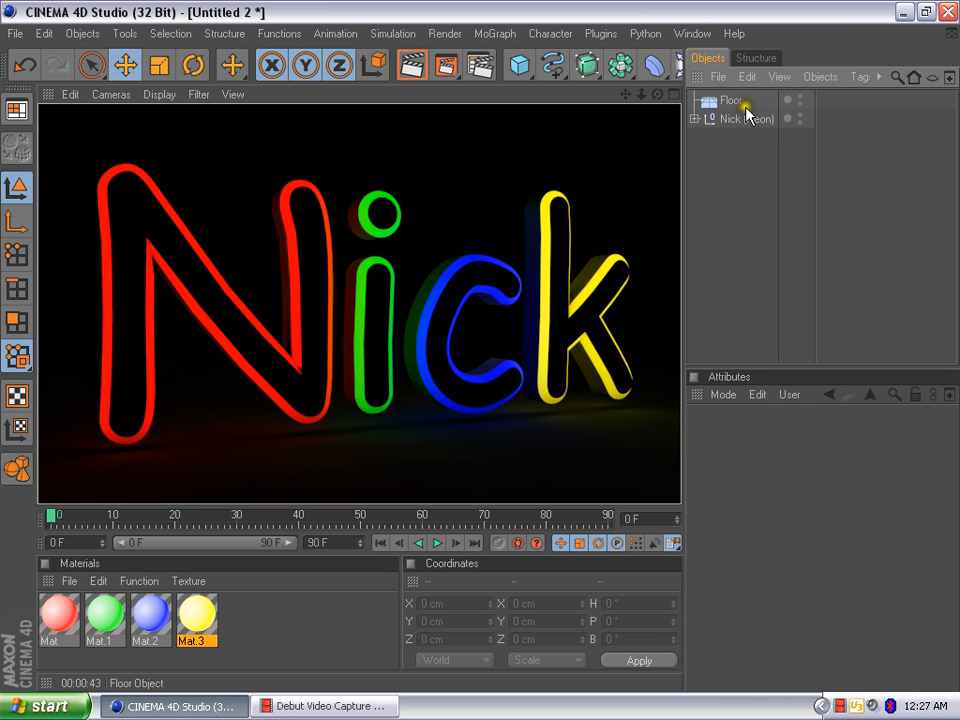
pyautogui.moveTo(762, 98)
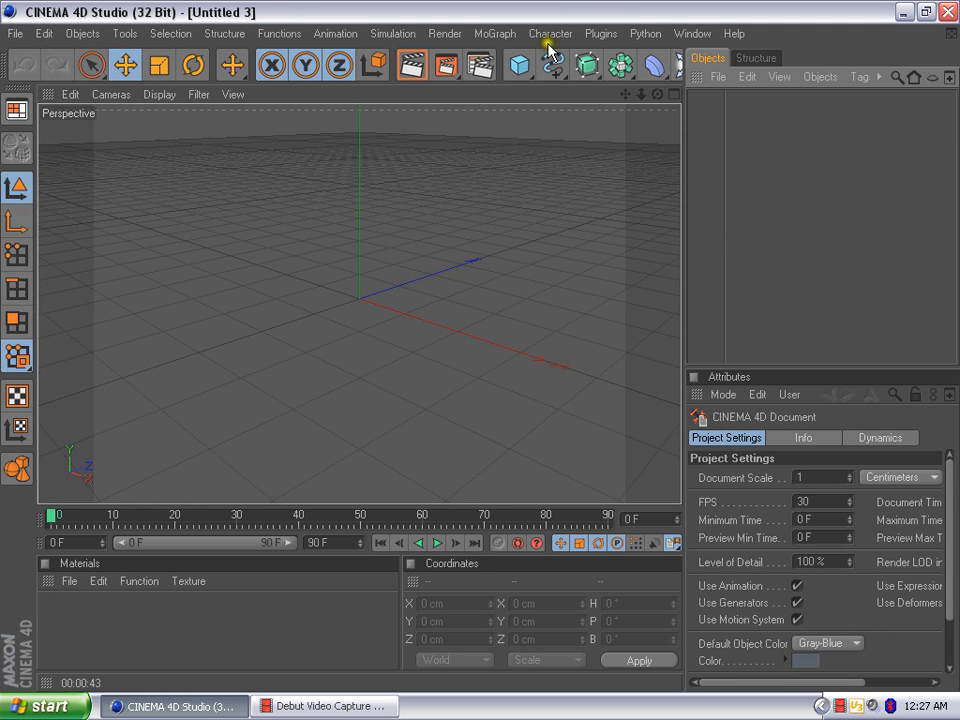
pyautogui.moveTo(446, 65)
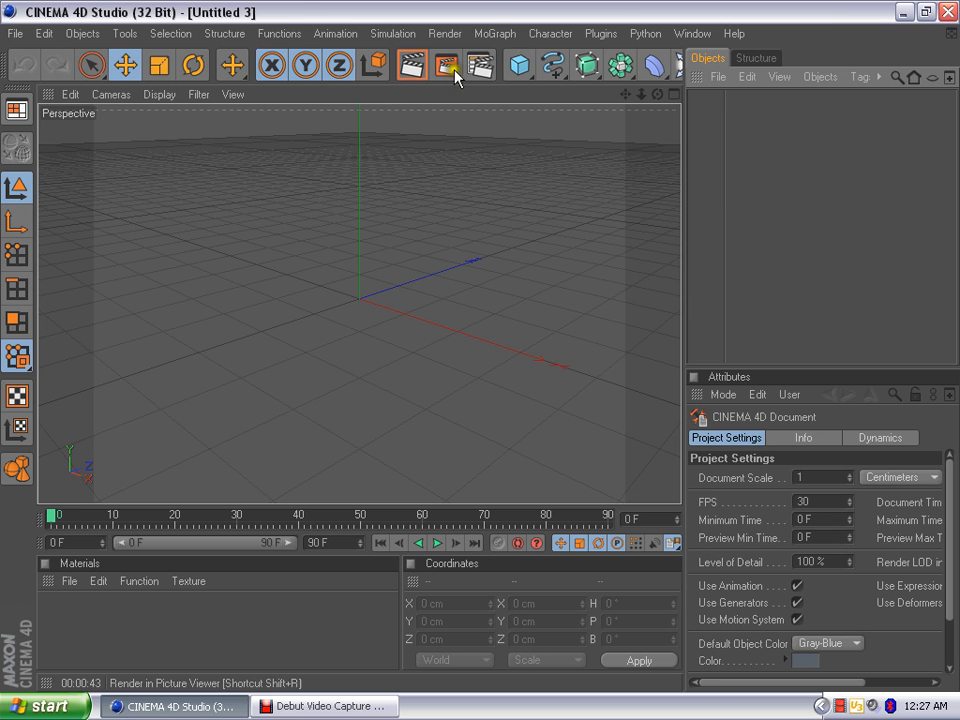
# Set the render output to the 1280 × 720 HDTV preset in Render Settings.
pyautogui.click(447, 64)
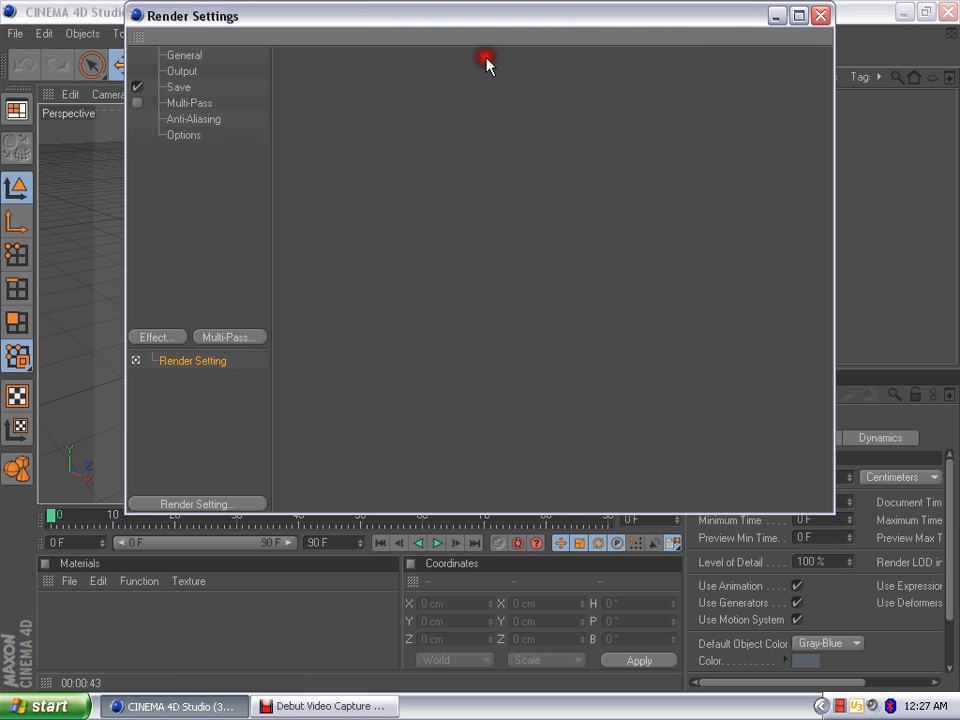
pyautogui.click(183, 71)
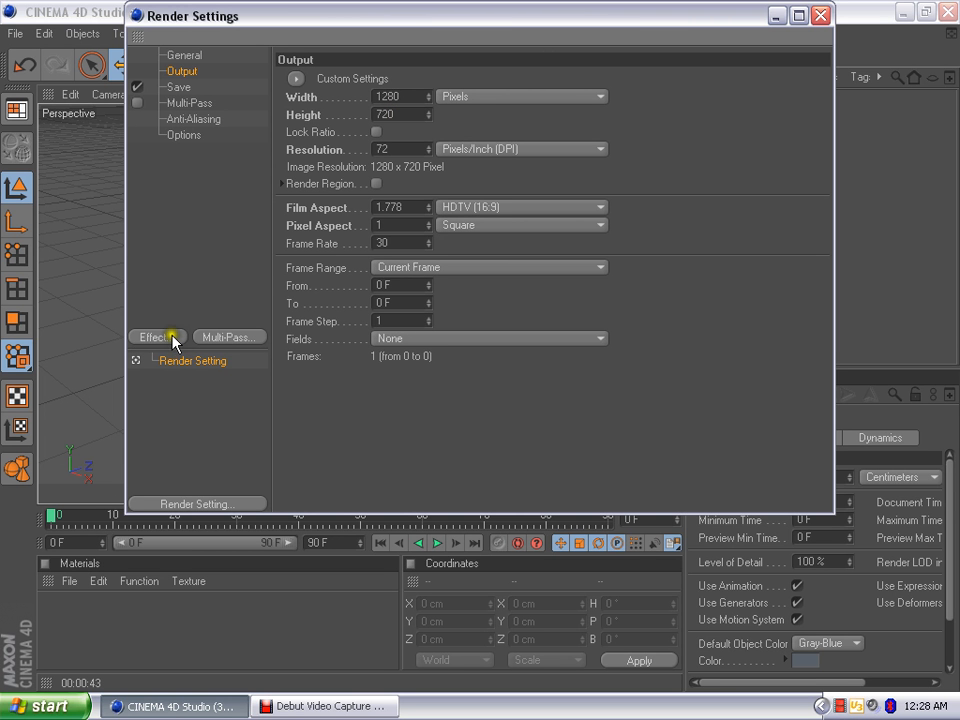
pyautogui.moveTo(890, 12)
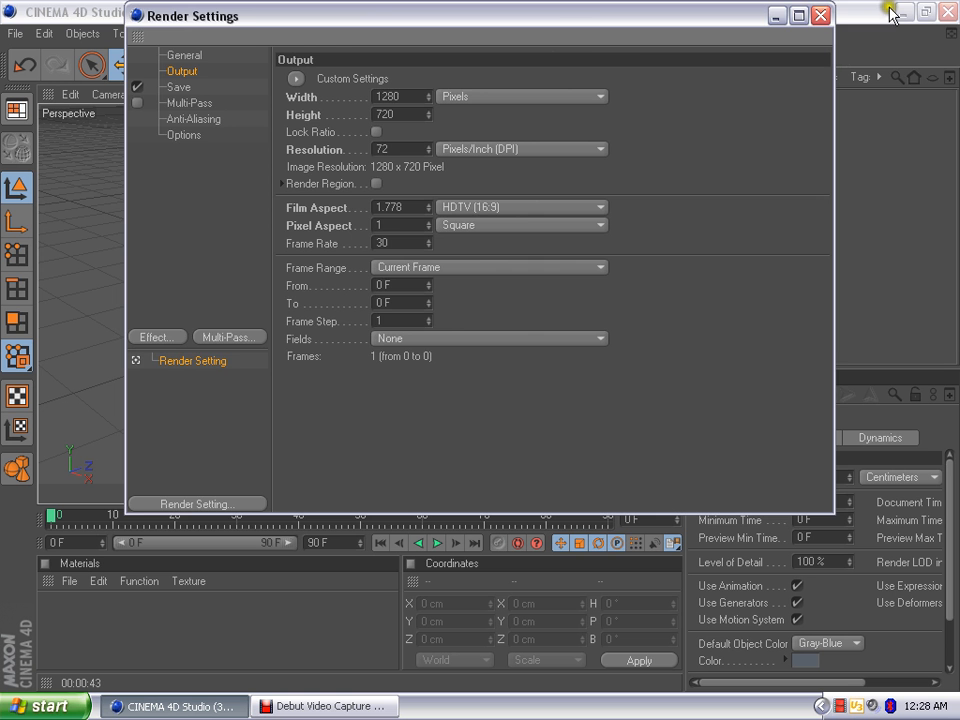
pyautogui.click(821, 15)
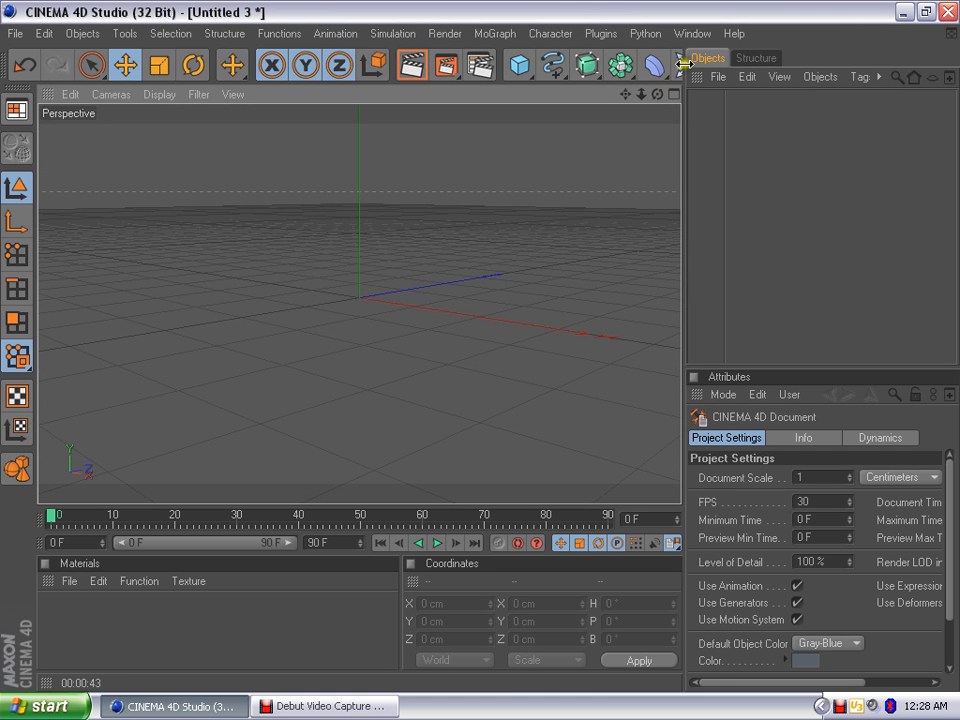
# Add a Floor object from the Light/Scene palette and deselect it.
pyautogui.click(685, 64)
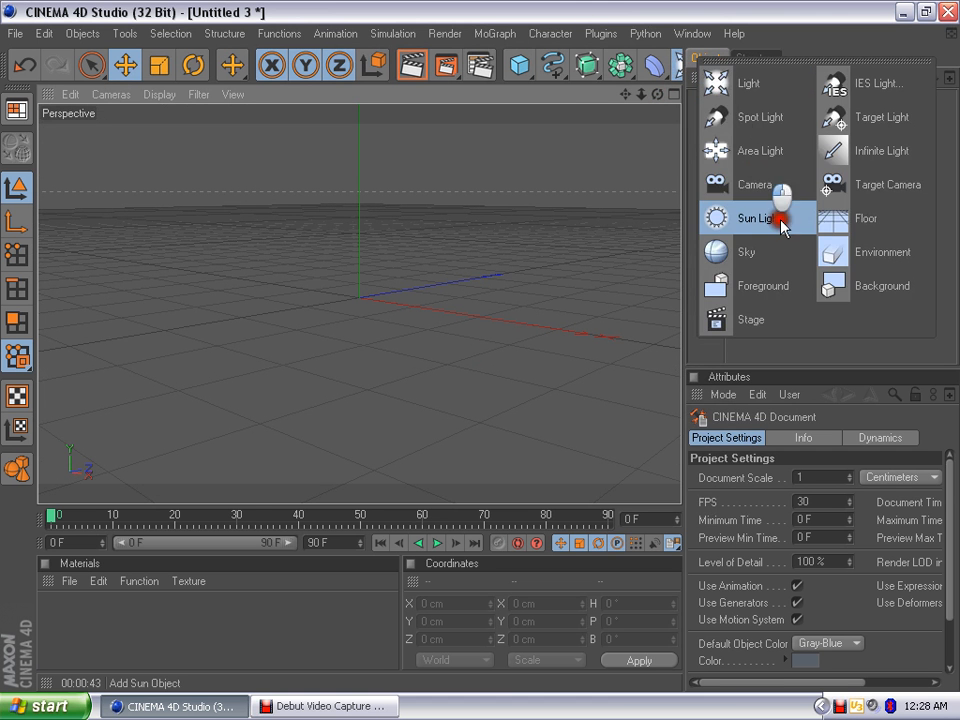
pyautogui.click(866, 218)
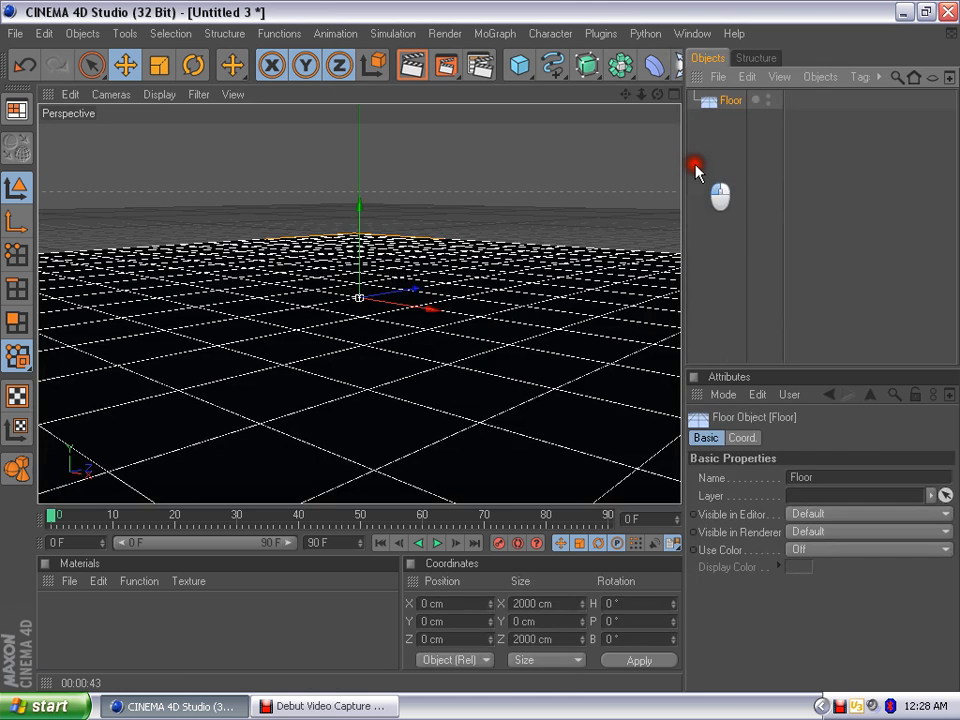
pyautogui.click(502, 33)
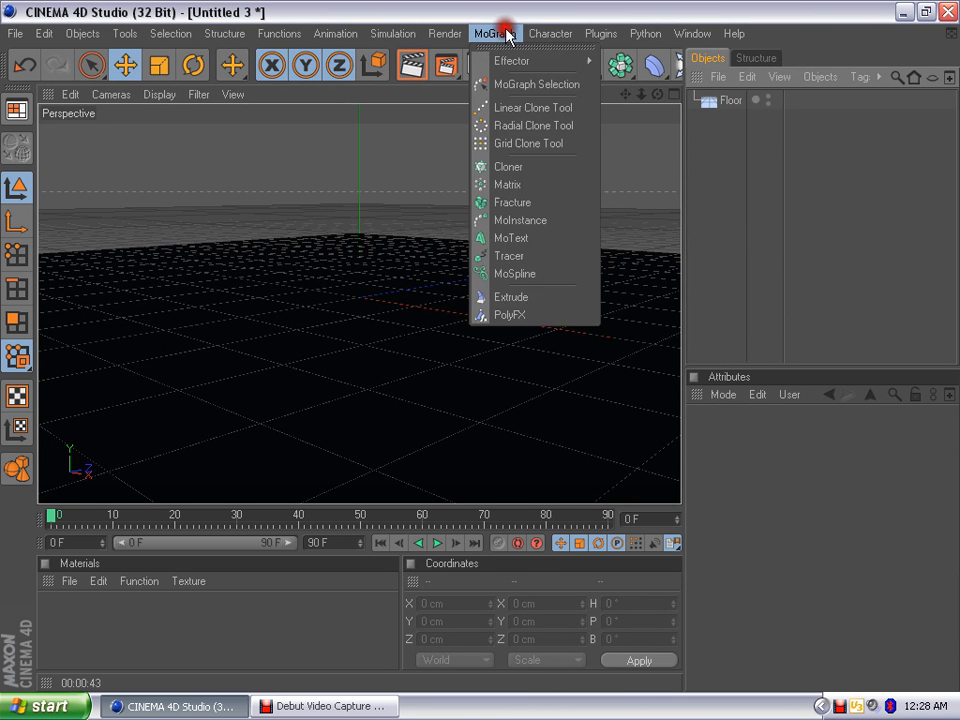
pyautogui.moveTo(511, 238)
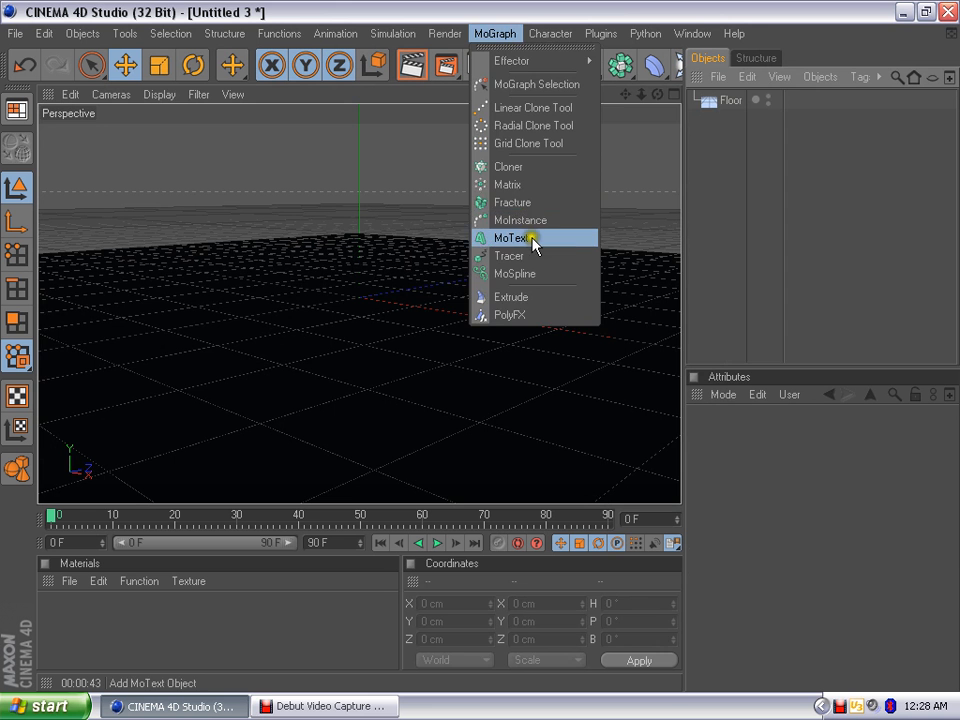
# Add a MoText object, centre its alignment and change its text to 'Neon'.
pyautogui.click(511, 238)
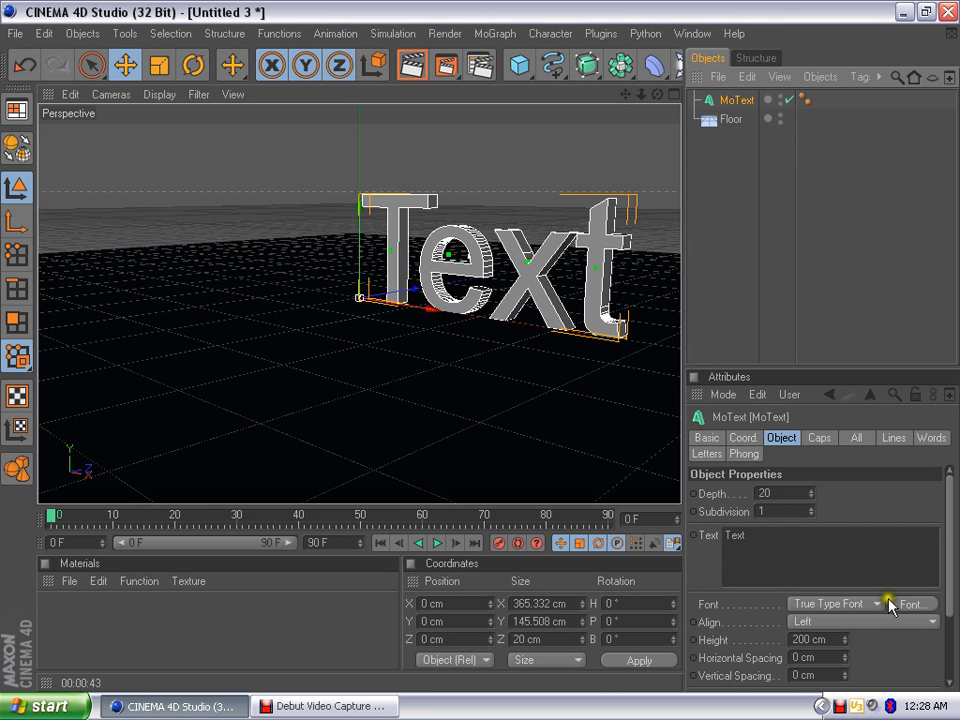
pyautogui.moveTo(863, 650)
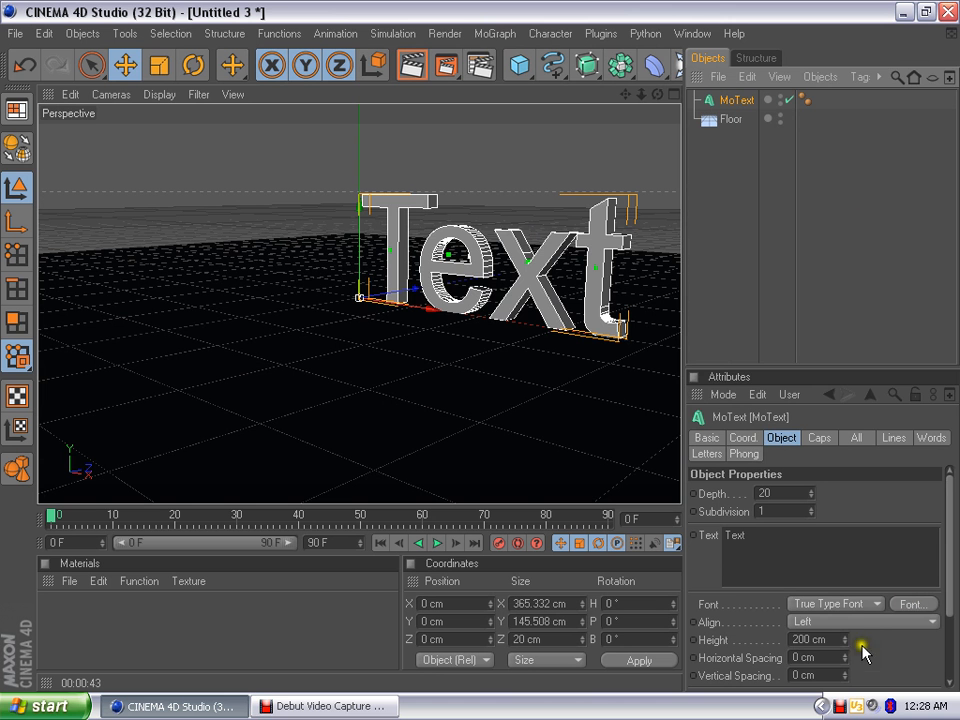
pyautogui.click(863, 621)
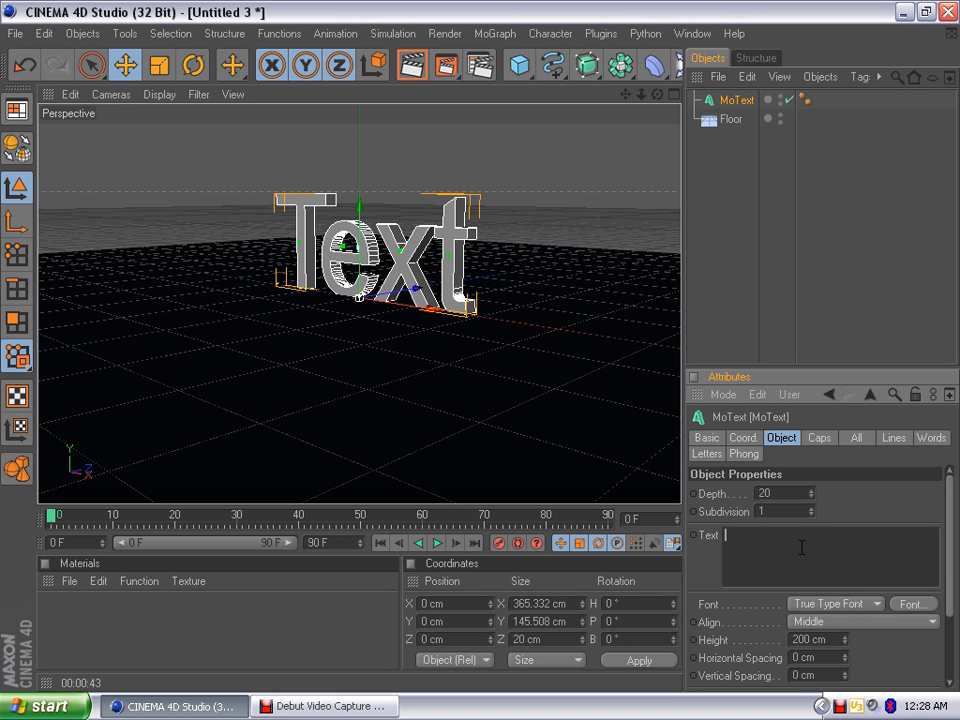
pyautogui.write('Noem')
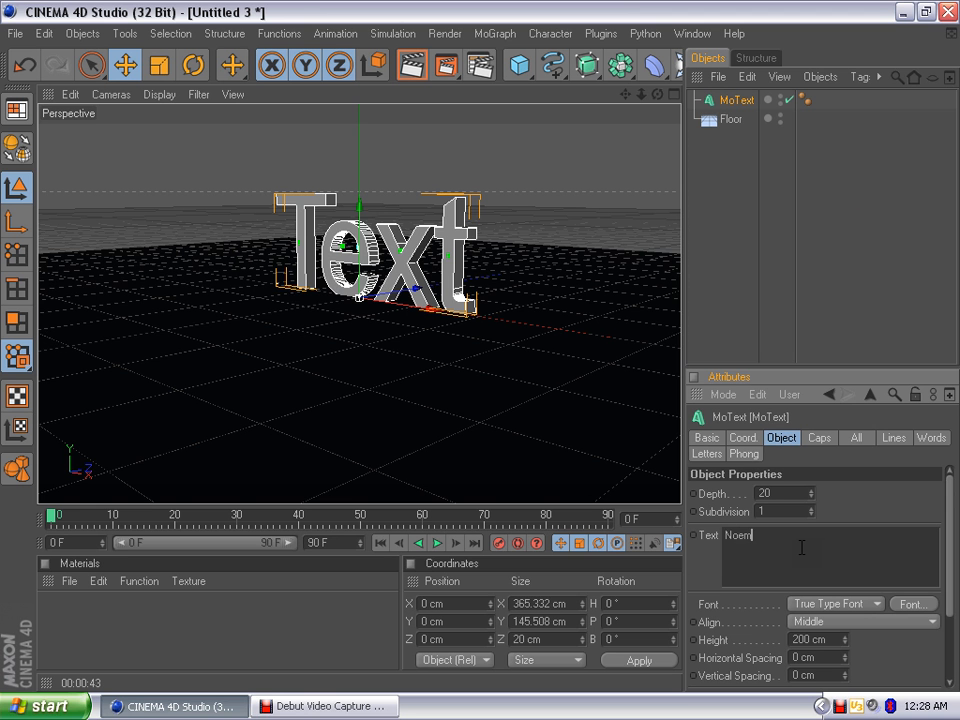
pyautogui.press('BackSpace')
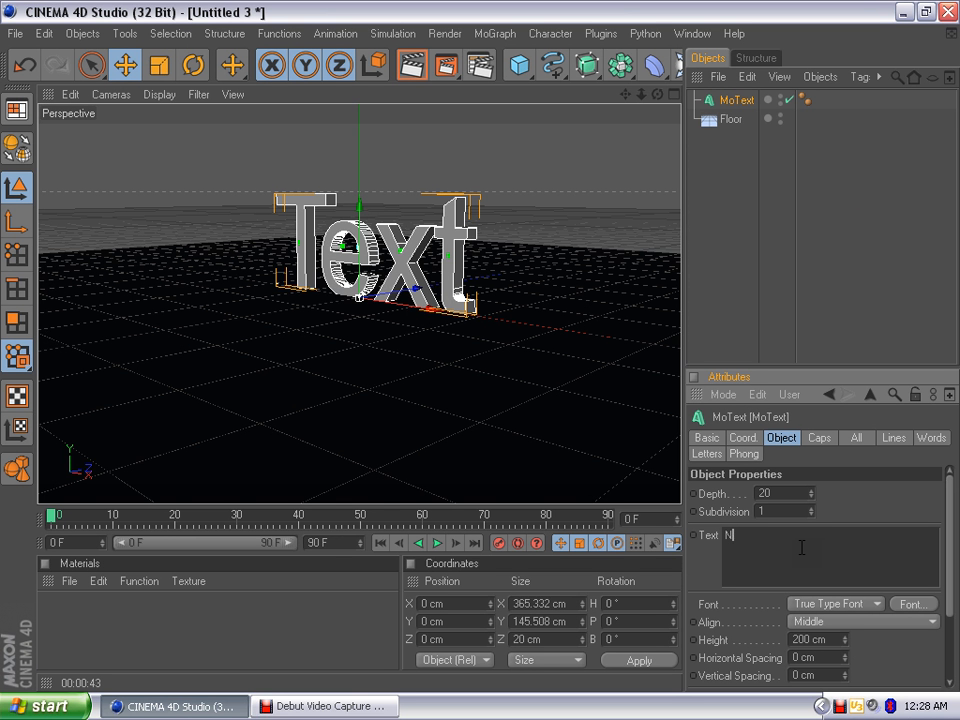
pyautogui.write('eon')
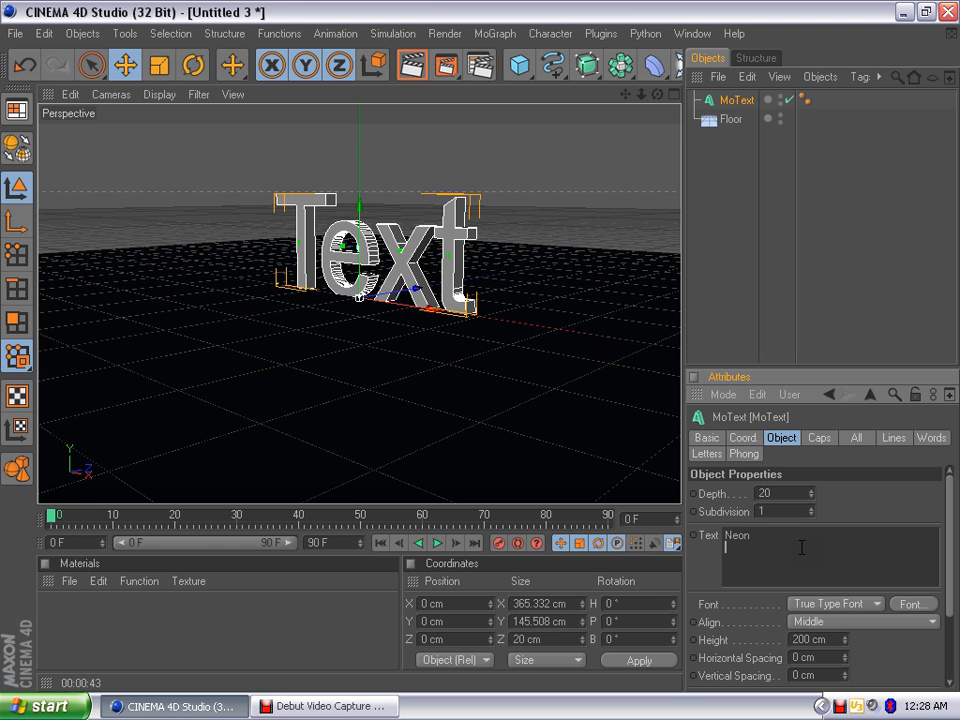
# Preview several fonts such as Calligrapher and cancel each time, keeping the default font.
pyautogui.click(910, 603)
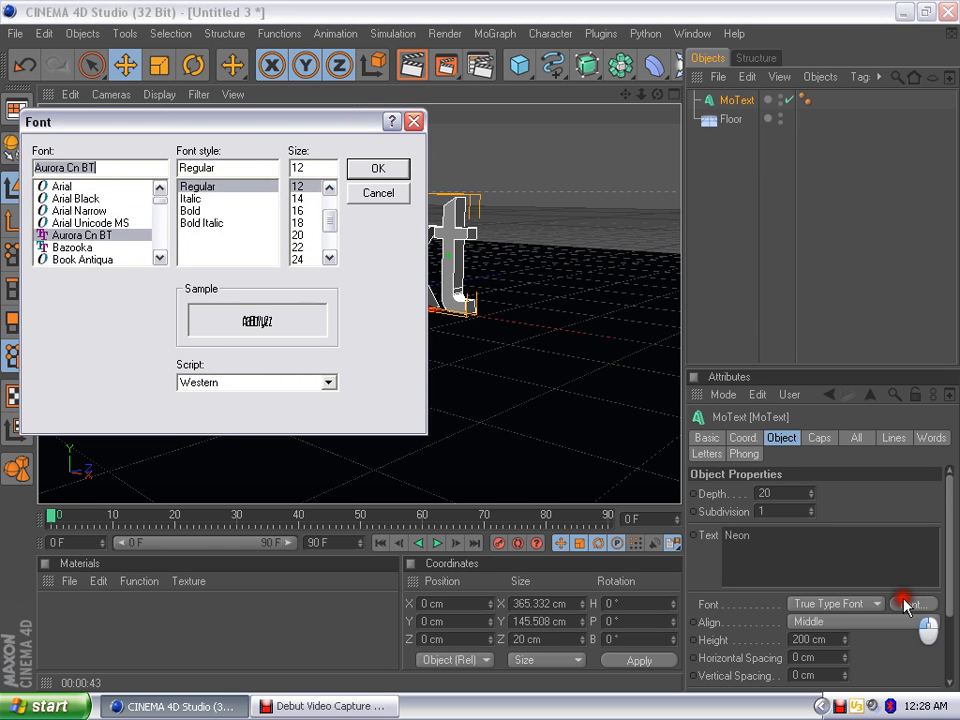
pyautogui.click(378, 168)
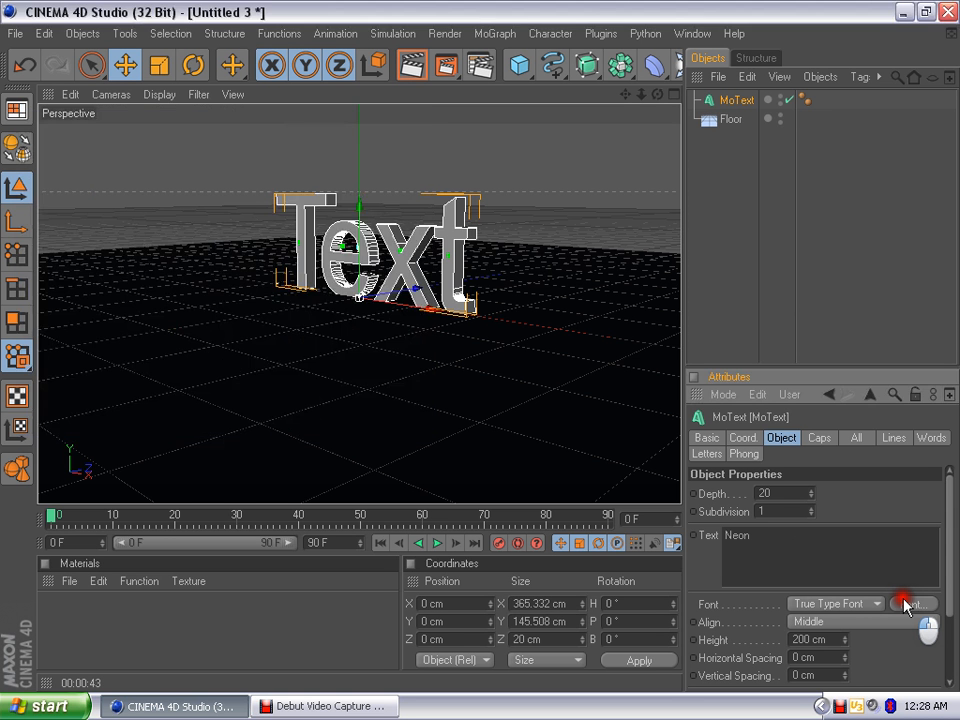
pyautogui.click(908, 603)
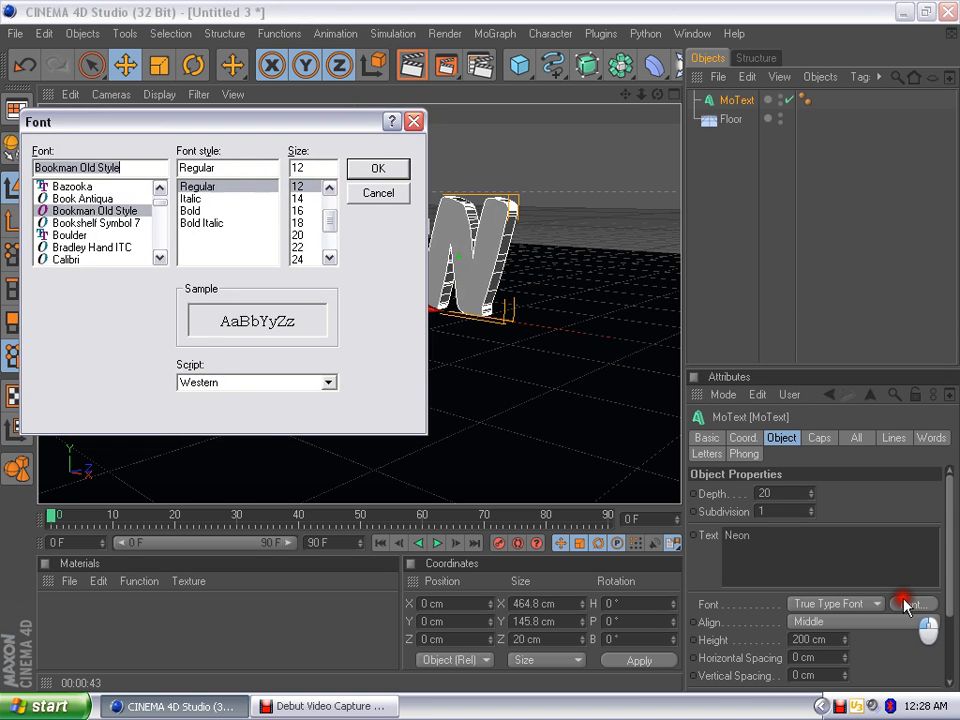
pyautogui.click(378, 168)
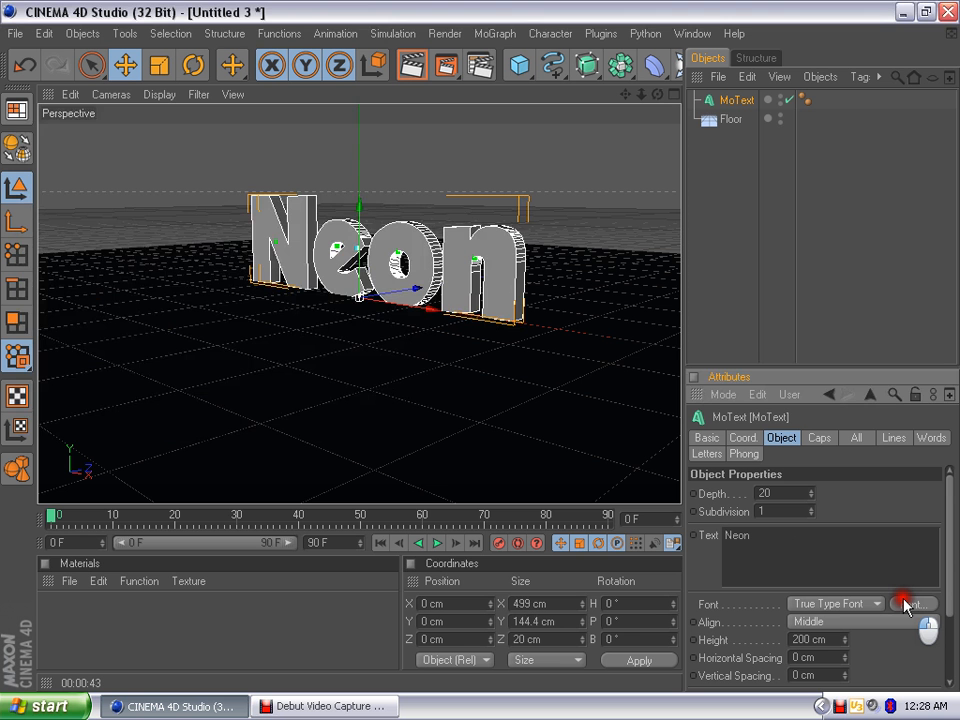
pyautogui.click(911, 603)
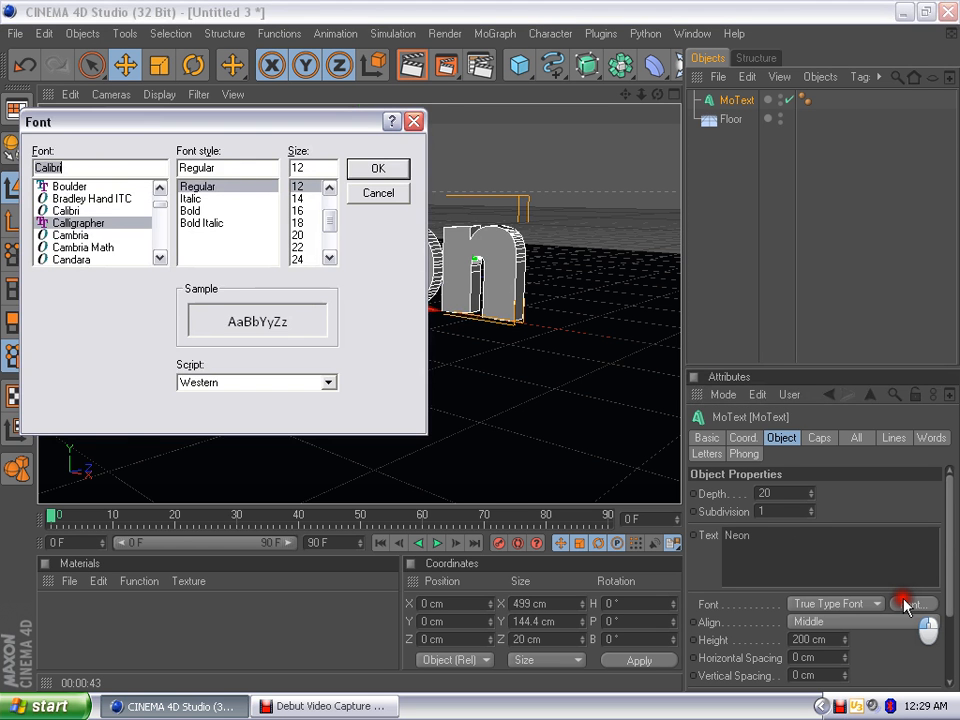
pyautogui.click(81, 222)
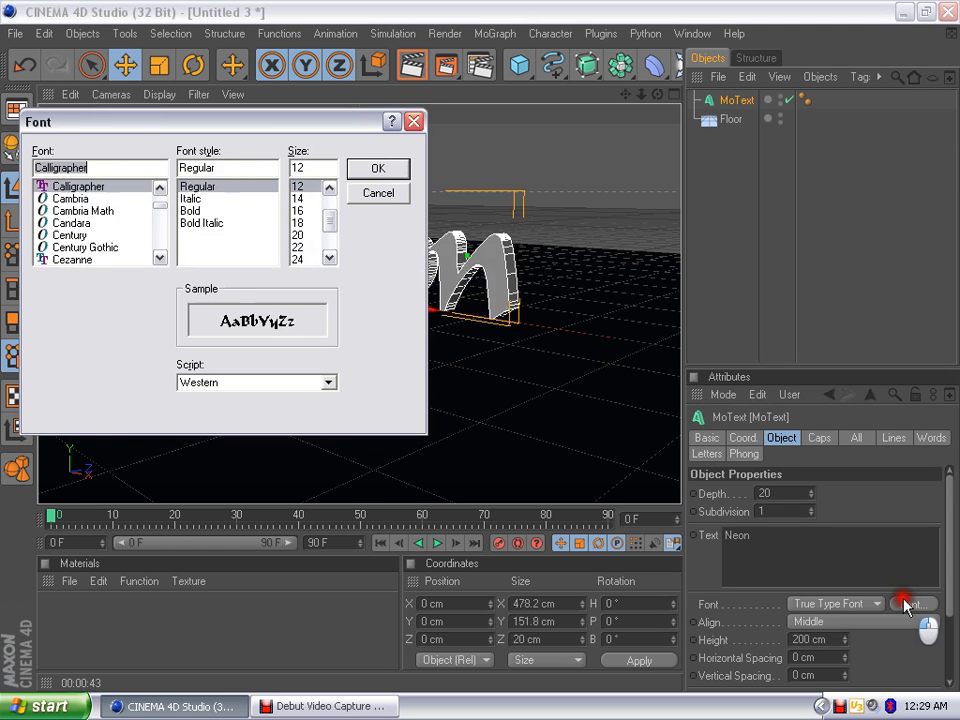
pyautogui.click(378, 168)
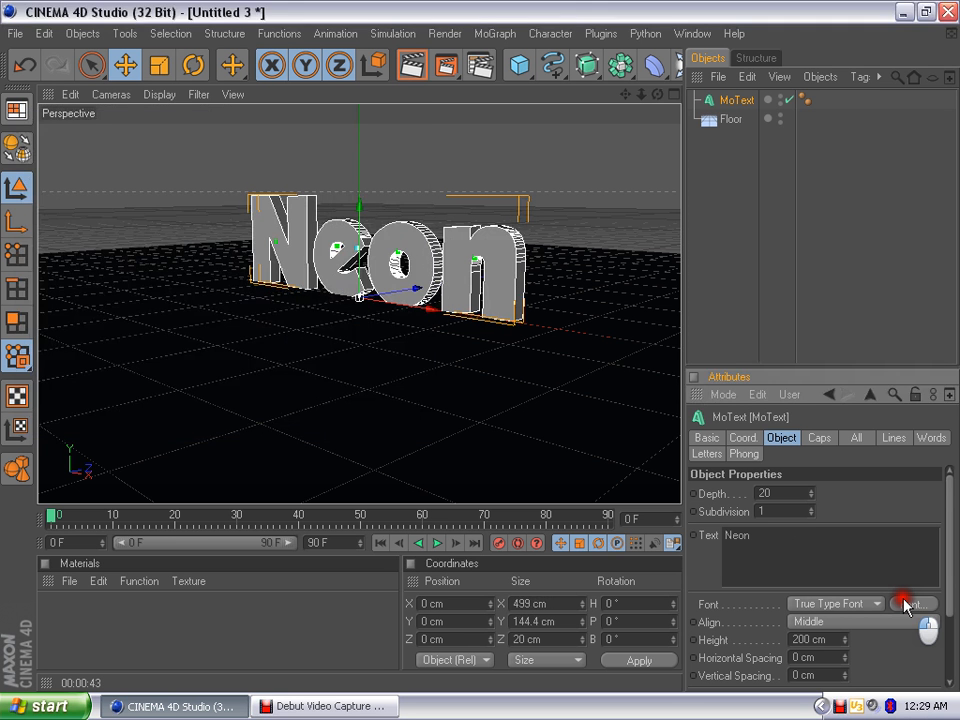
pyautogui.click(911, 603)
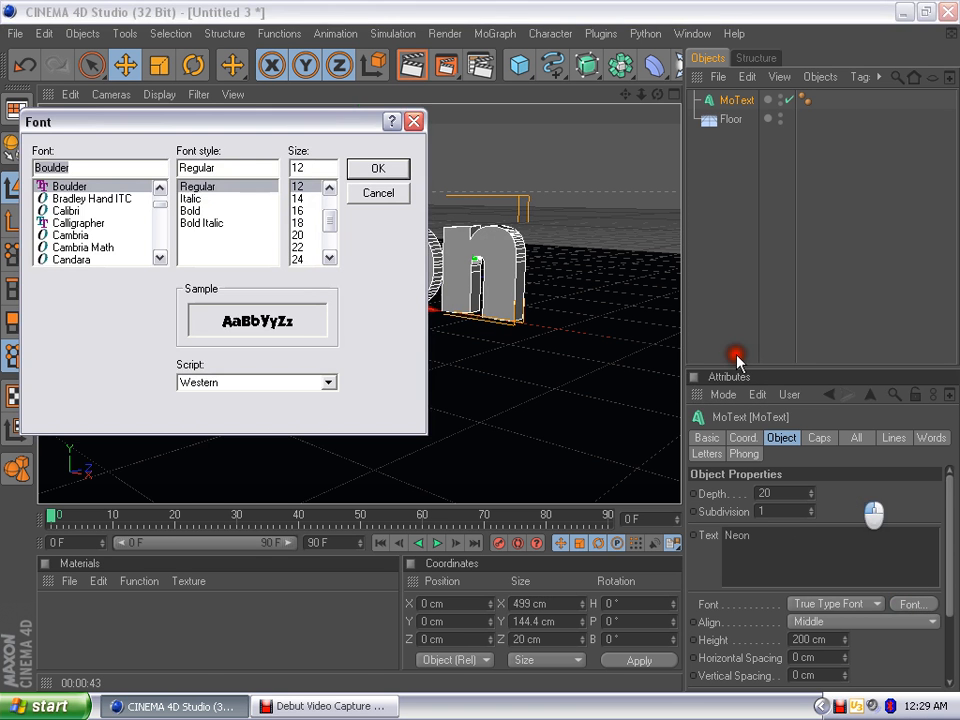
pyautogui.click(378, 167)
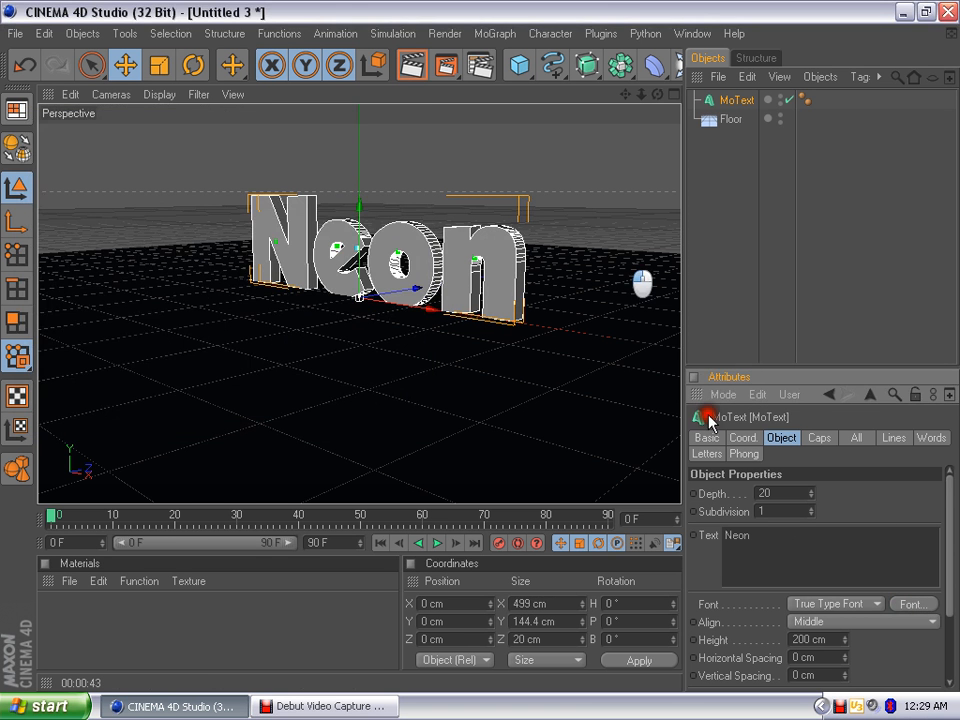
# Give the Neon text Start and End fillet caps with radius 5 cm.
pyautogui.click(819, 438)
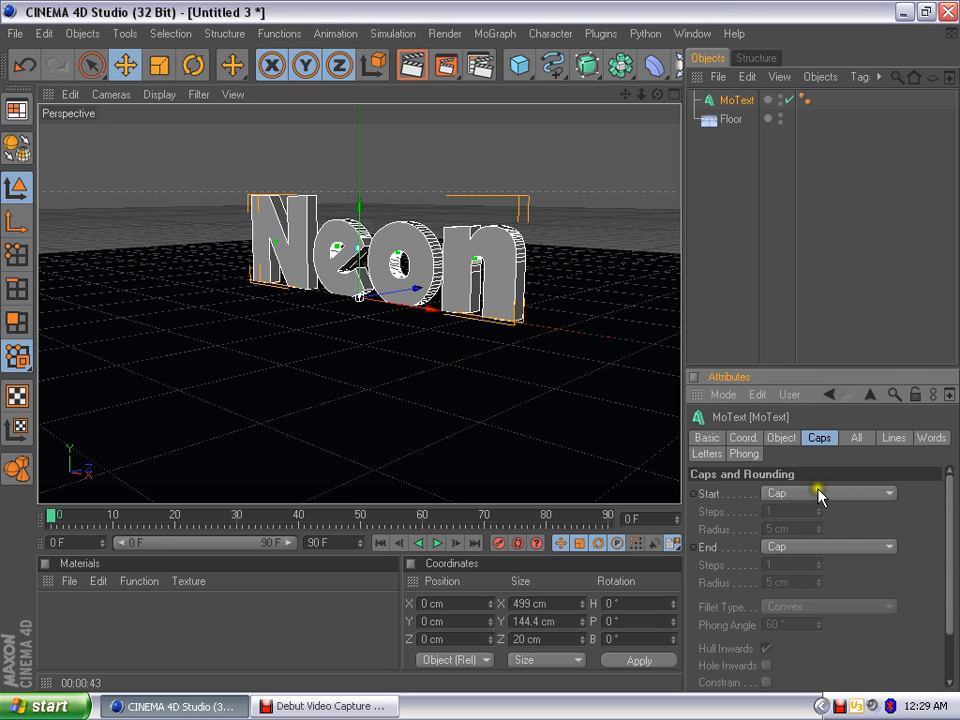
pyautogui.click(885, 492)
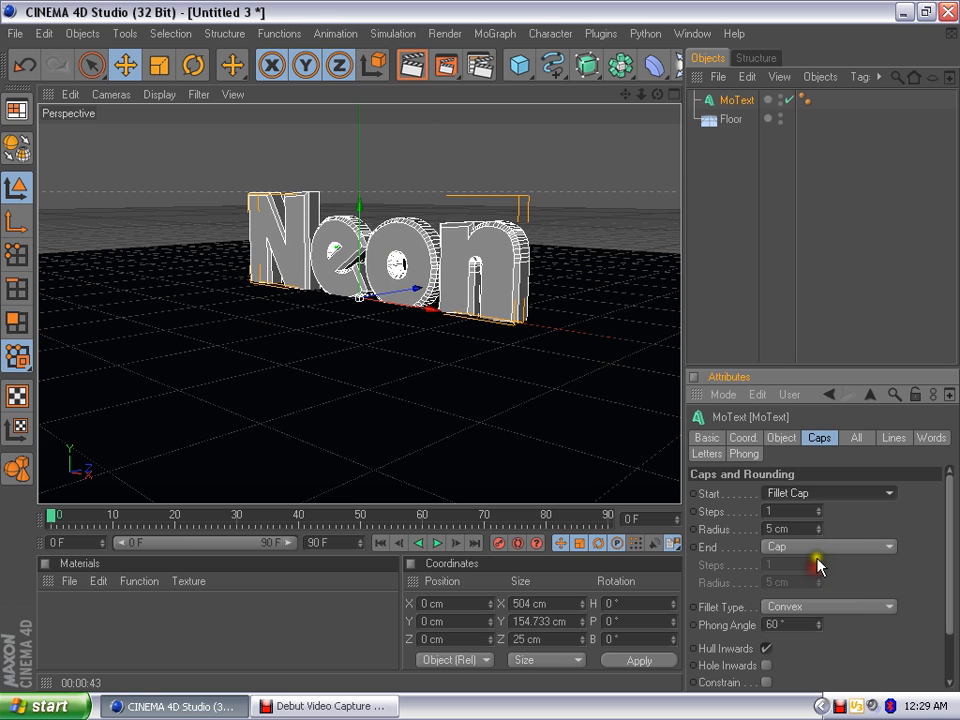
pyautogui.click(828, 546)
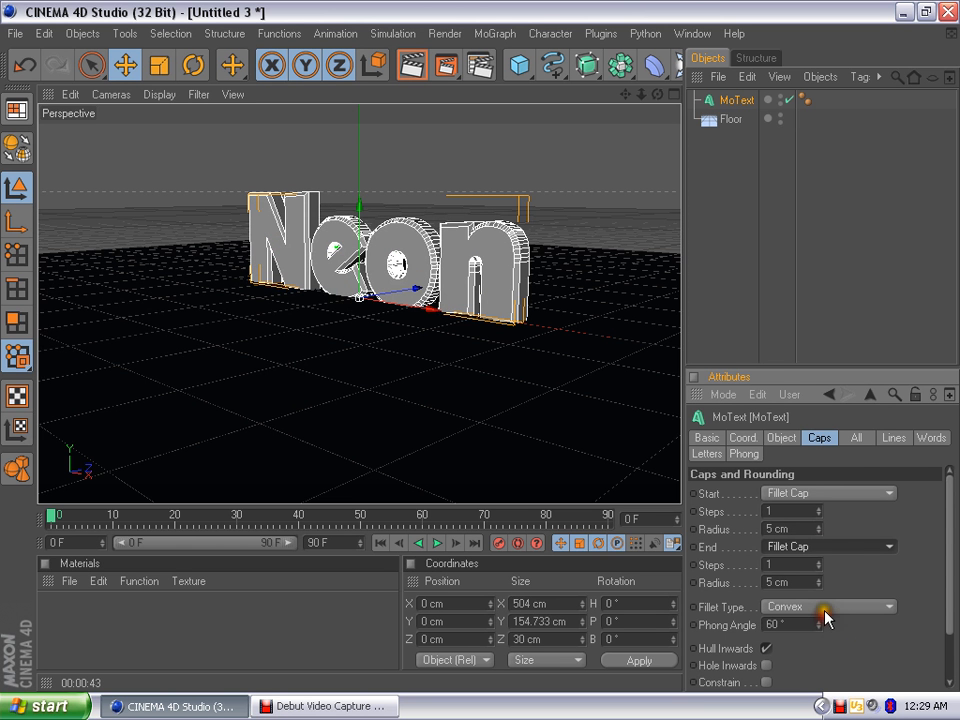
pyautogui.moveTo(775, 378)
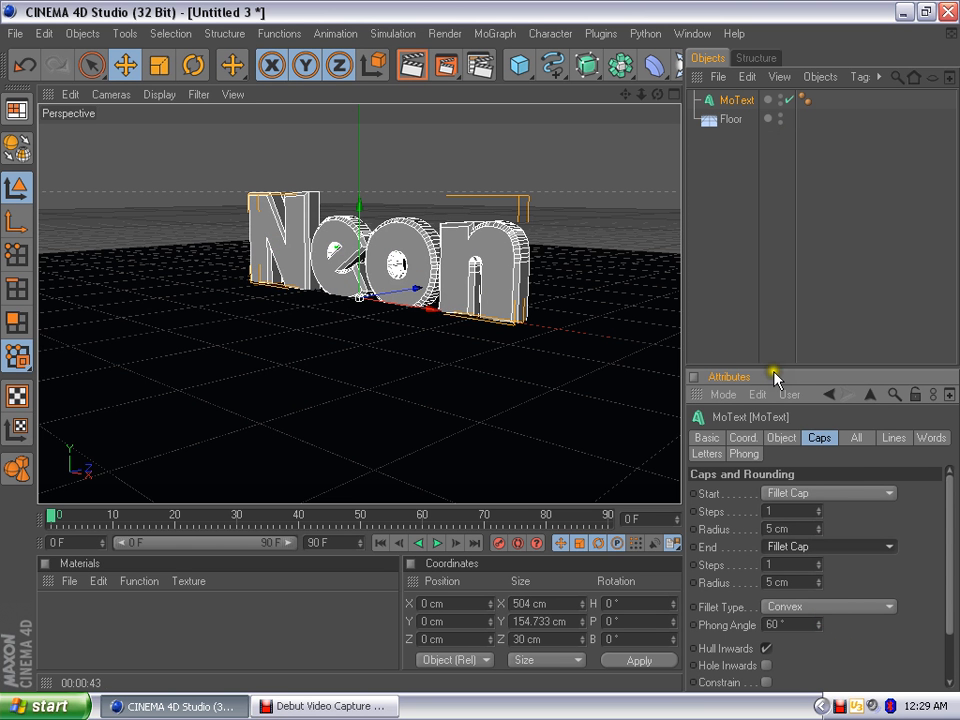
pyautogui.moveTo(760, 258)
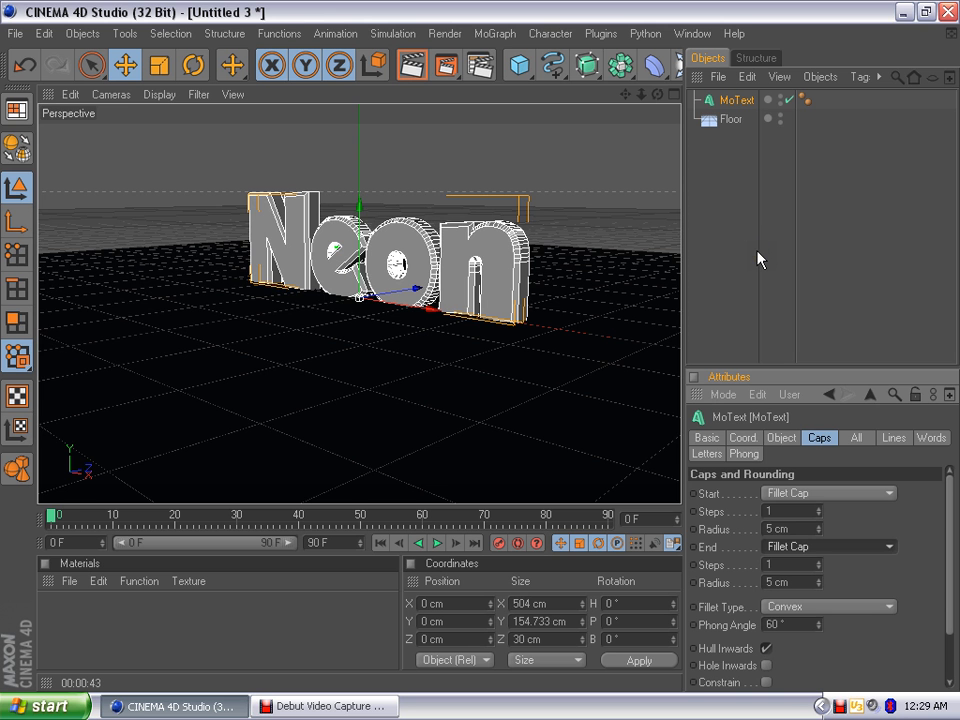
pyautogui.moveTo(650, 120)
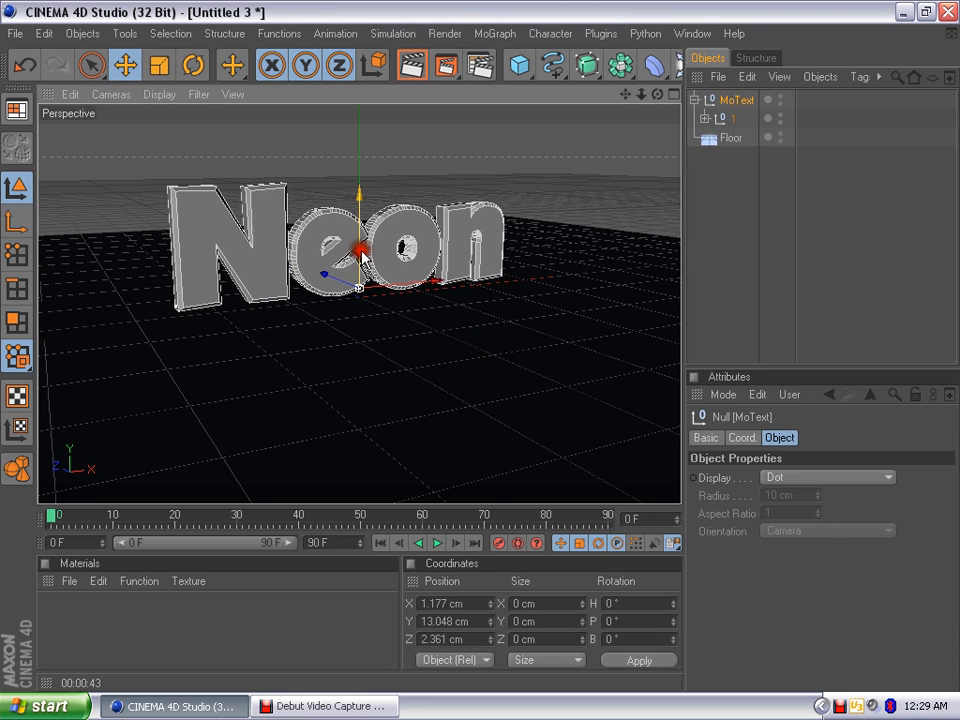
# Move the letter e to a new position and rotate it around its vertical axis.
pyautogui.moveTo(355, 250); pyautogui.dragTo(355, 200)
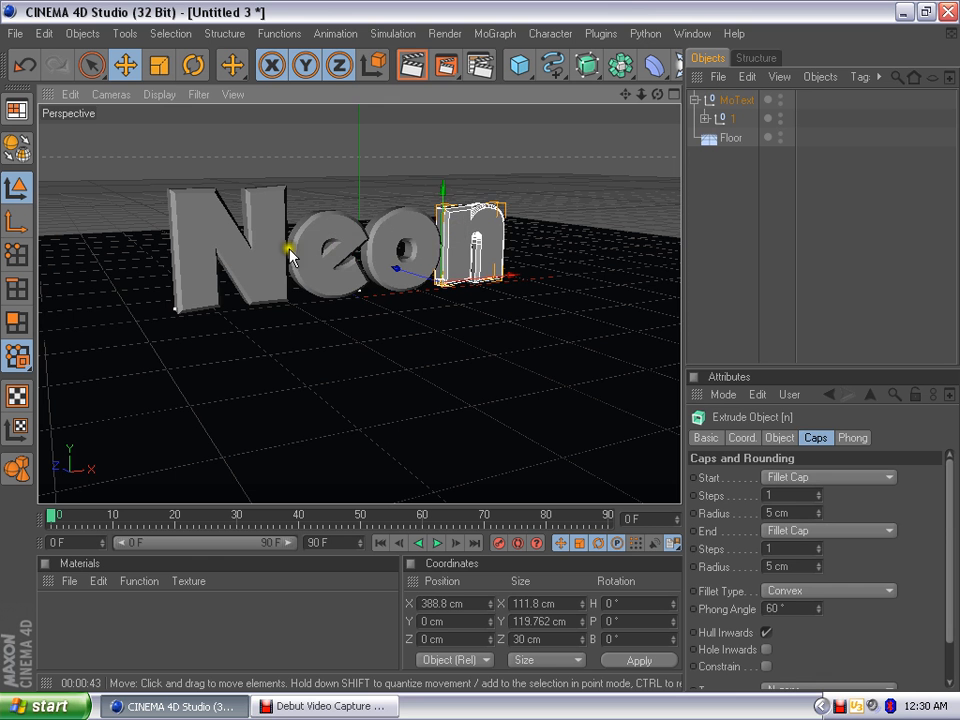
pyautogui.moveTo(480, 240); pyautogui.dragTo(320, 250)
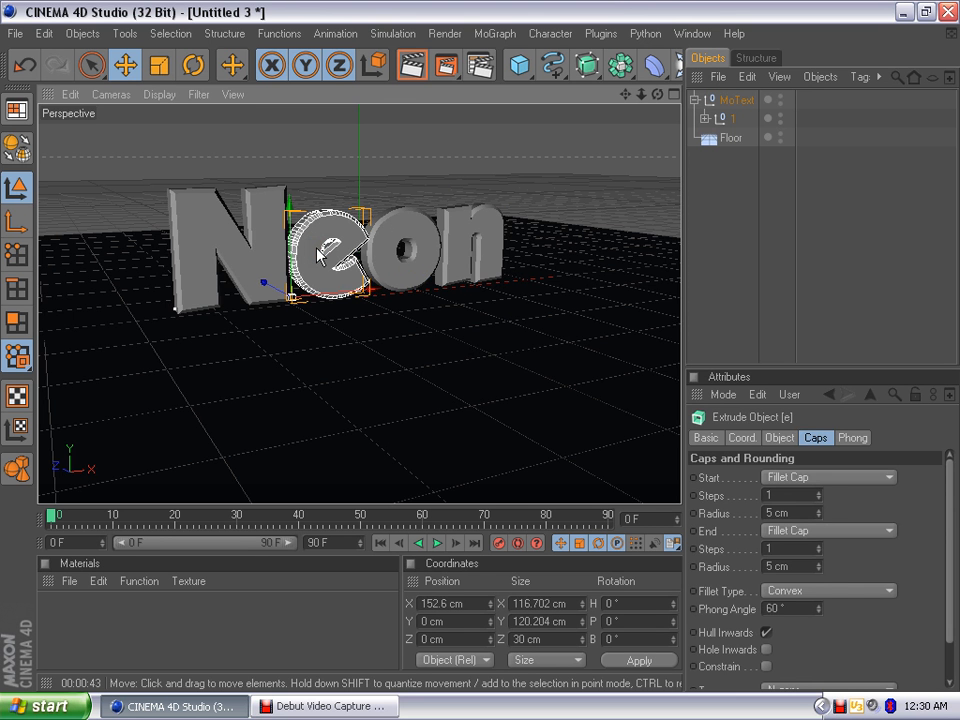
pyautogui.click(192, 65)
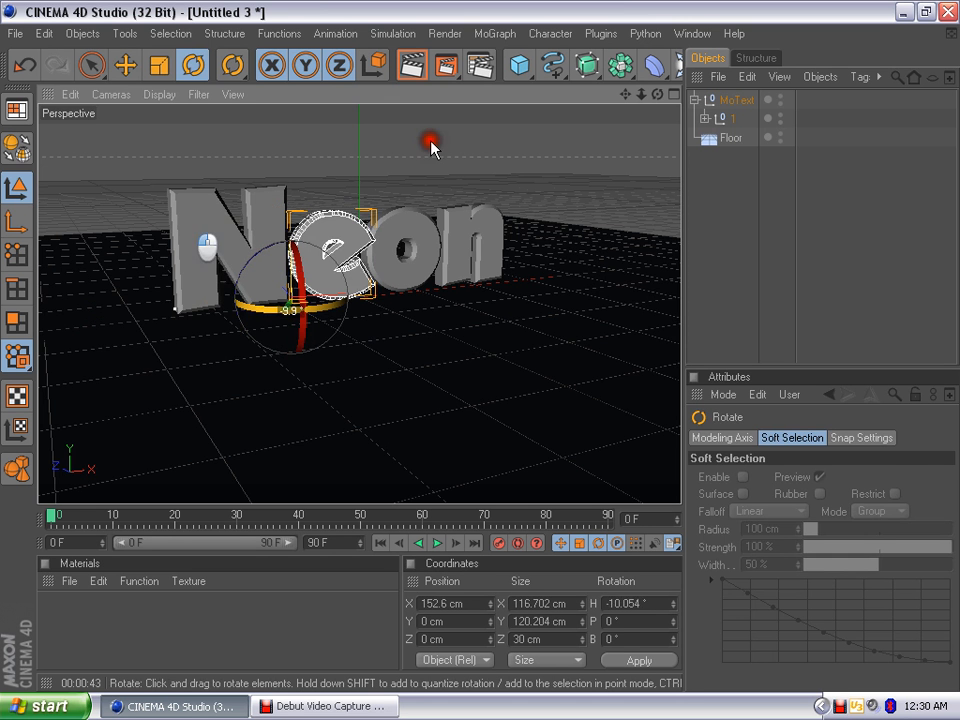
pyautogui.moveTo(430, 140); pyautogui.dragTo(220, 235)
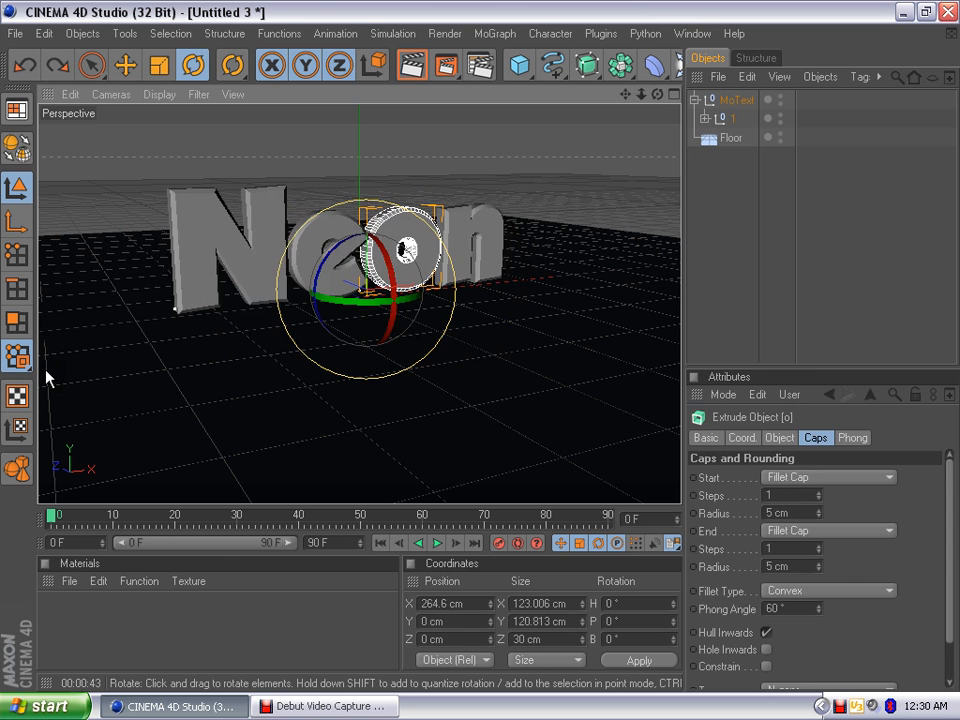
# Move the Neon null out of MoText, remove the leftover group and expand Neon's letters.
pyautogui.click(743, 99)
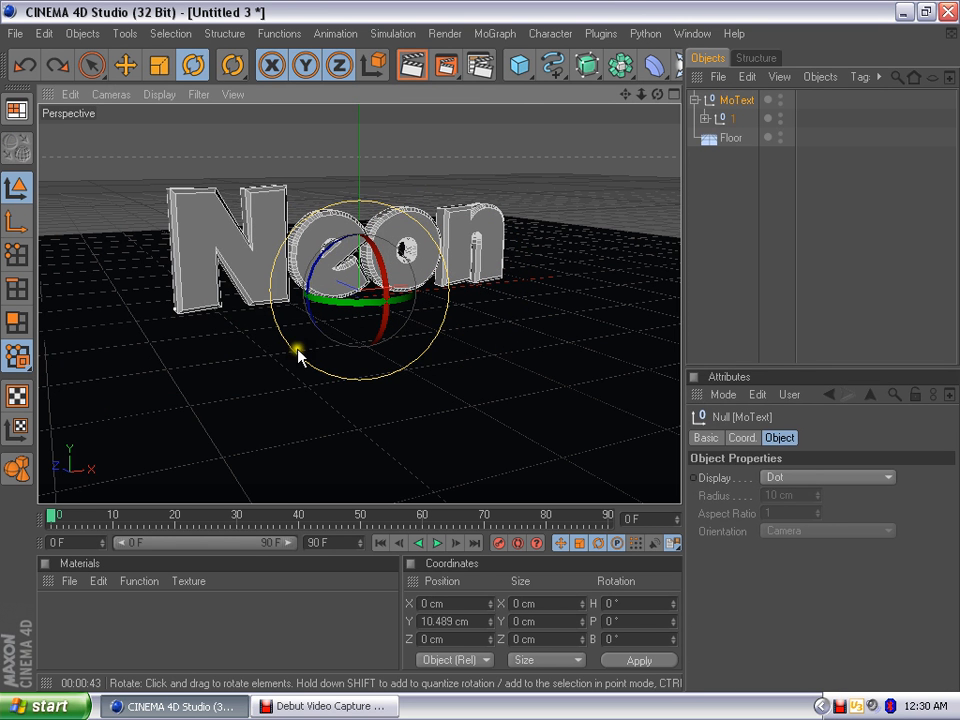
pyautogui.click(709, 120)
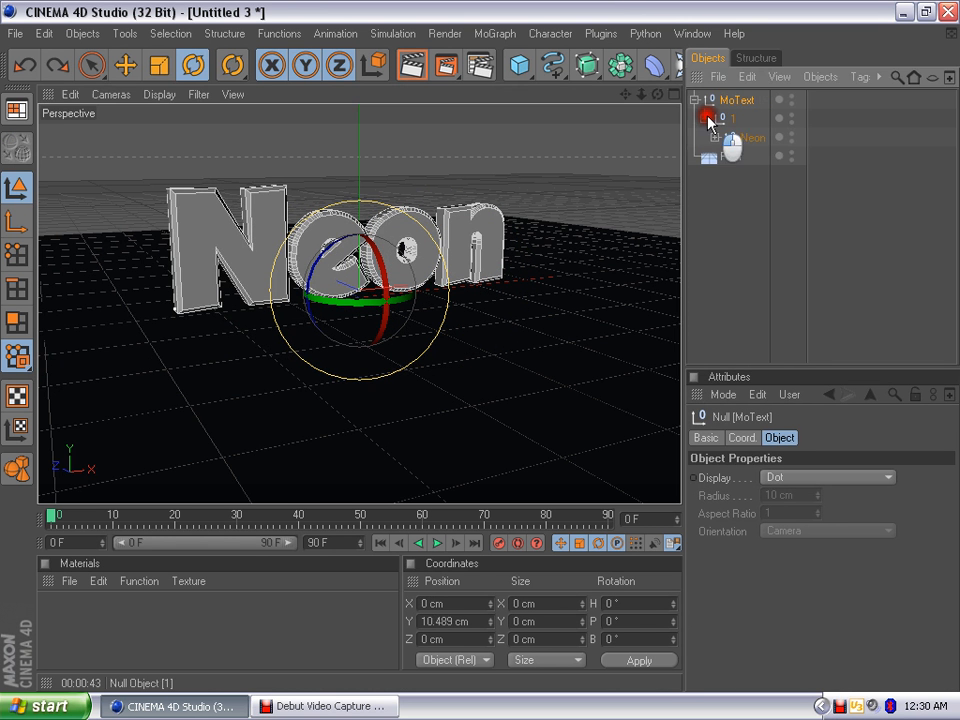
pyautogui.click(751, 137)
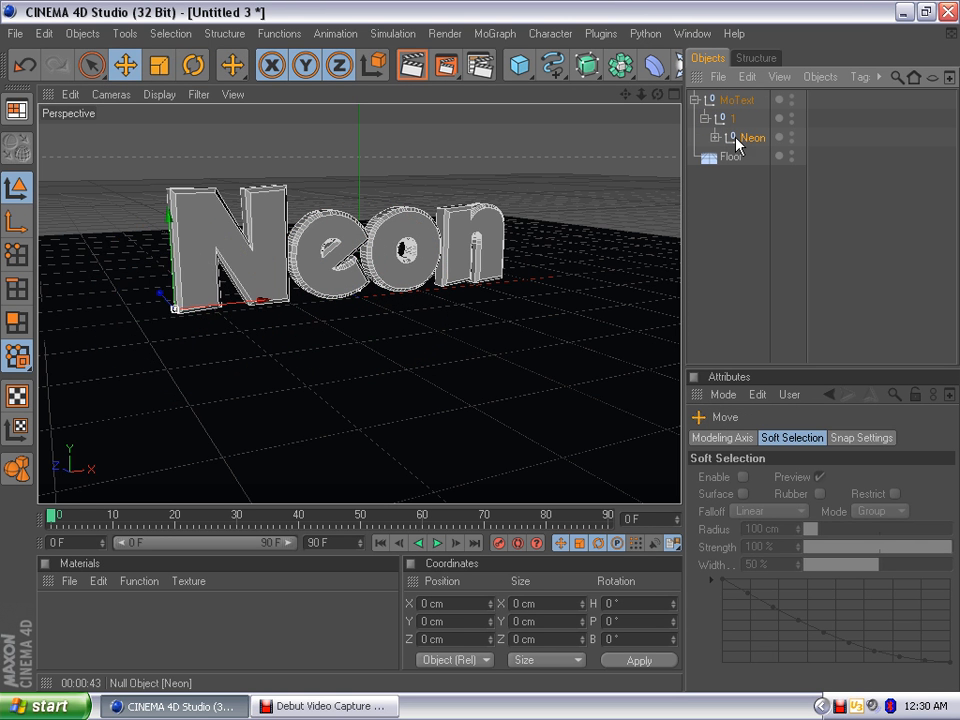
pyautogui.click(753, 156)
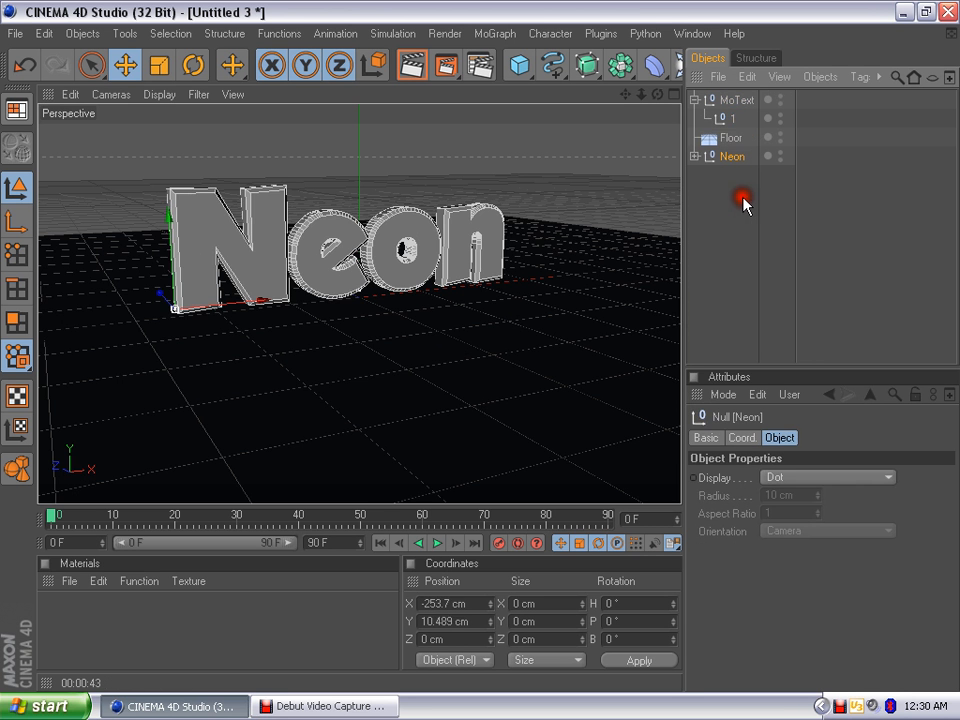
pyautogui.click(740, 99)
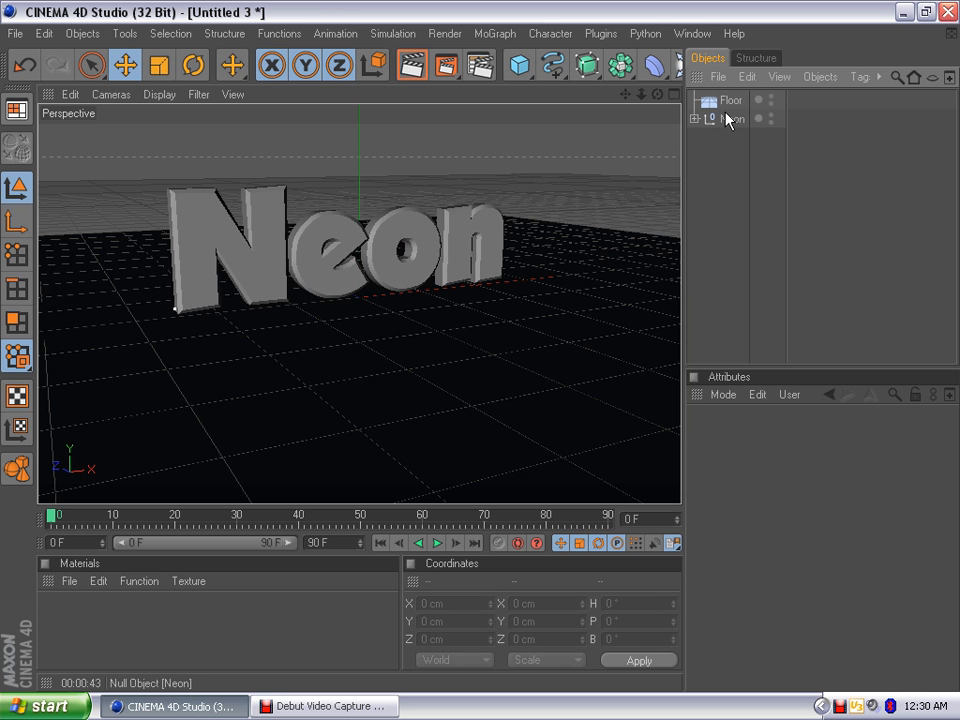
pyautogui.click(696, 119)
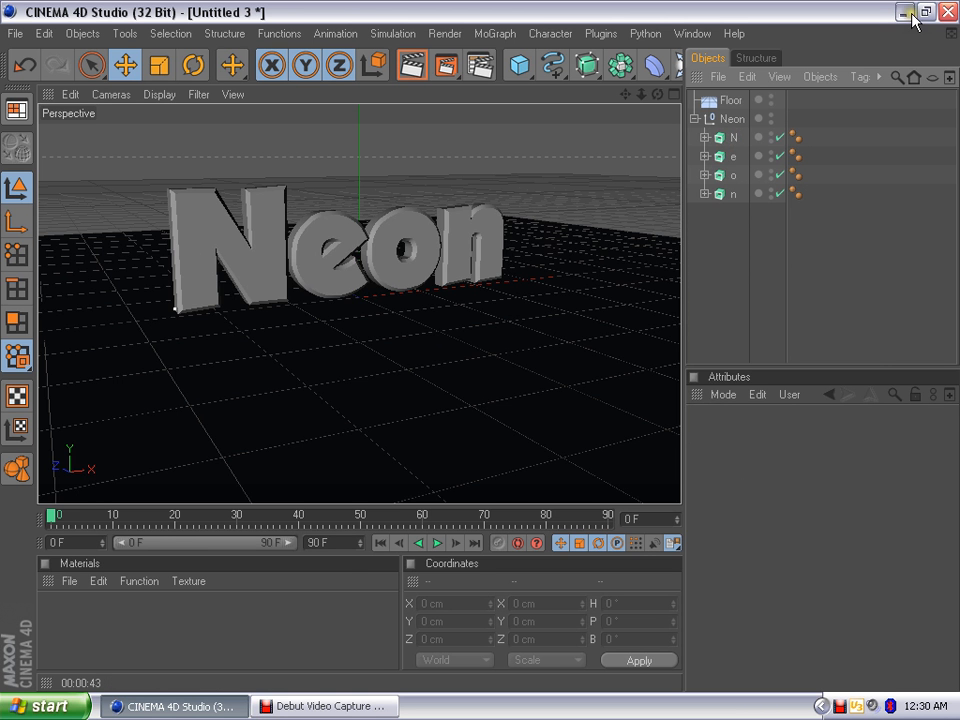
pyautogui.click(903, 12)
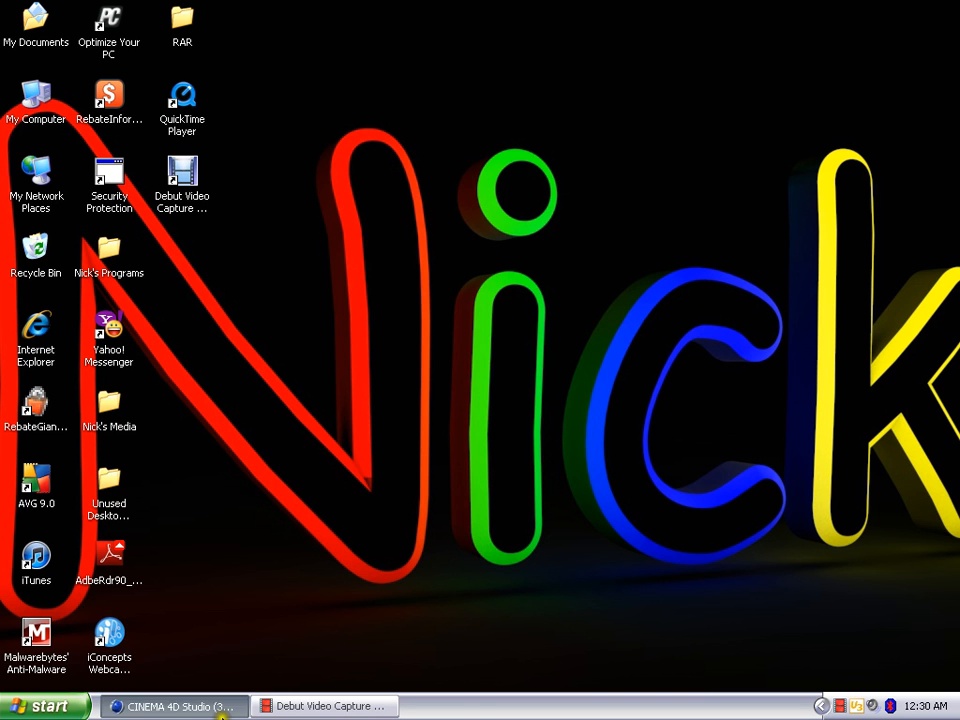
pyautogui.click(170, 706)
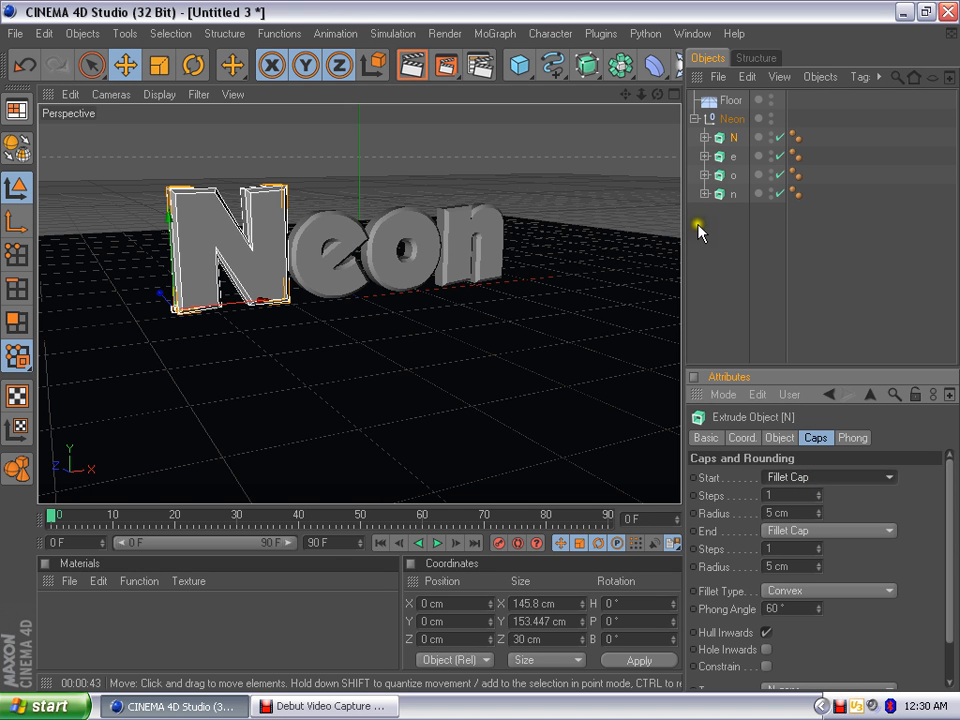
pyautogui.moveTo(320, 325)
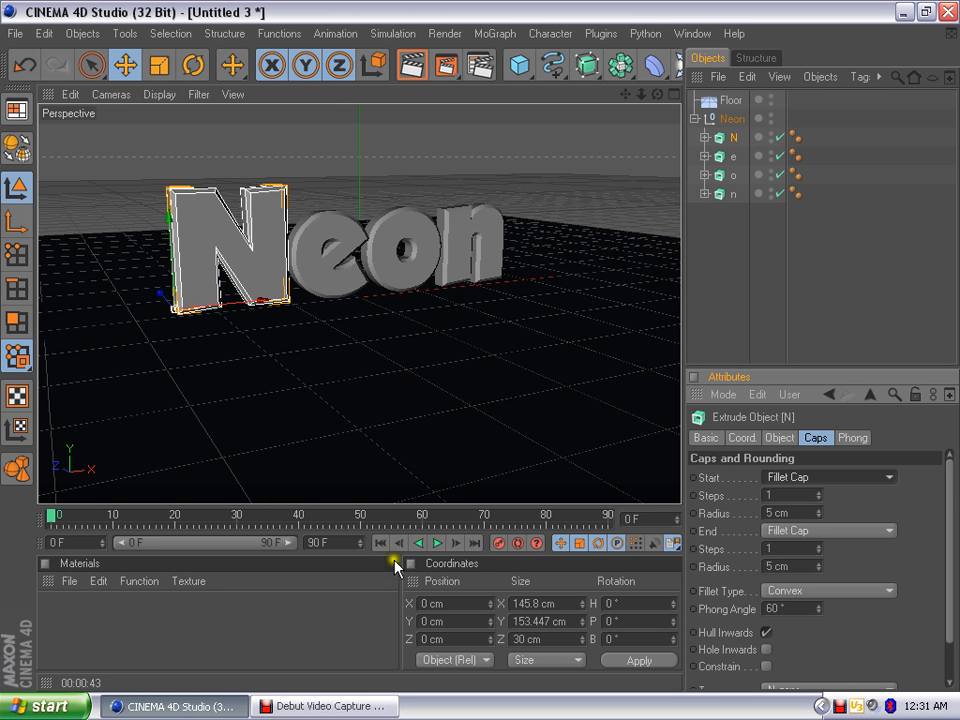
pyautogui.moveTo(630, 350)
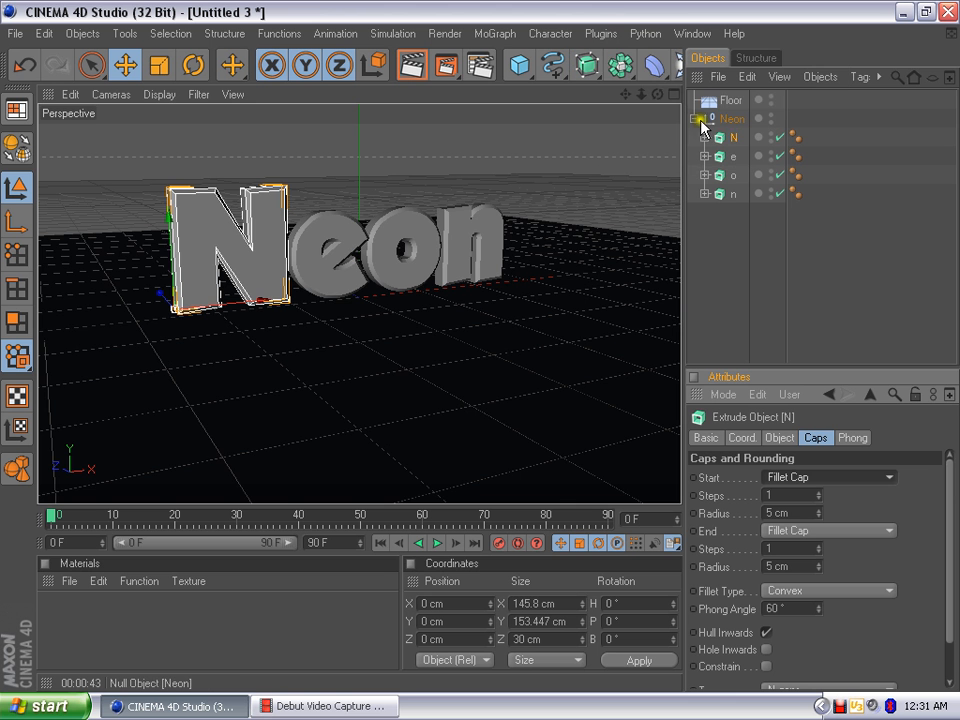
# Expand the editable N letter and inspect its Rounding 1 and Rounding 2 parts.
pyautogui.click(703, 119)
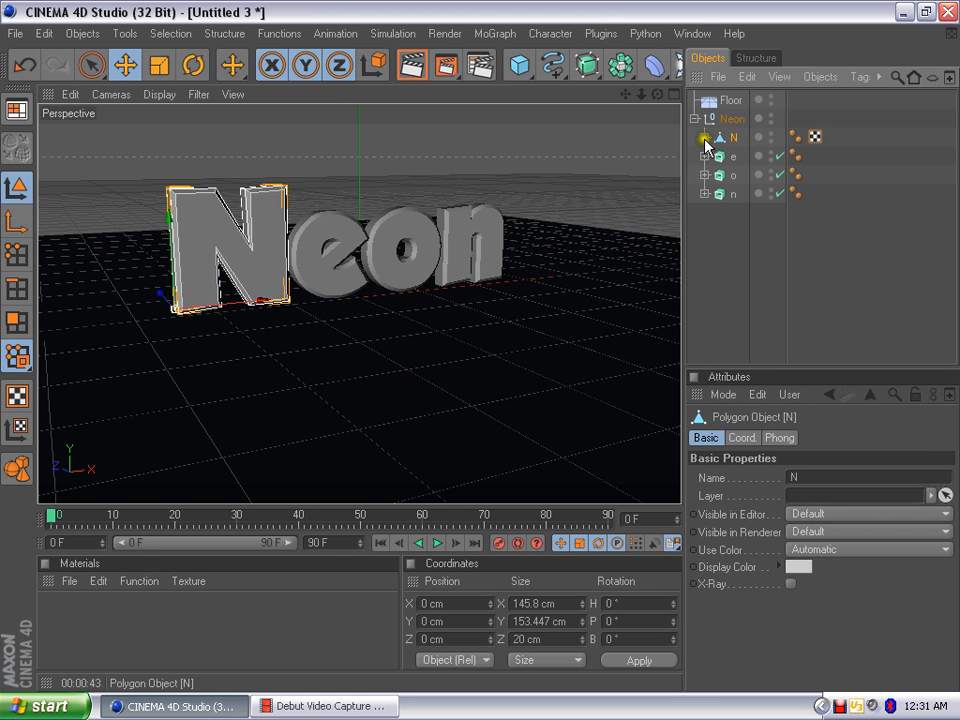
pyautogui.click(705, 137)
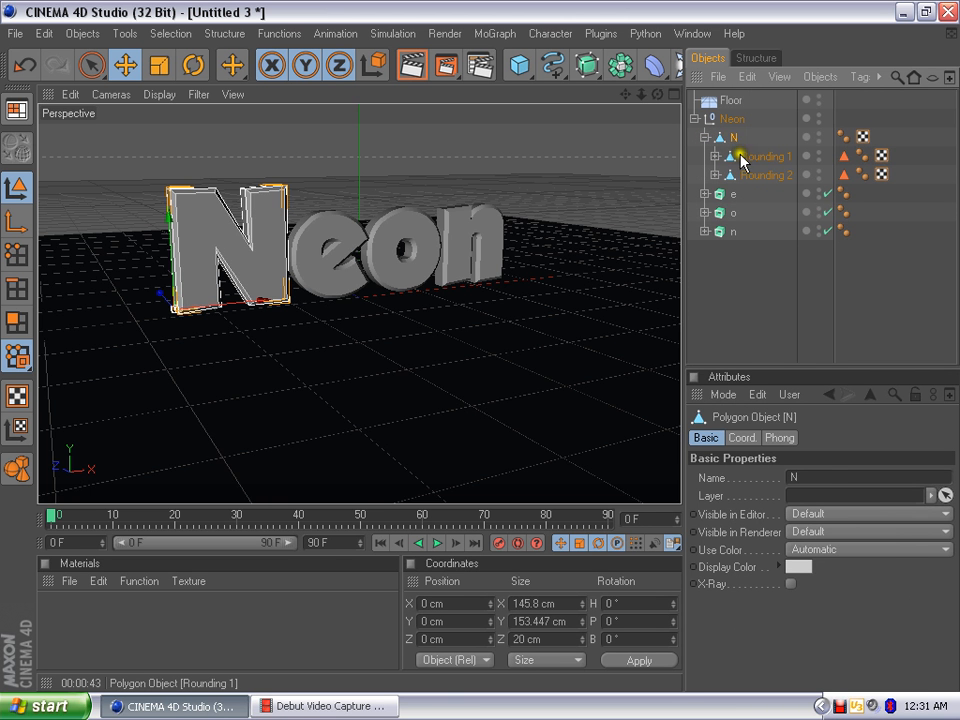
pyautogui.click(768, 174)
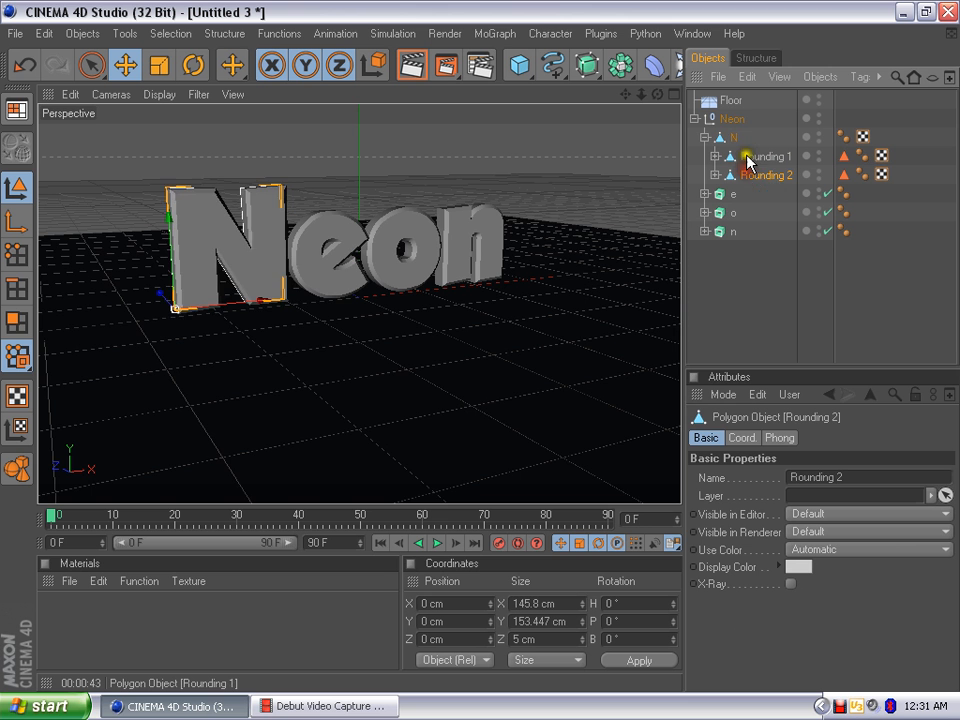
pyautogui.click(765, 156)
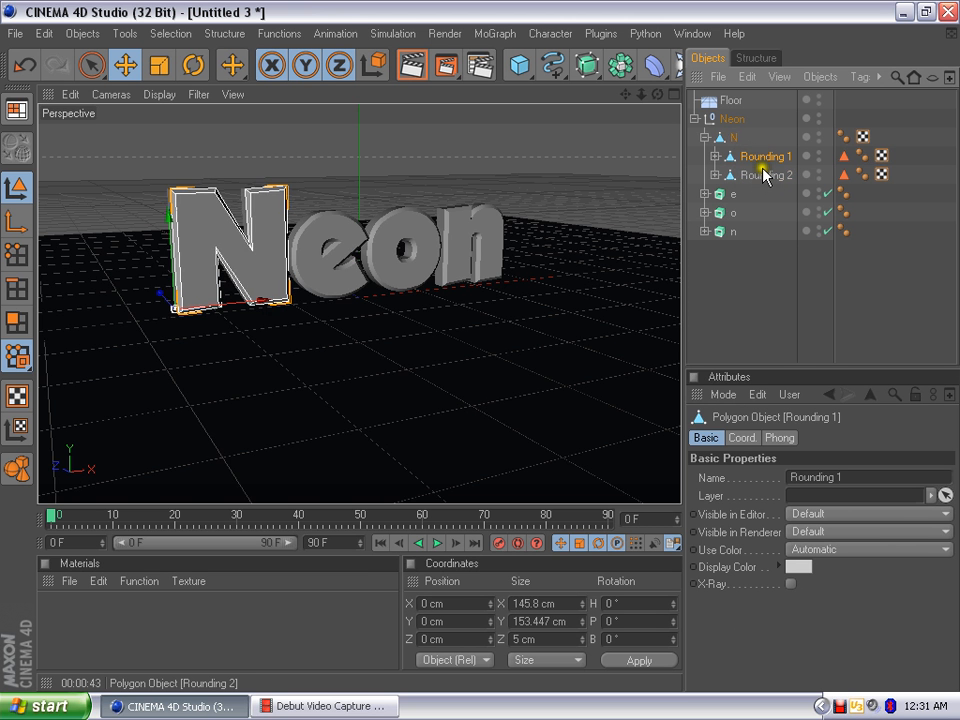
pyautogui.click(766, 174)
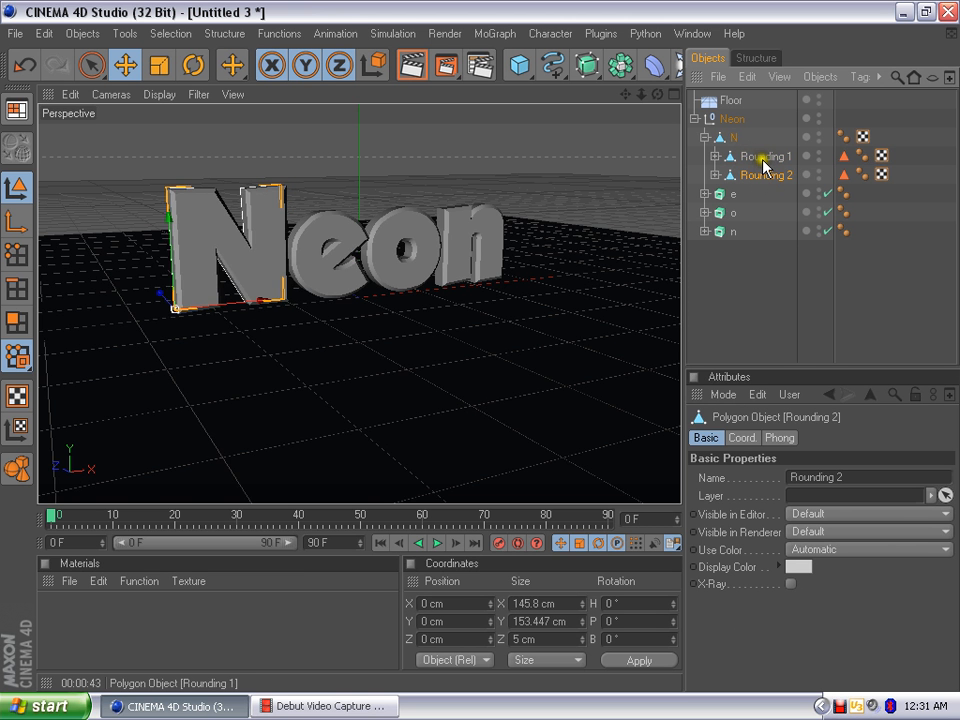
pyautogui.click(764, 156)
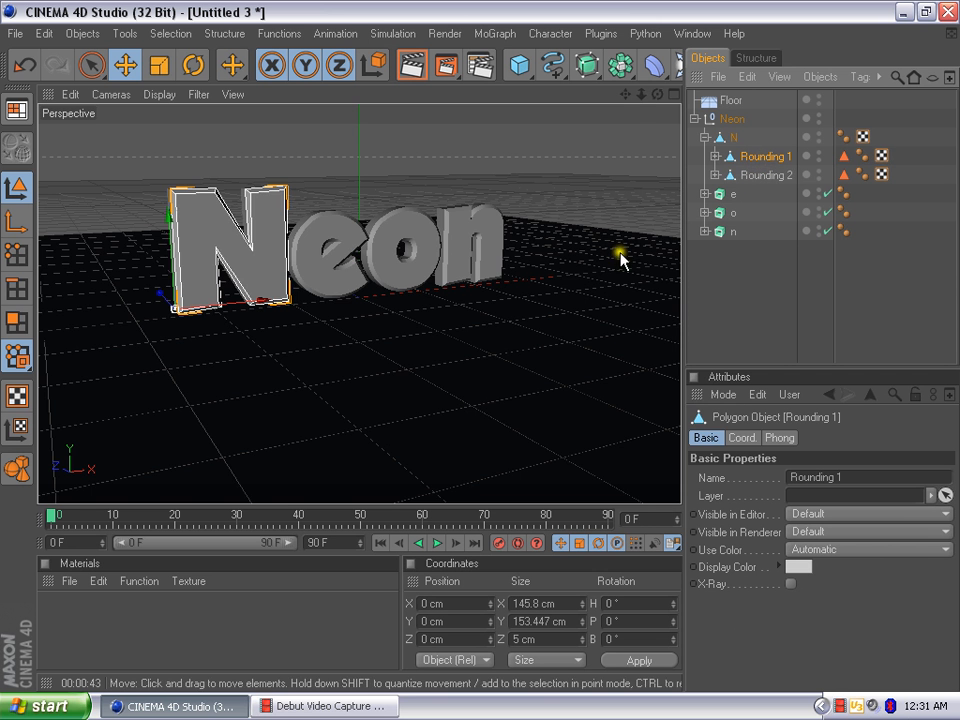
pyautogui.moveTo(655, 100)
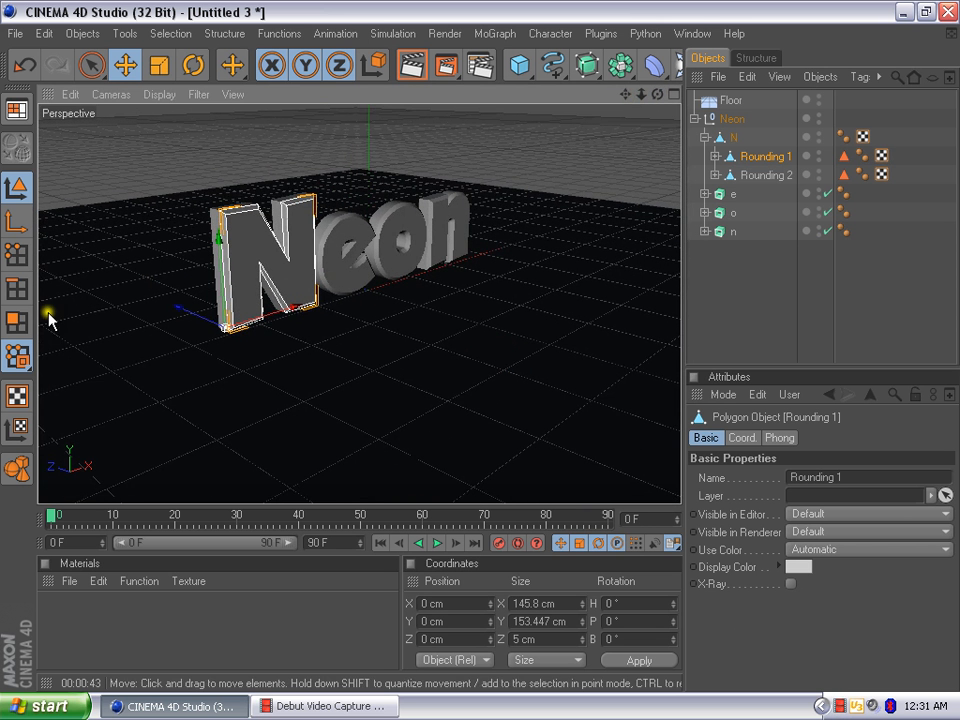
# In Polygon mode, loop-select the polygons around the N's front rounded edge.
pyautogui.click(17, 325)
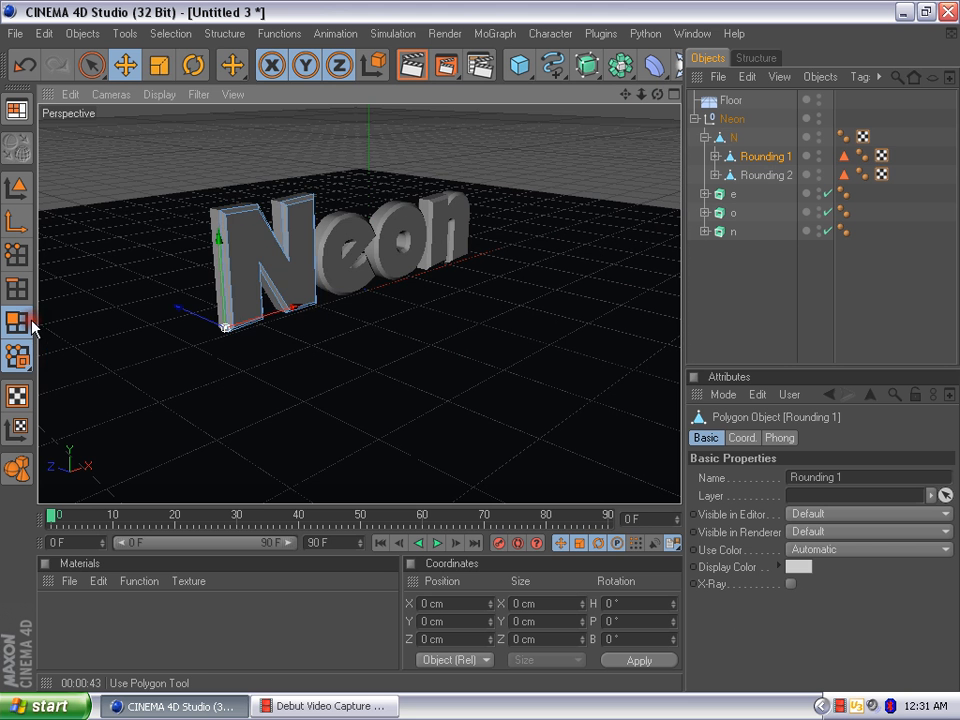
pyautogui.click(169, 33)
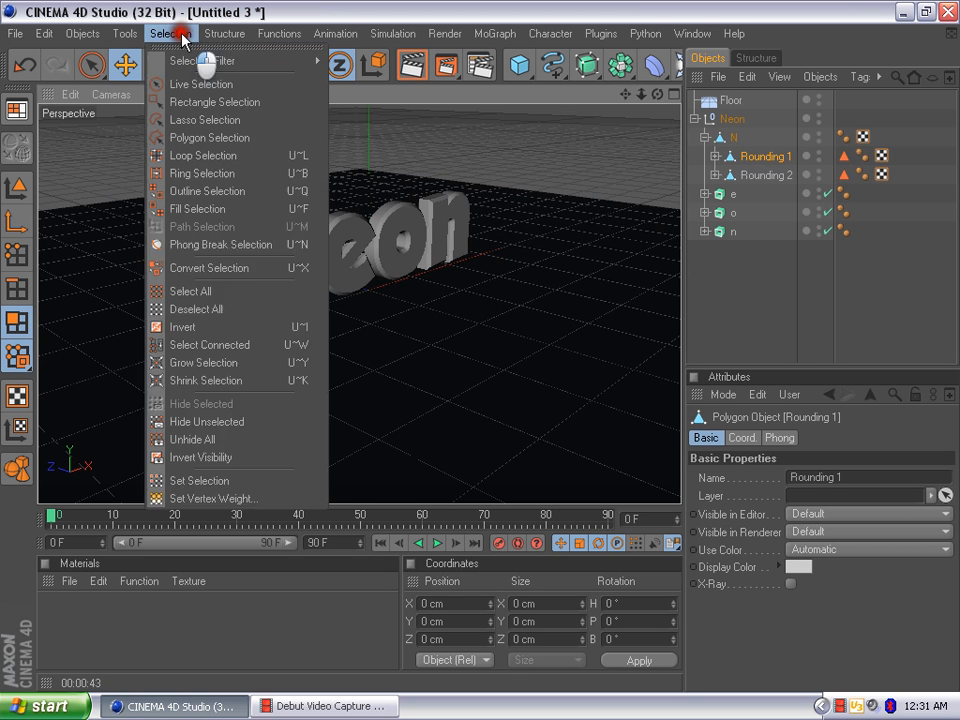
pyautogui.moveTo(205, 155)
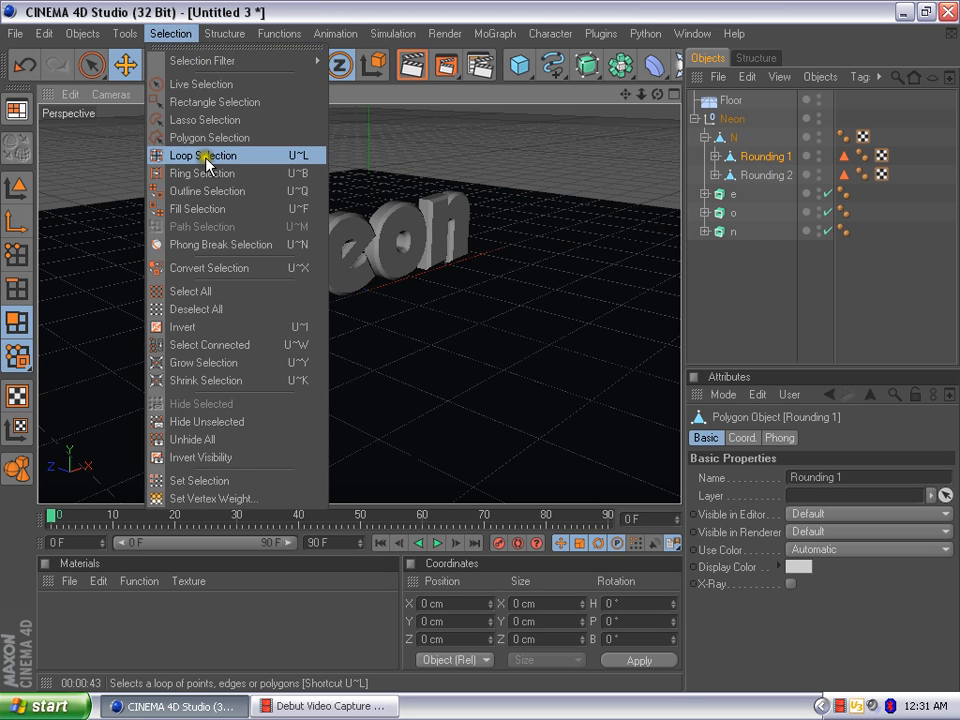
pyautogui.click(204, 155)
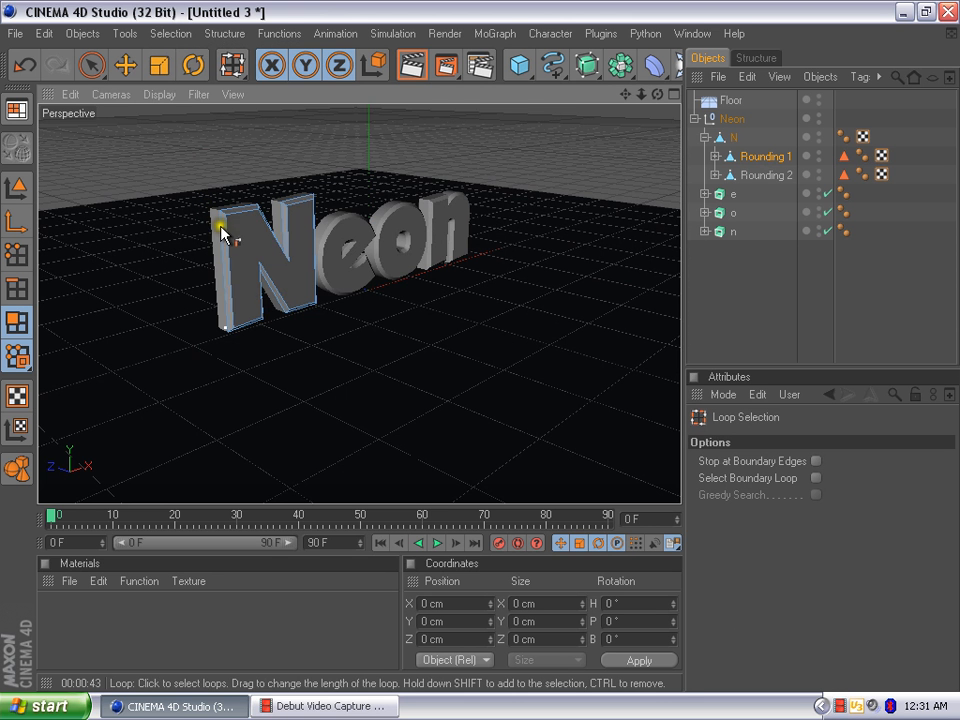
pyautogui.moveTo(225, 218)
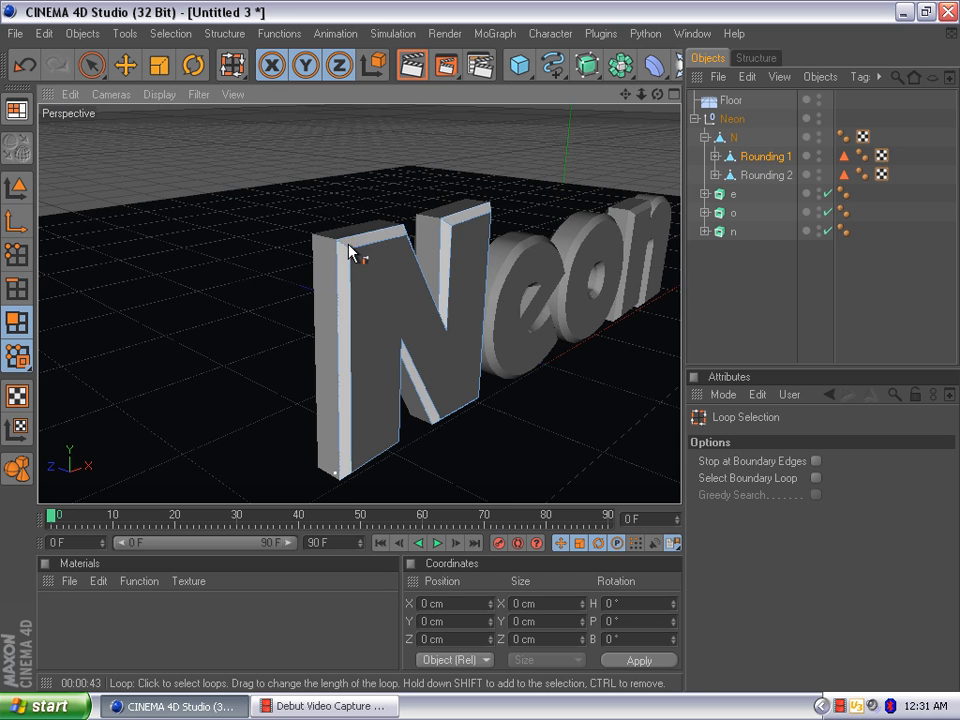
pyautogui.click(360, 260)
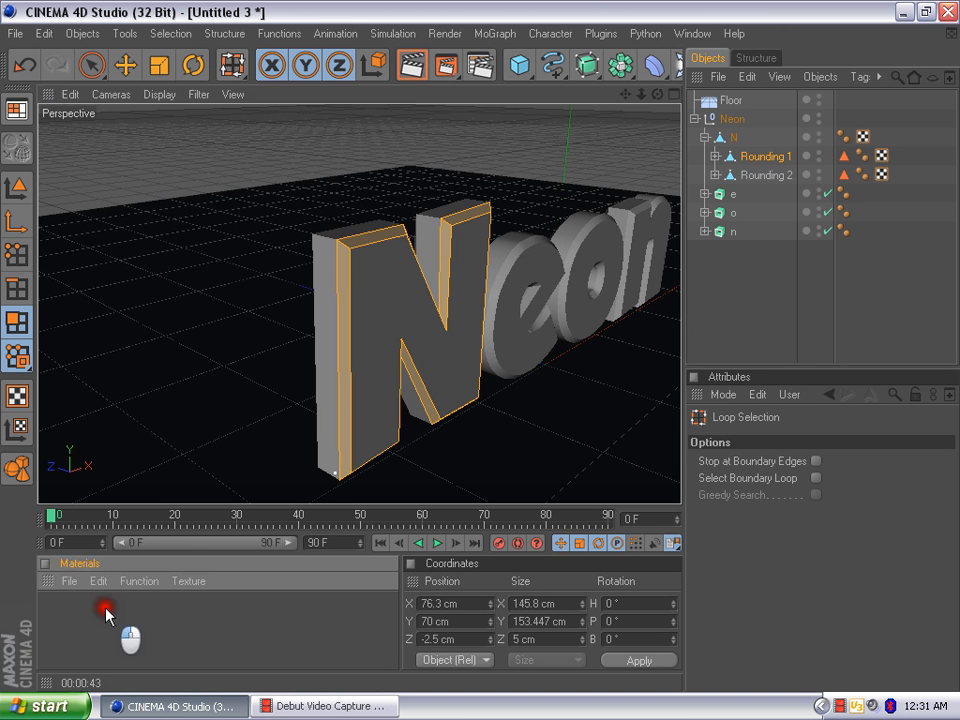
# Create material Mat with Luminance enabled and its colour set to pink (255, 0, 255).
pyautogui.doubleClick(58, 618)
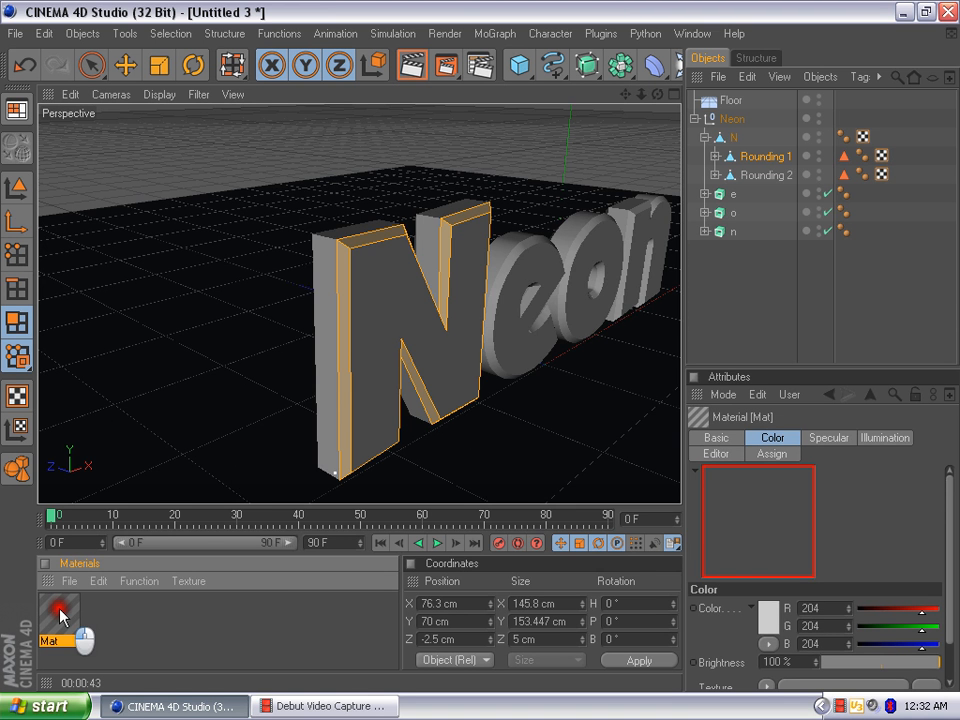
pyautogui.doubleClick(60, 617)
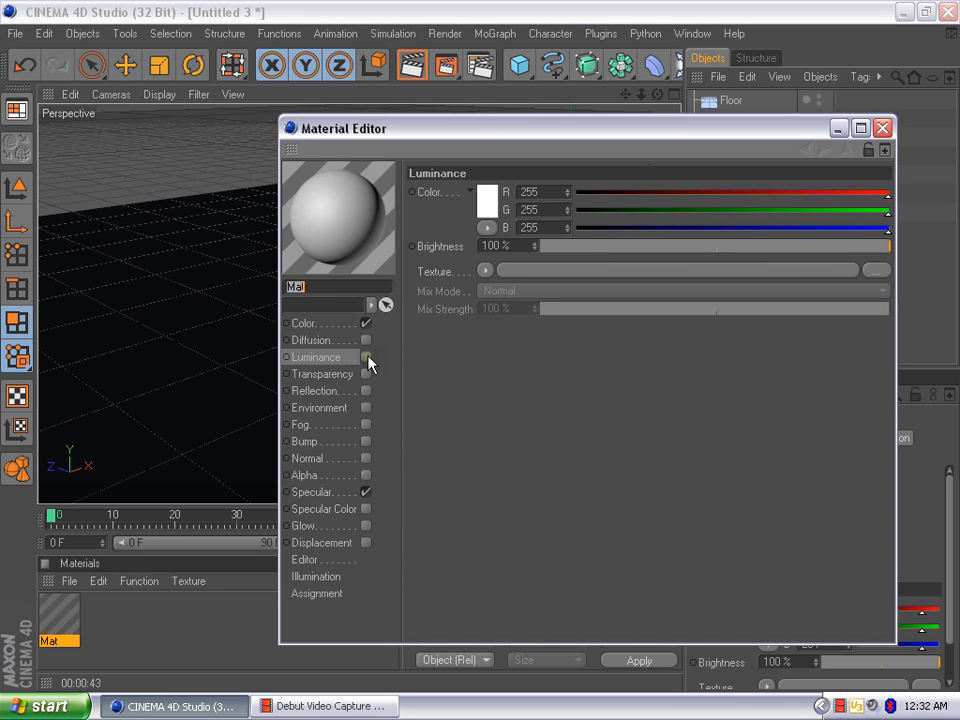
pyautogui.click(367, 357)
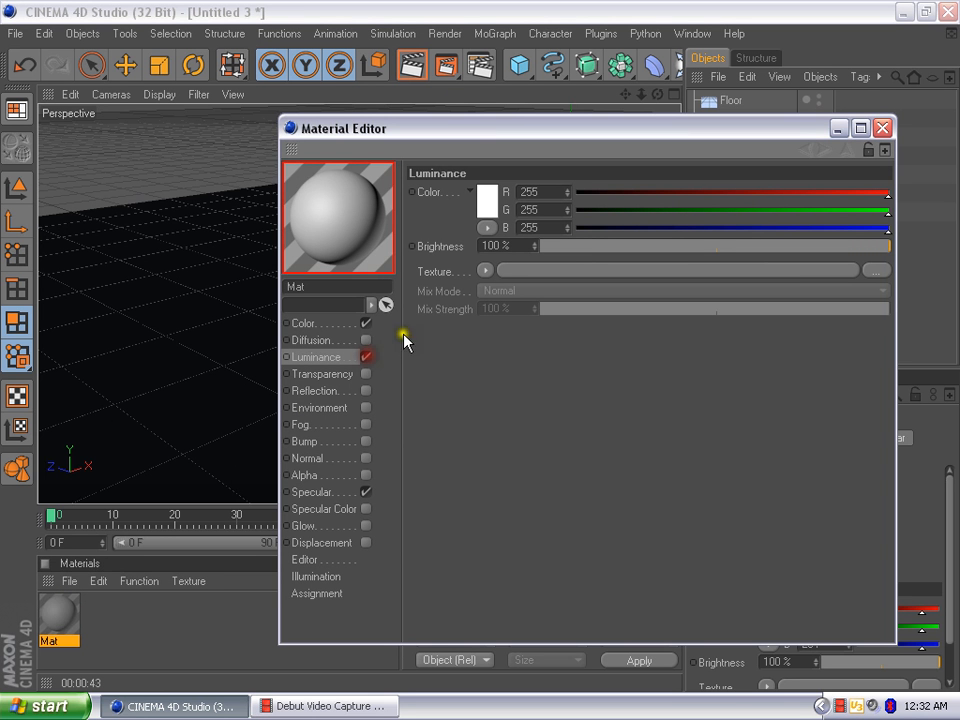
pyautogui.moveTo(885, 210); pyautogui.dragTo(620, 210)
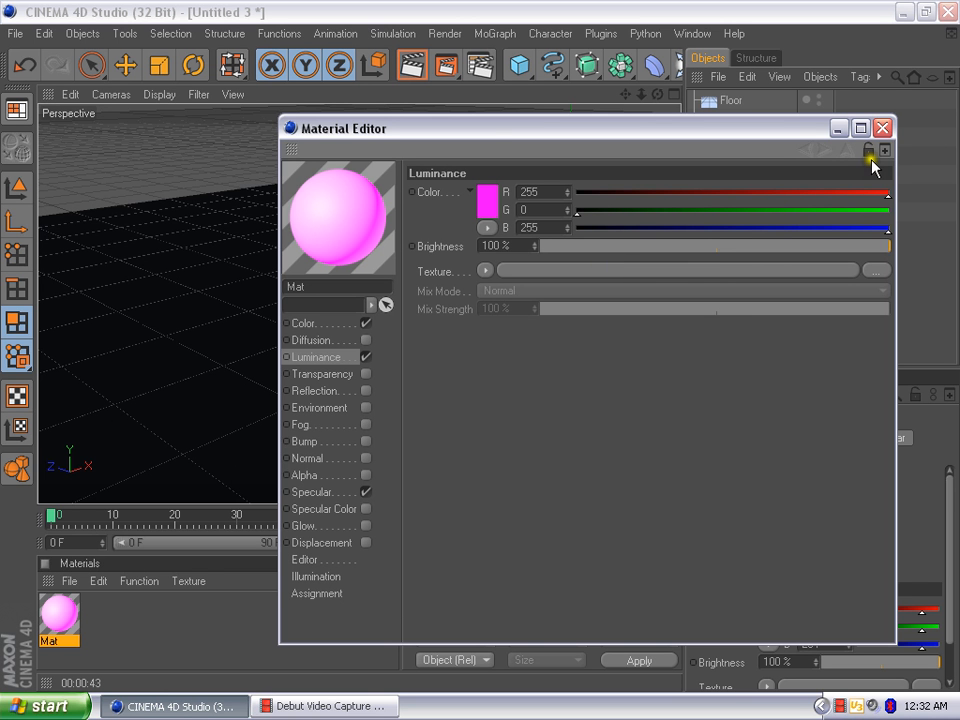
pyautogui.moveTo(882, 128)
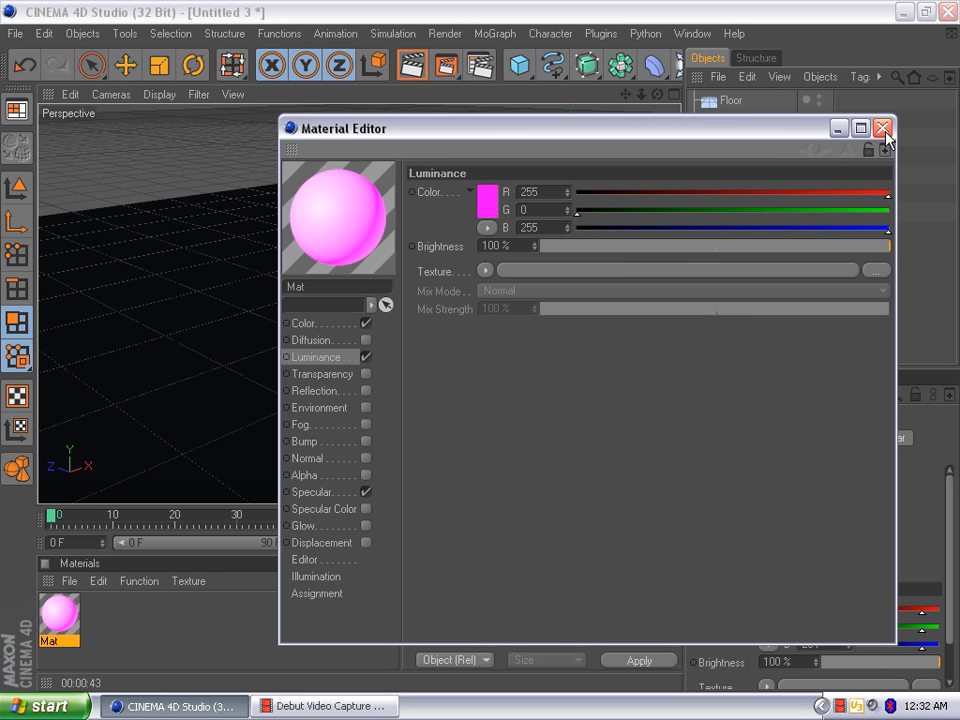
pyautogui.moveTo(884, 135)
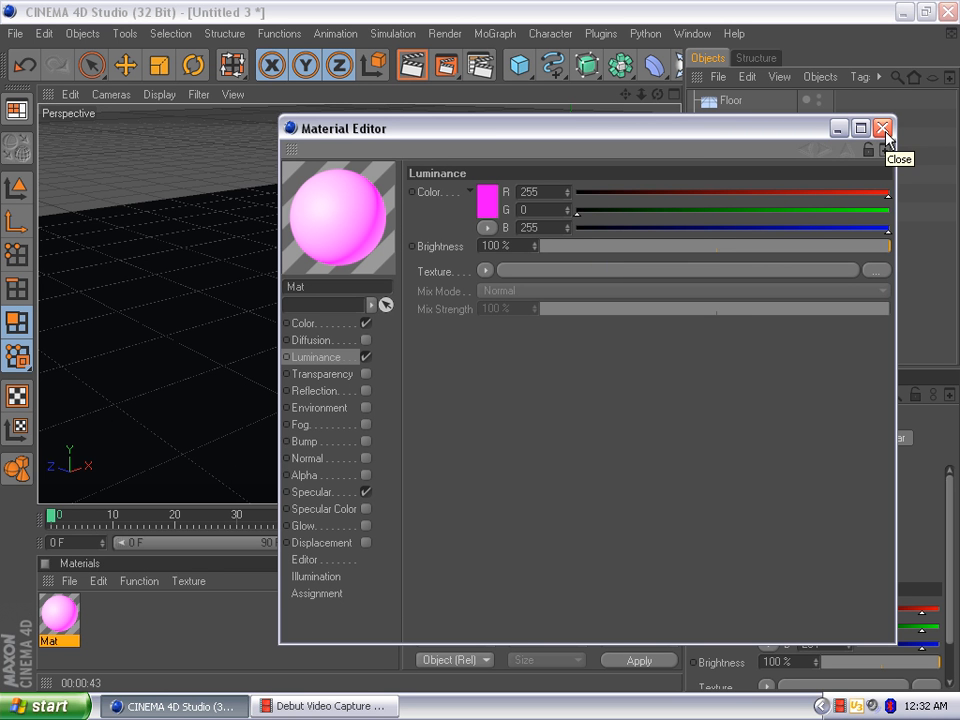
# Apply the pink Mat to the N's front rounded edge loop, then select its Rounding 2 part.
pyautogui.click(882, 128)
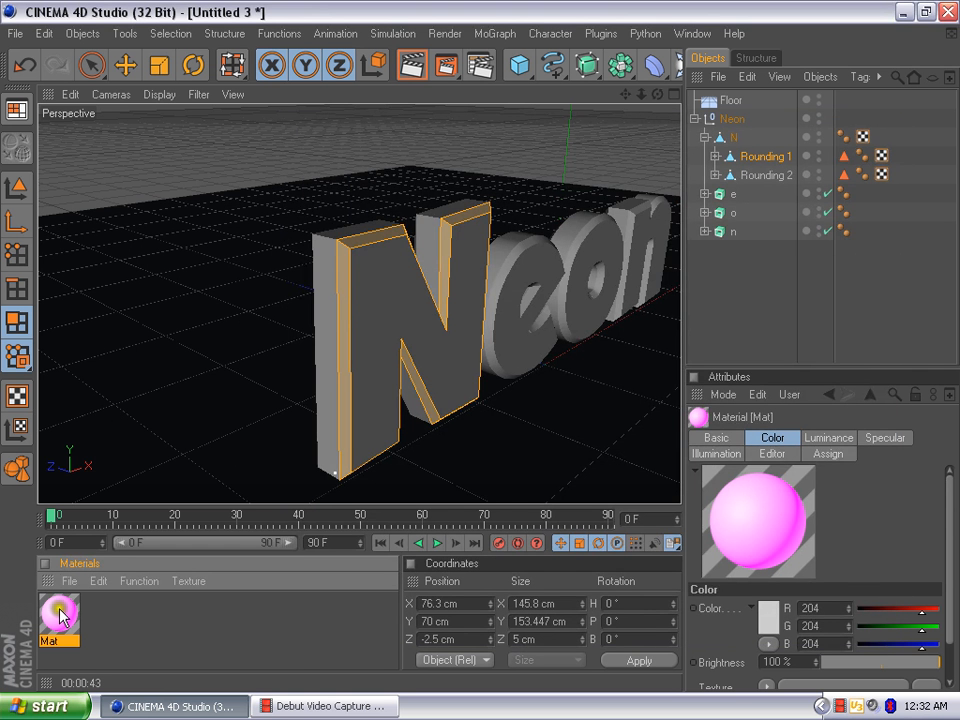
pyautogui.rightClick(58, 620)
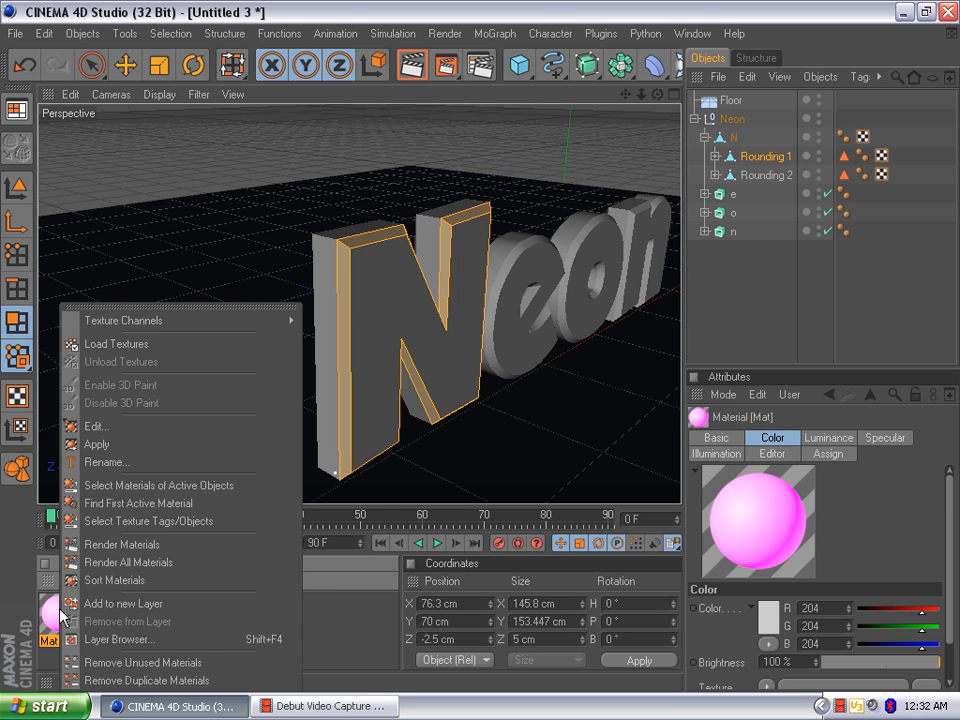
pyautogui.click(96, 444)
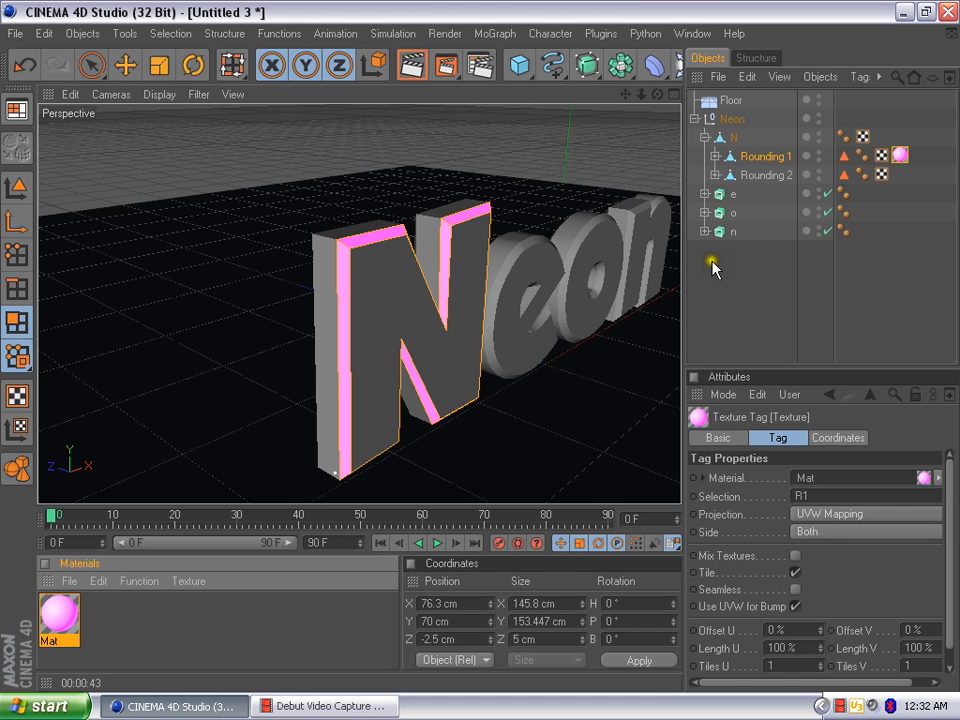
pyautogui.click(766, 175)
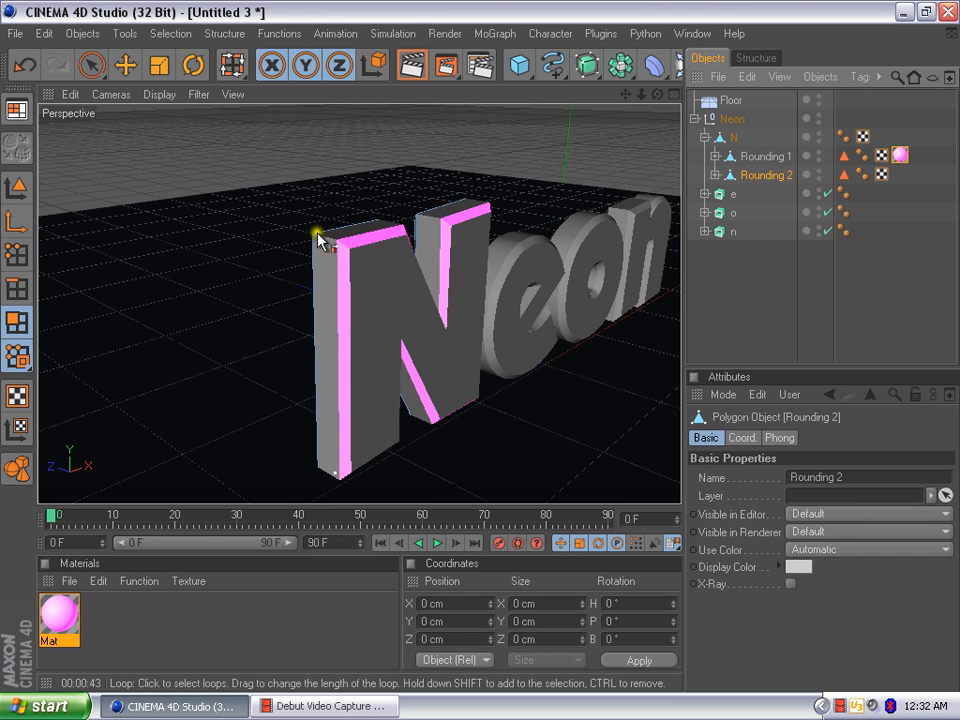
pyautogui.moveTo(668, 120)
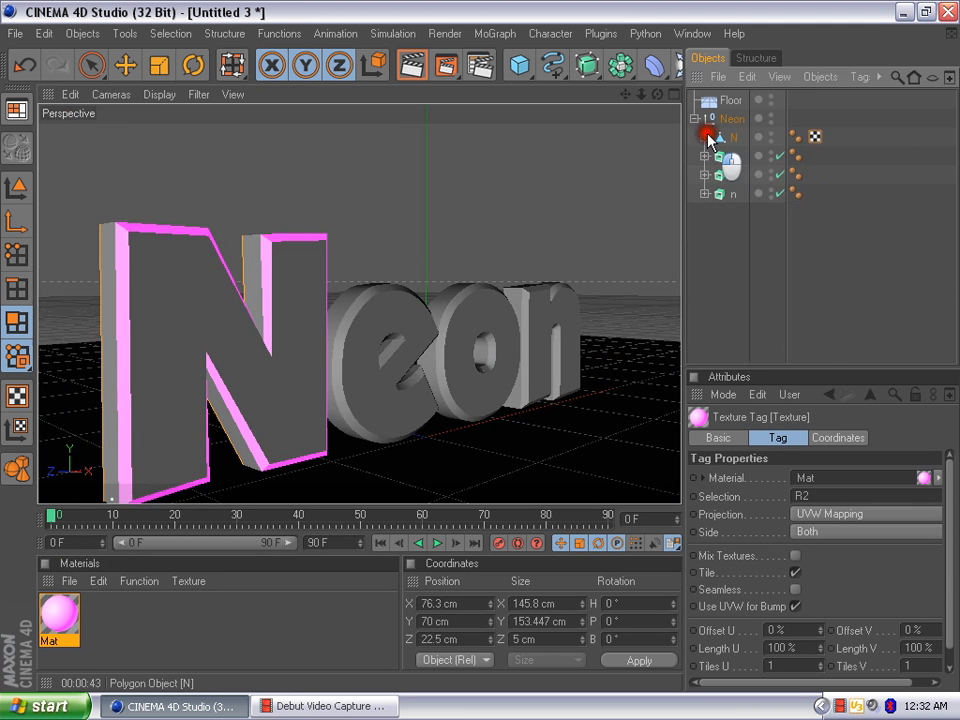
# Make the e letter editable and loop-select the rounded edge of its Rounding 1 part.
pyautogui.click(720, 156)
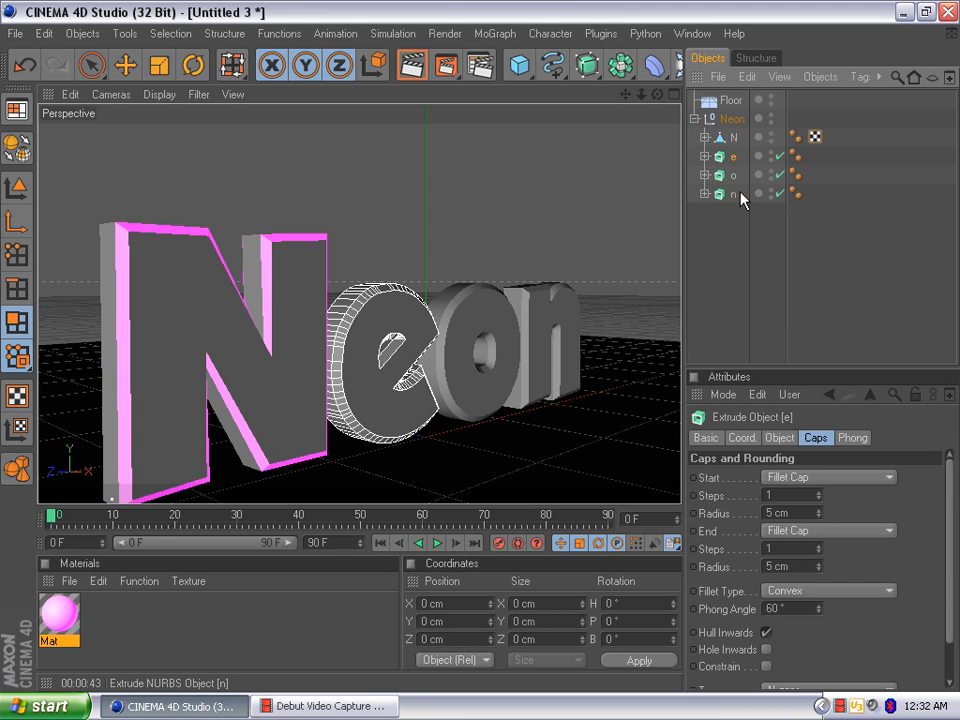
pyautogui.click(733, 156)
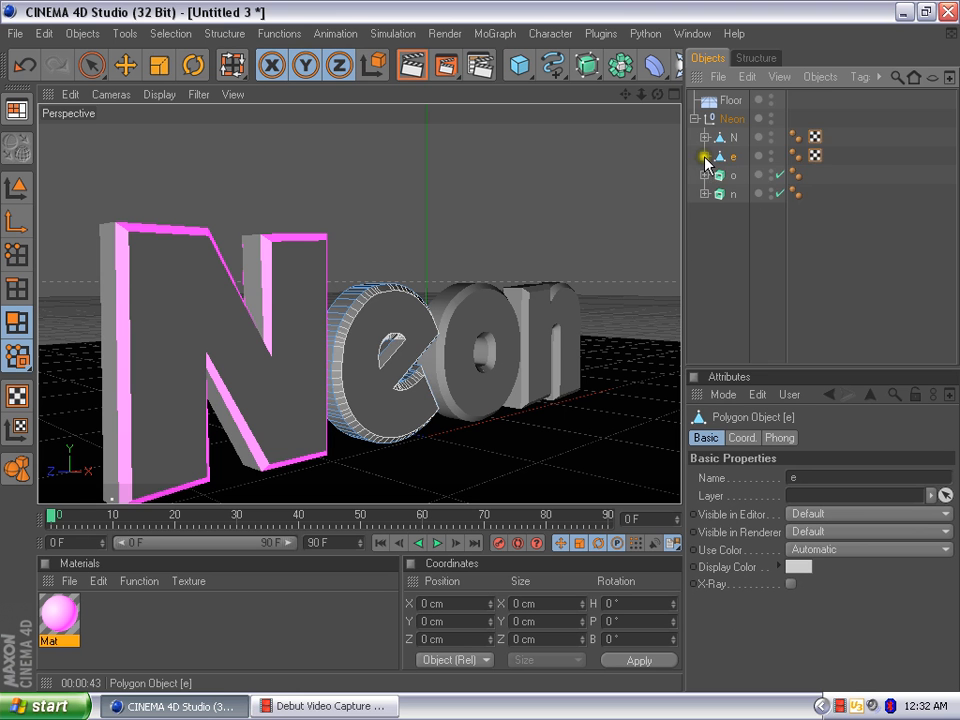
pyautogui.click(705, 156)
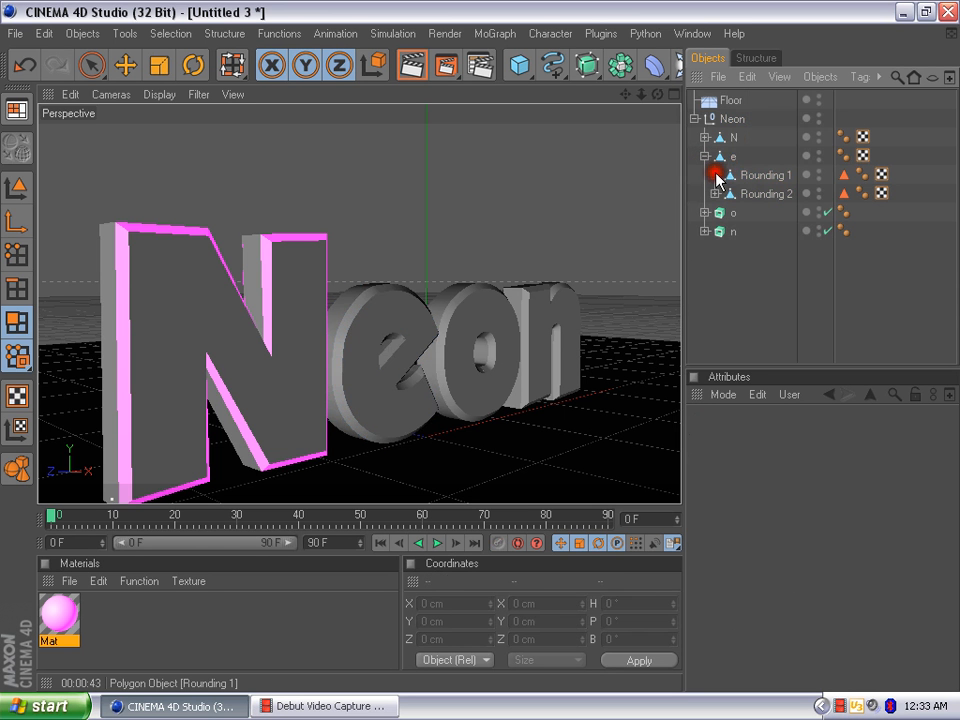
pyautogui.click(765, 175)
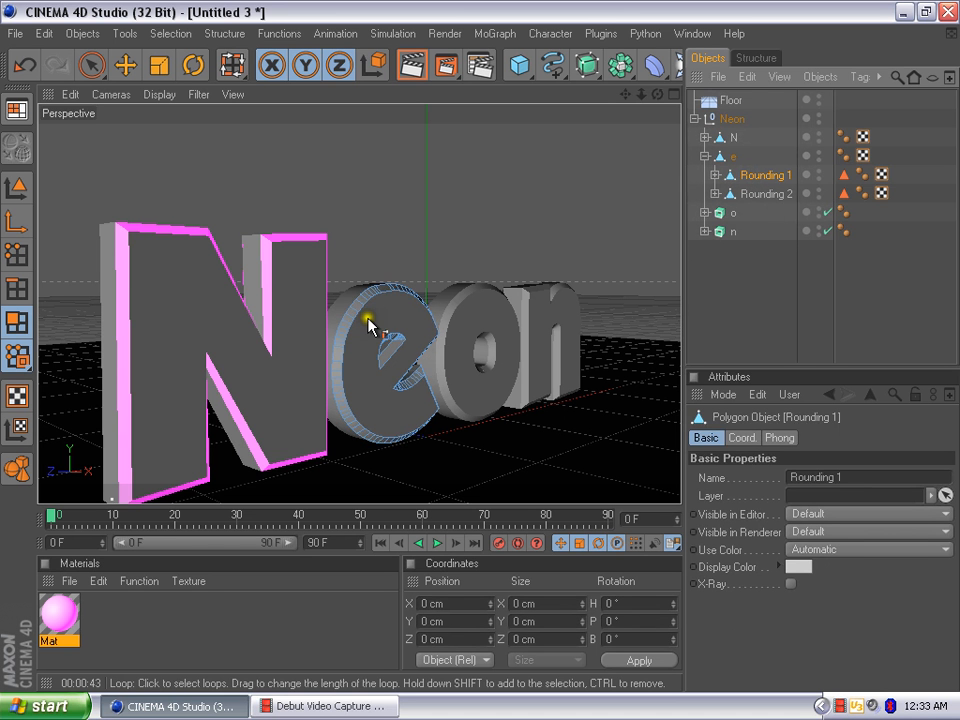
pyautogui.click(362, 305)
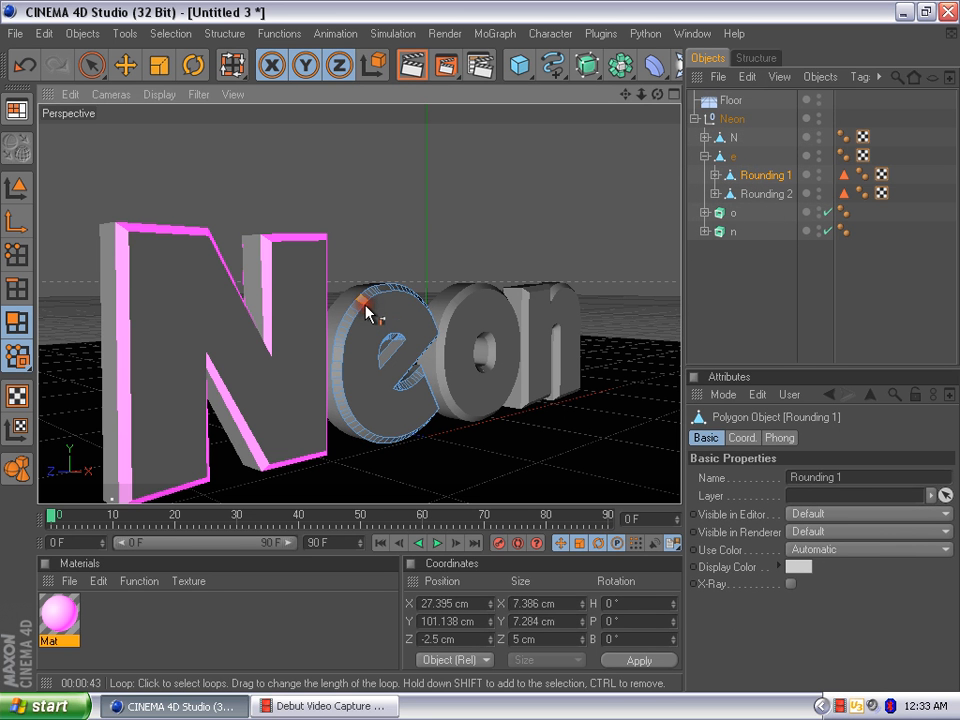
pyautogui.click(360, 305)
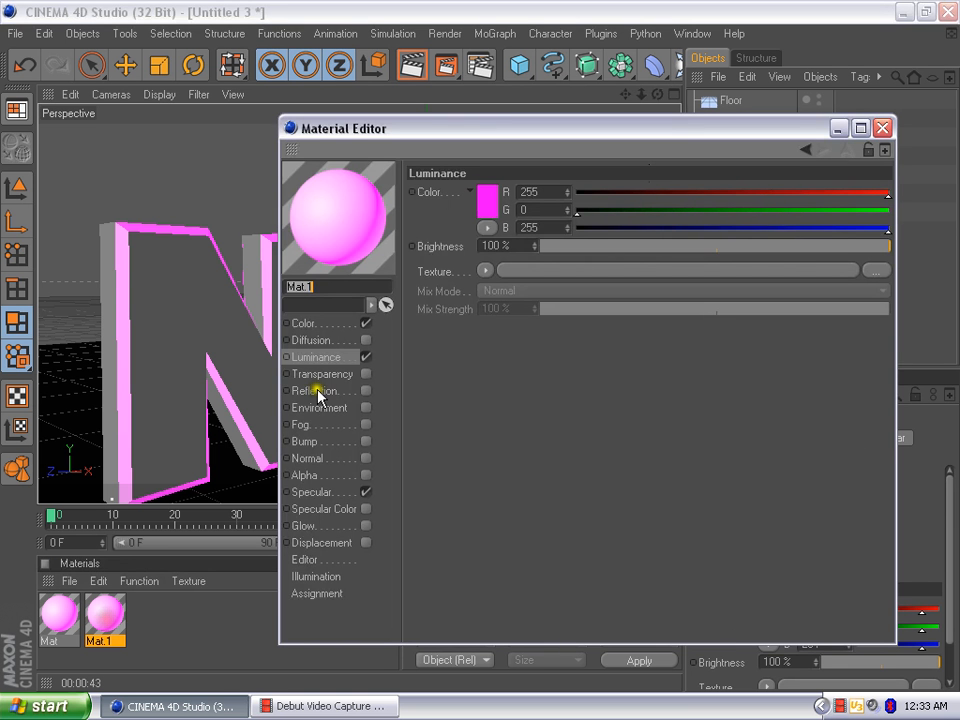
pyautogui.moveTo(458, 227)
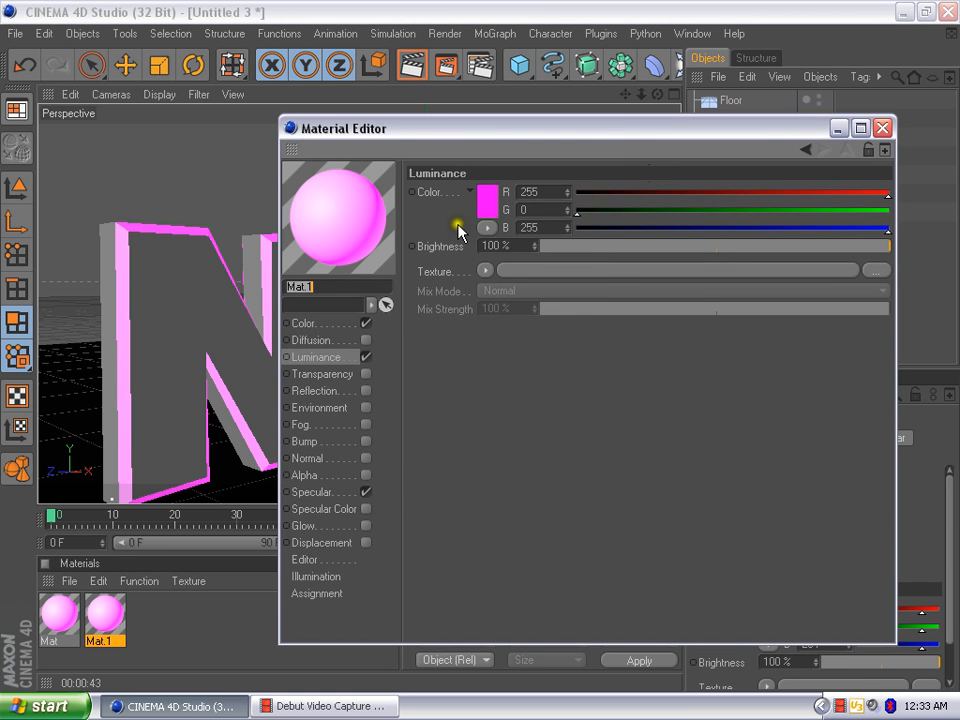
# Change Mat.1's luminance colour to bright green (42, 255, 0) and close its editor.
pyautogui.click(488, 227)
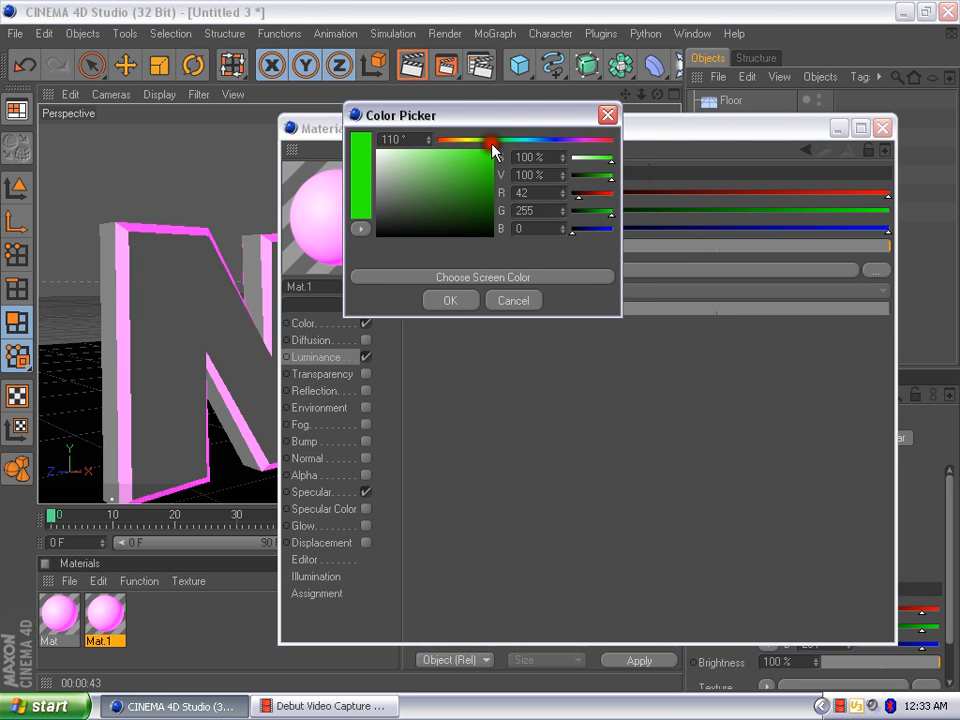
pyautogui.click(449, 300)
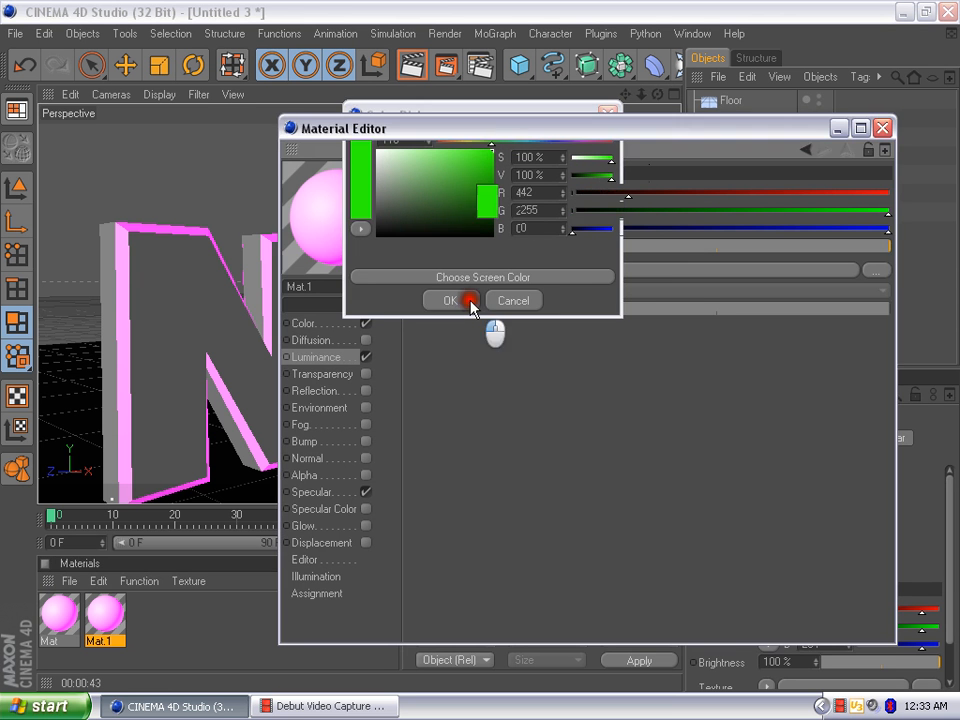
pyautogui.click(450, 301)
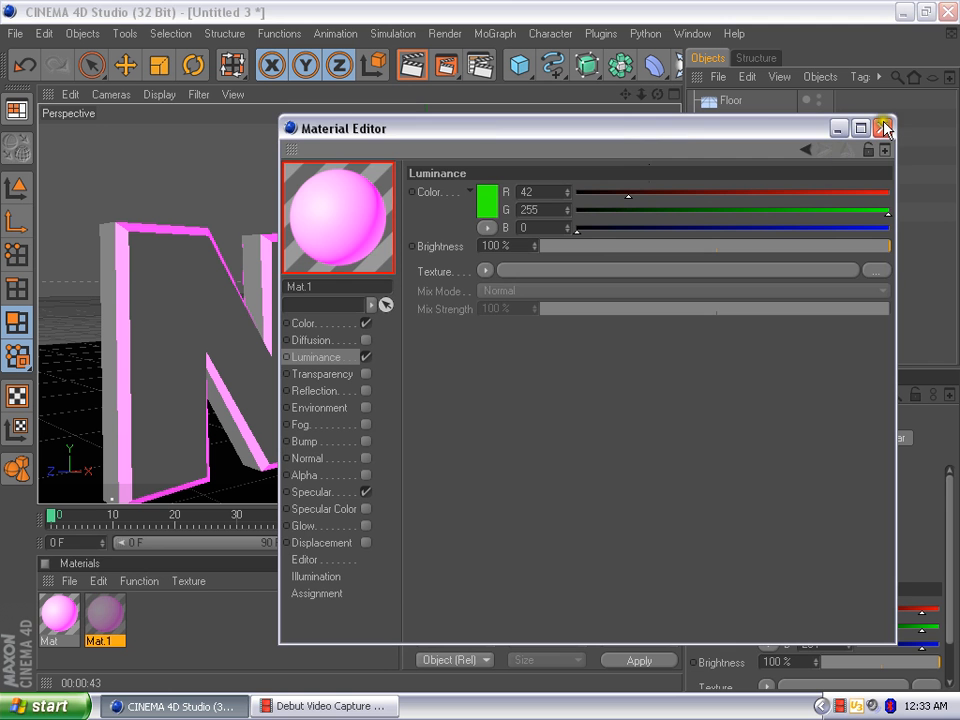
pyautogui.click(884, 128)
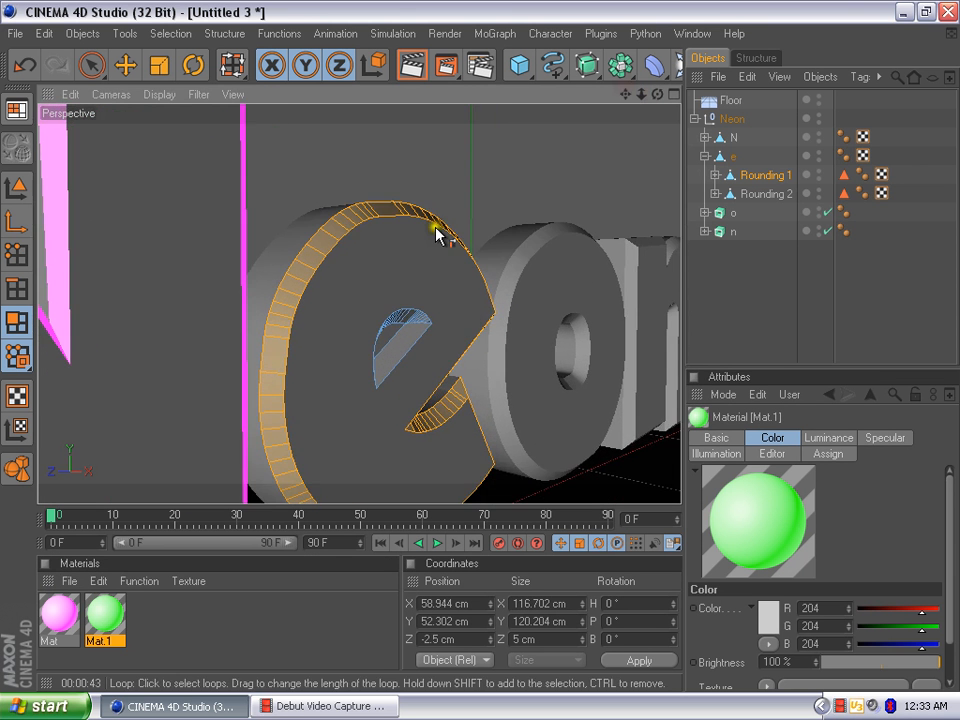
# Apply the green Mat.1 to the e's outer rim loop on Rounding 1.
pyautogui.click(400, 320)
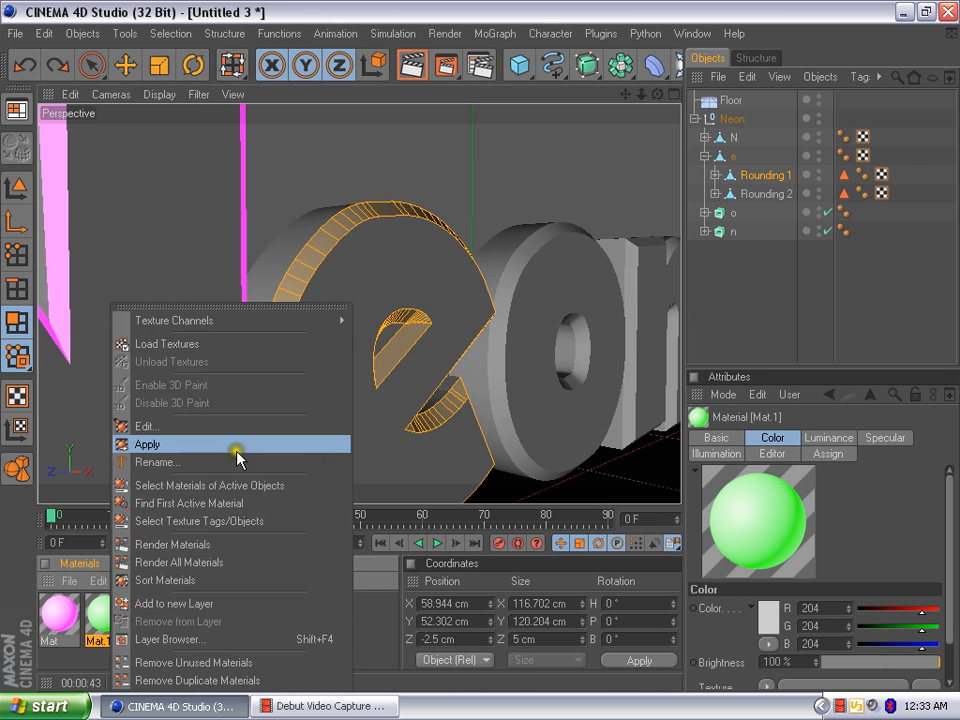
pyautogui.click(147, 444)
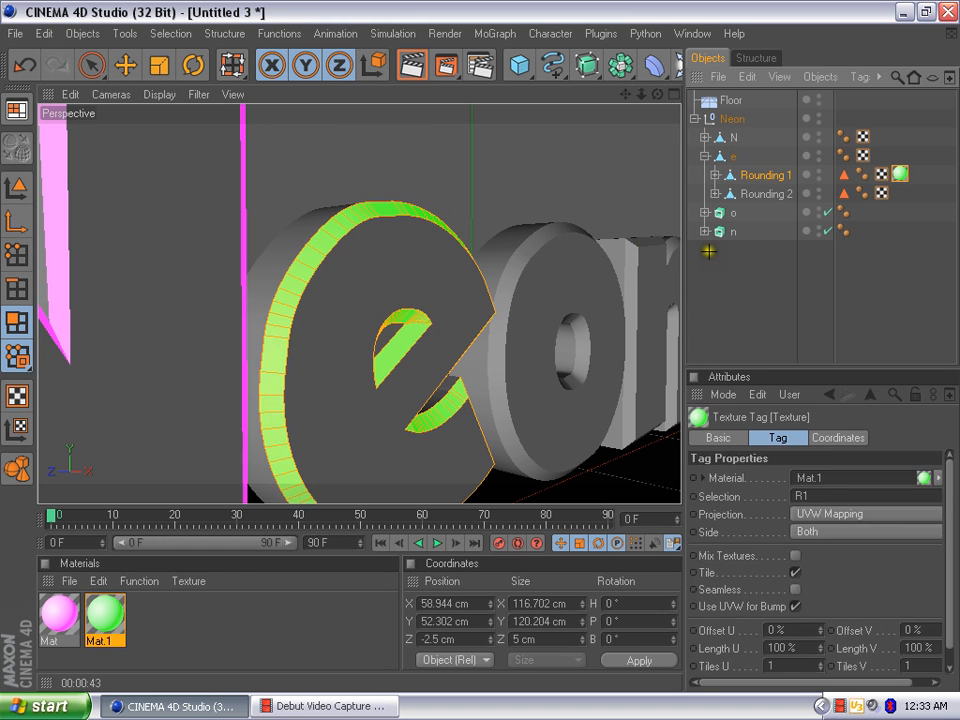
pyautogui.click(766, 193)
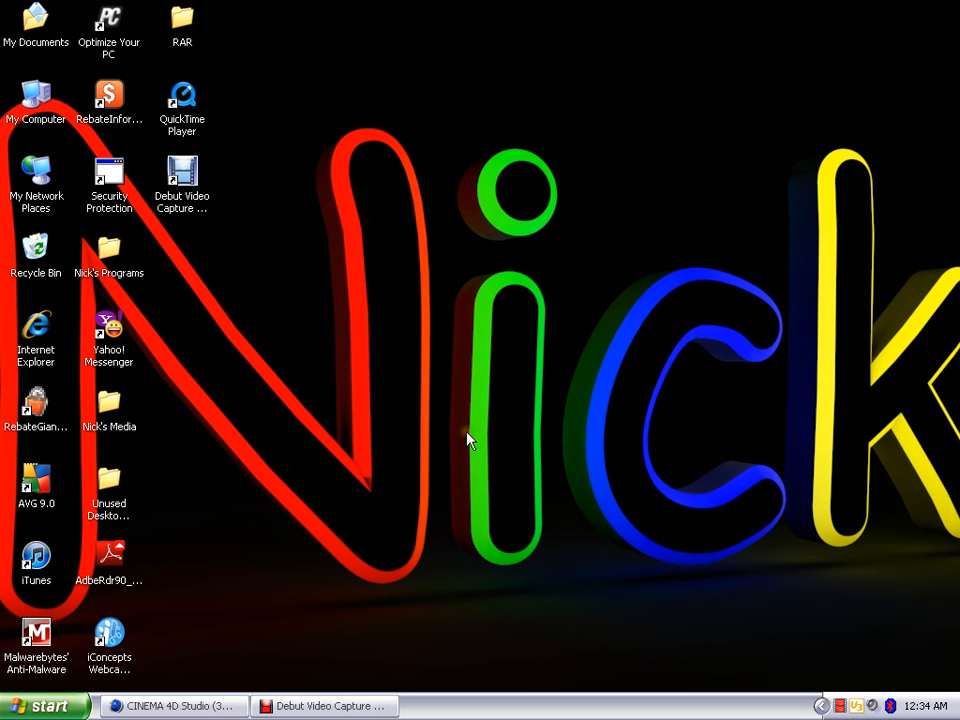
pyautogui.moveTo(313, 563)
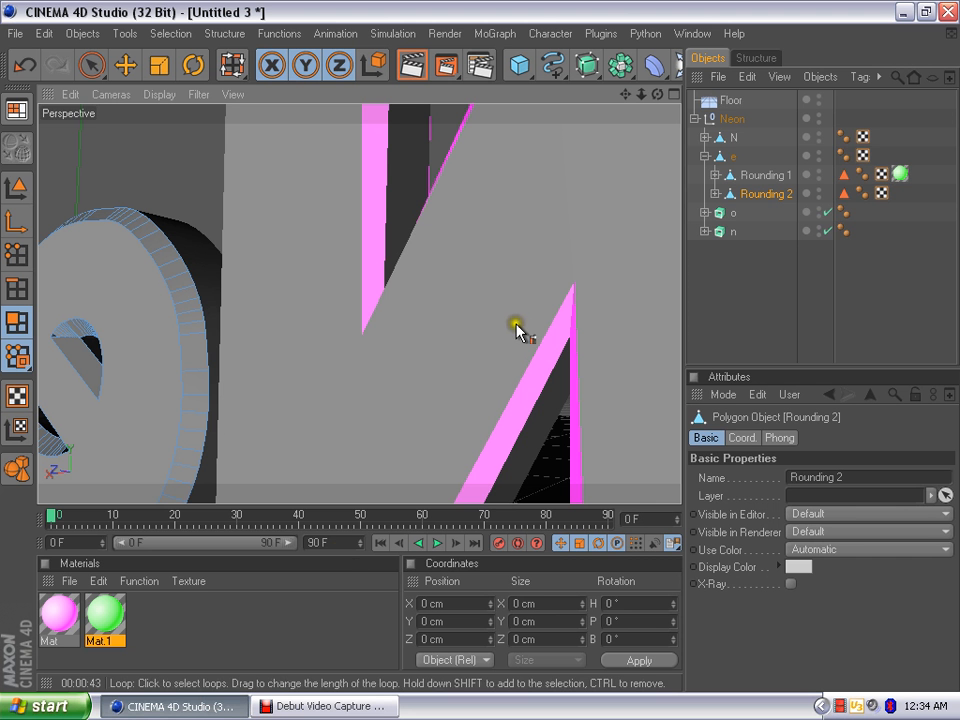
pyautogui.moveTo(625, 97)
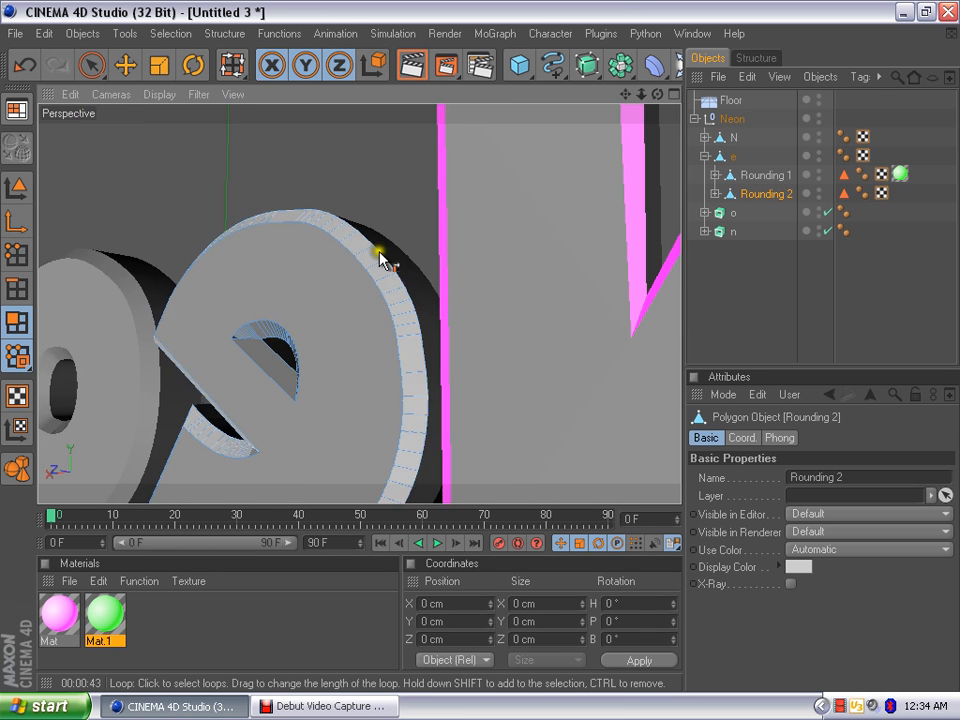
pyautogui.moveTo(362, 253)
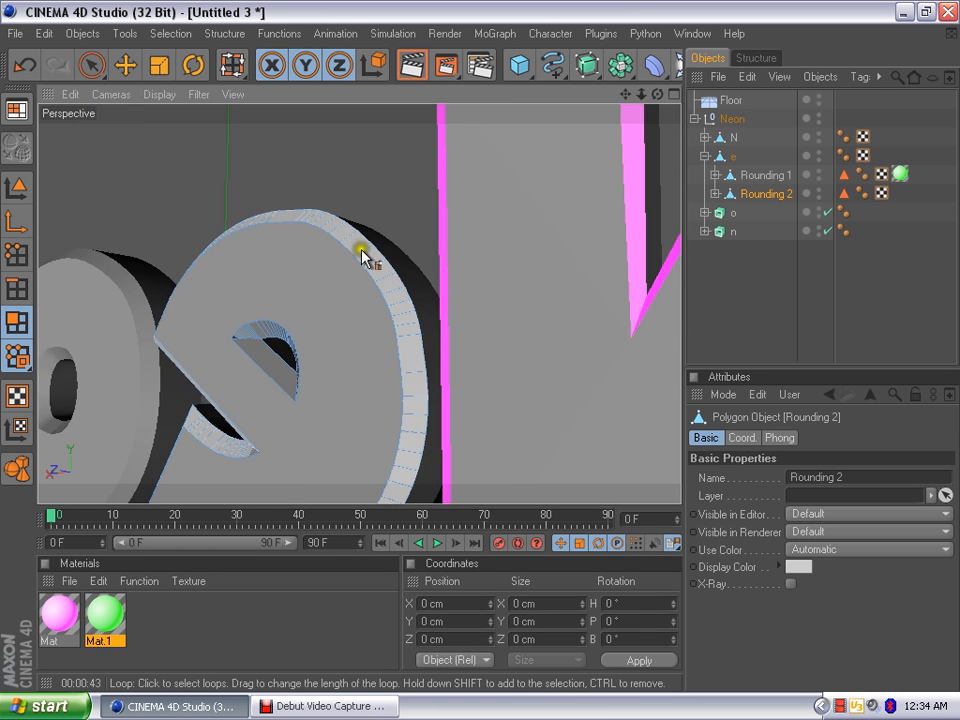
# Apply green Mat.1 to the e's outer and inner rim loops on Rounding 2, then collapse the e.
pyautogui.click(265, 330)
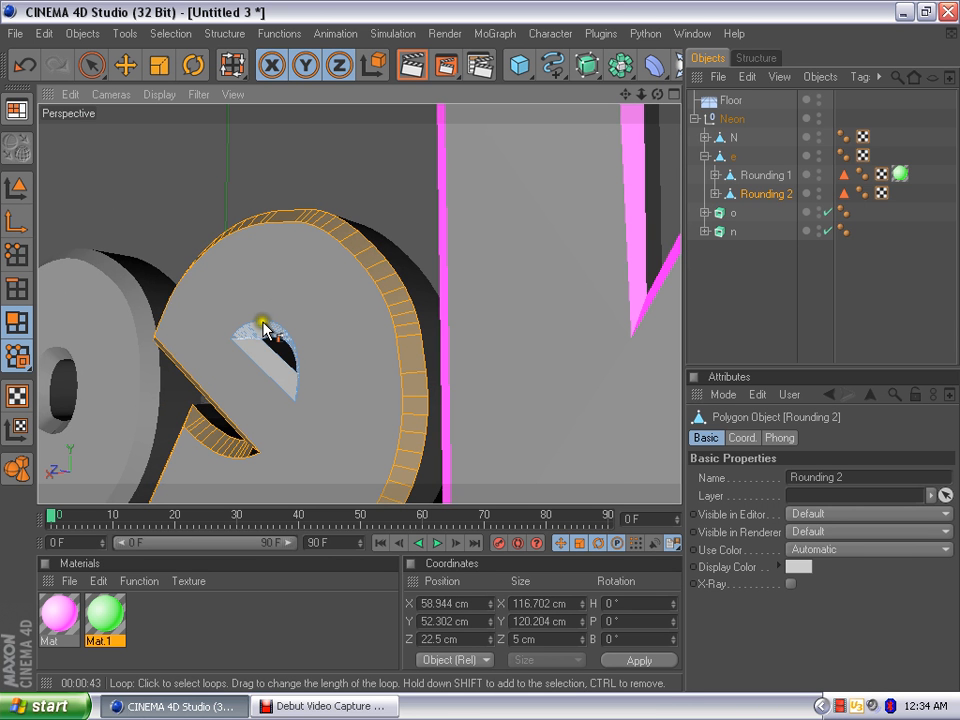
pyautogui.click(265, 330)
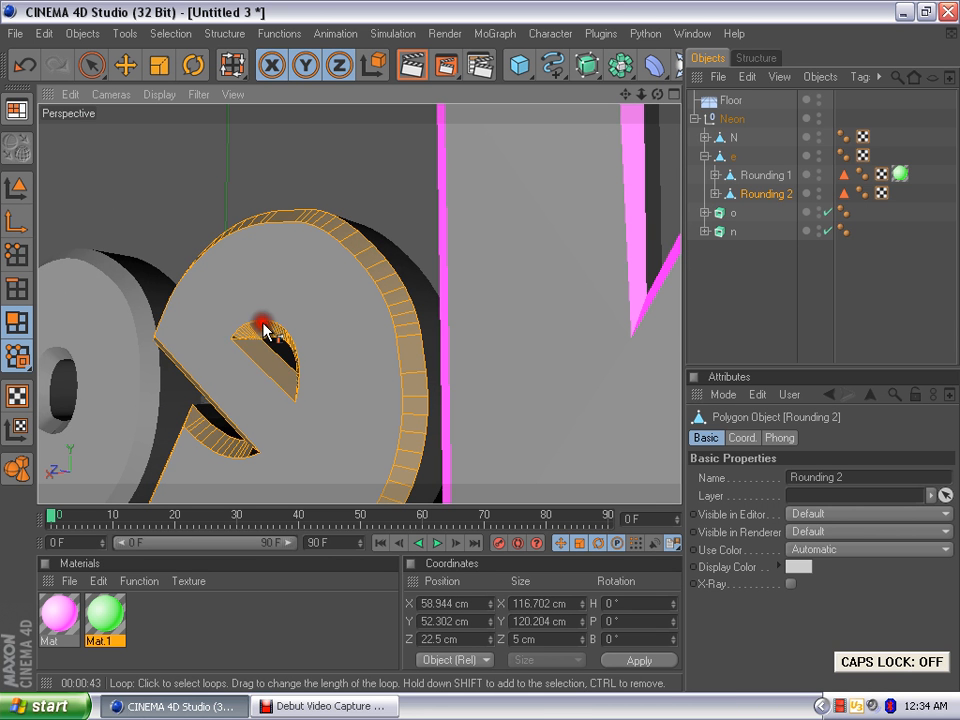
pyautogui.moveTo(308, 470)
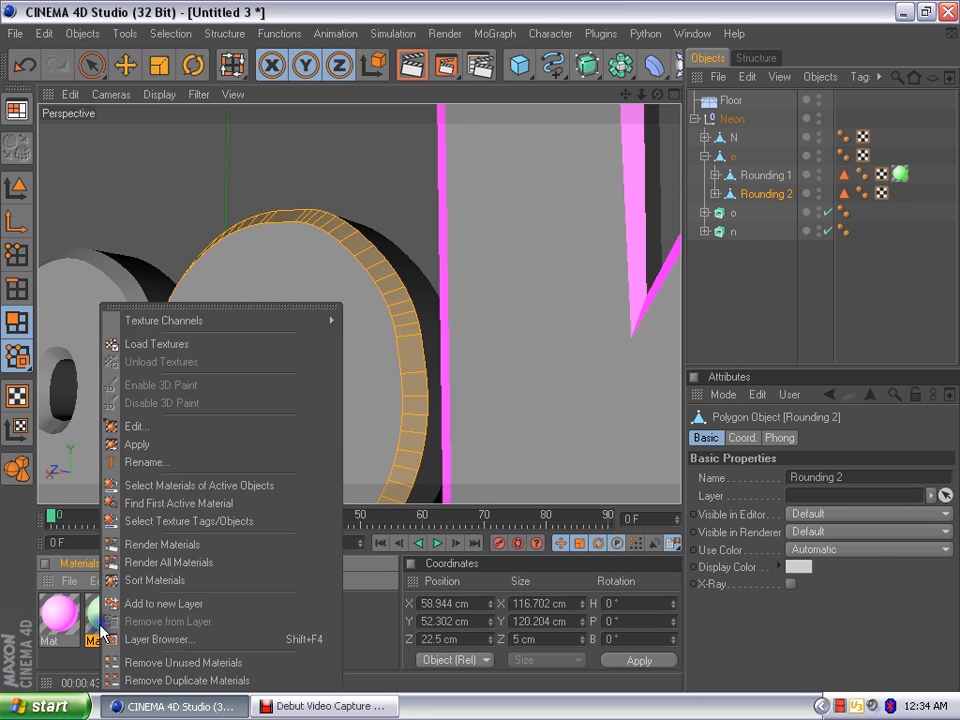
pyautogui.click(137, 444)
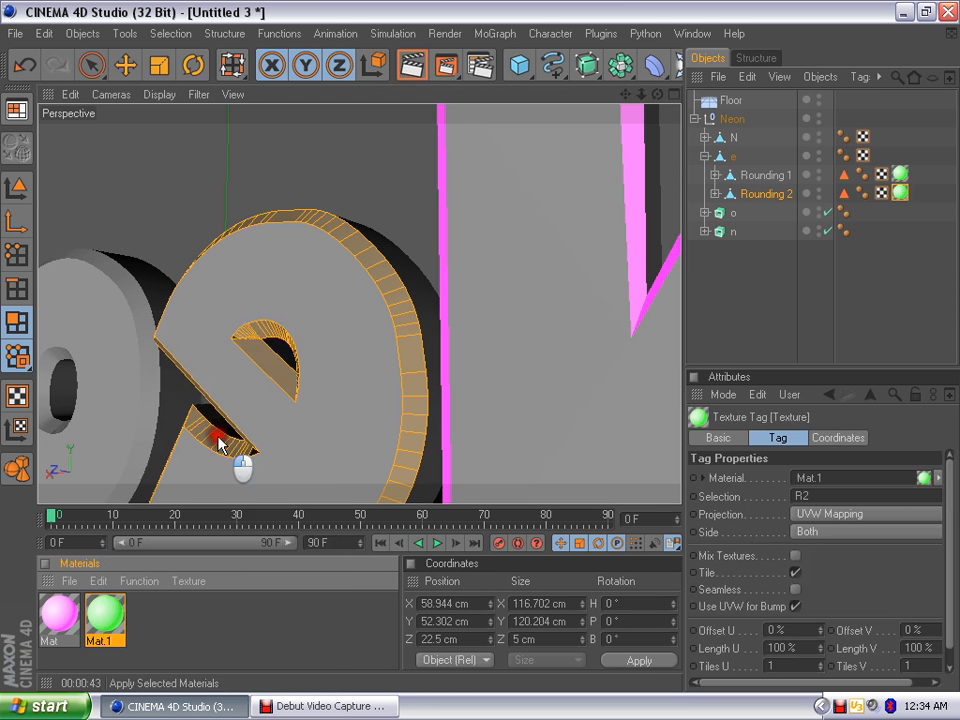
pyautogui.click(766, 193)
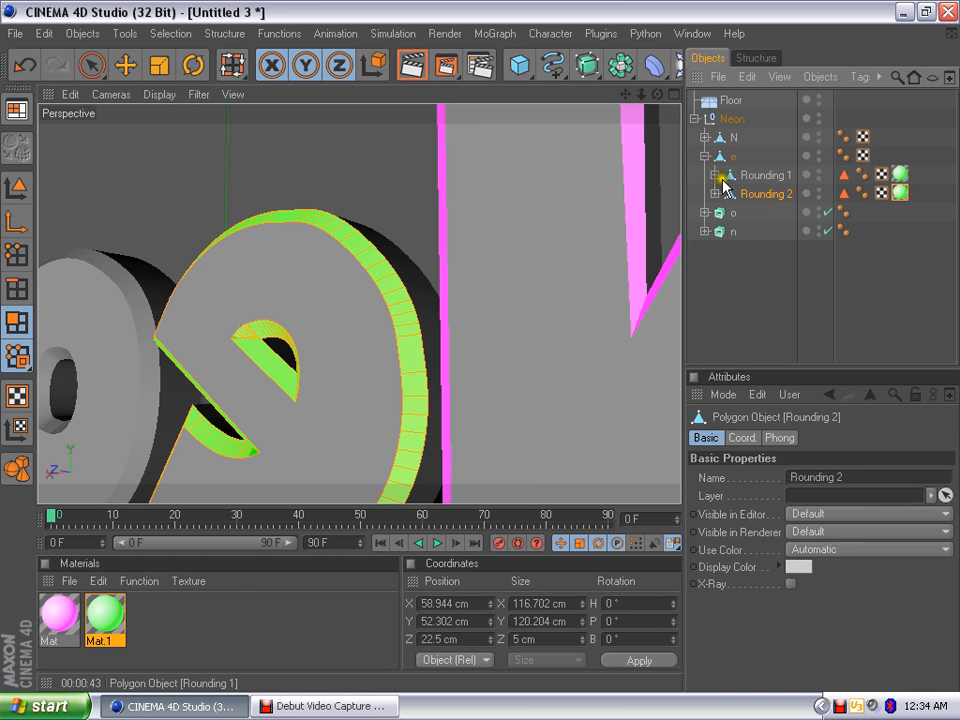
pyautogui.click(705, 156)
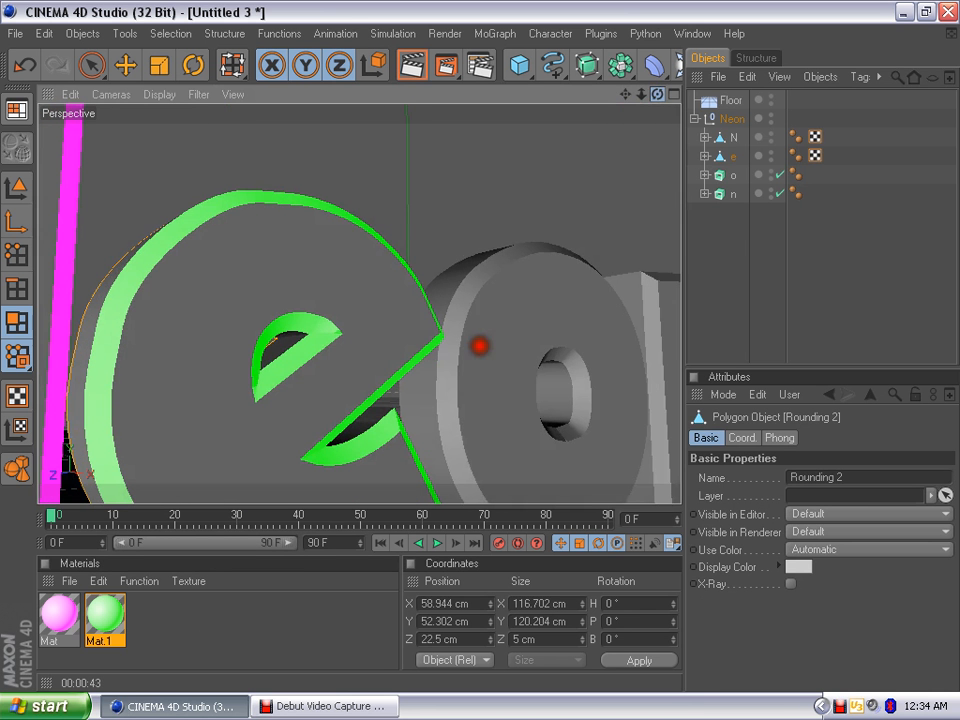
# Make the o letter editable, expand its parts and loop-select its outer rim.
pyautogui.click(733, 175)
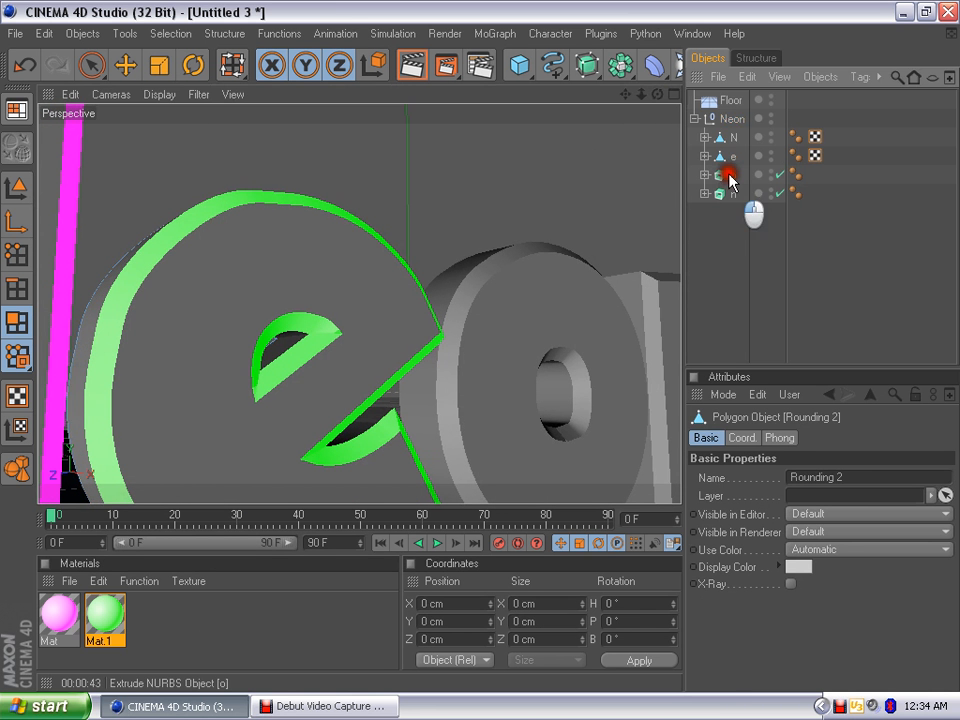
pyautogui.click(732, 175)
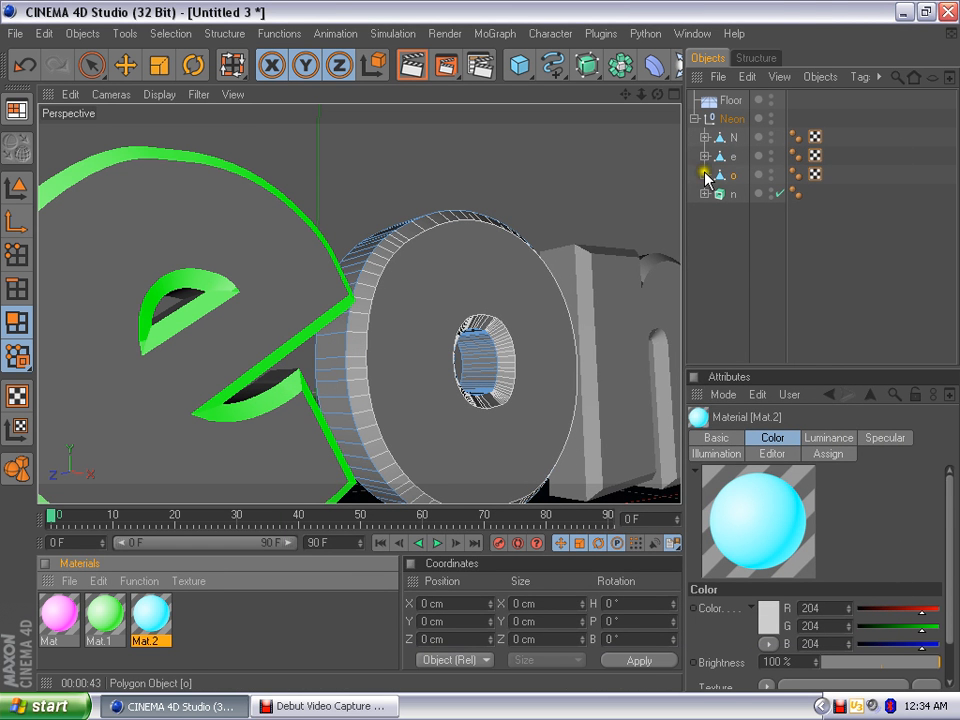
pyautogui.click(706, 174)
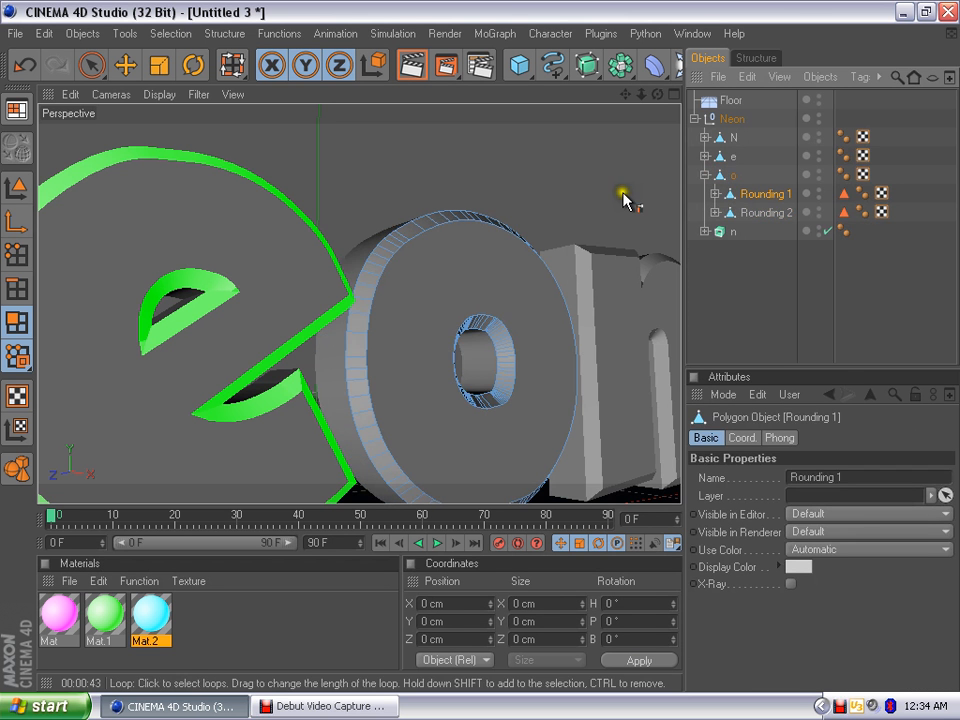
pyautogui.click(733, 174)
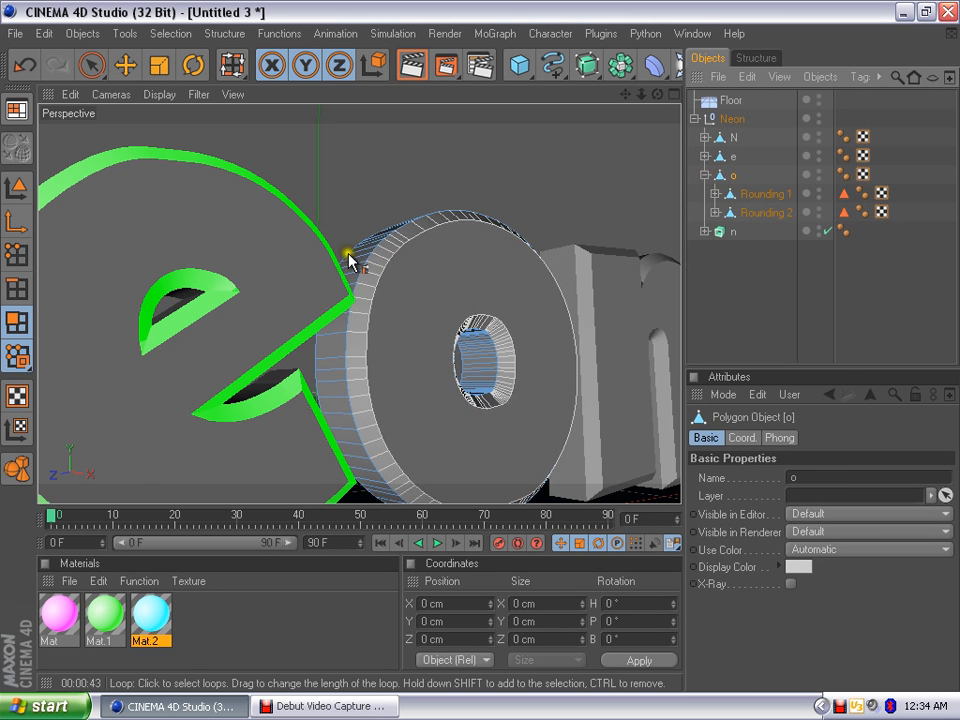
pyautogui.click(350, 255)
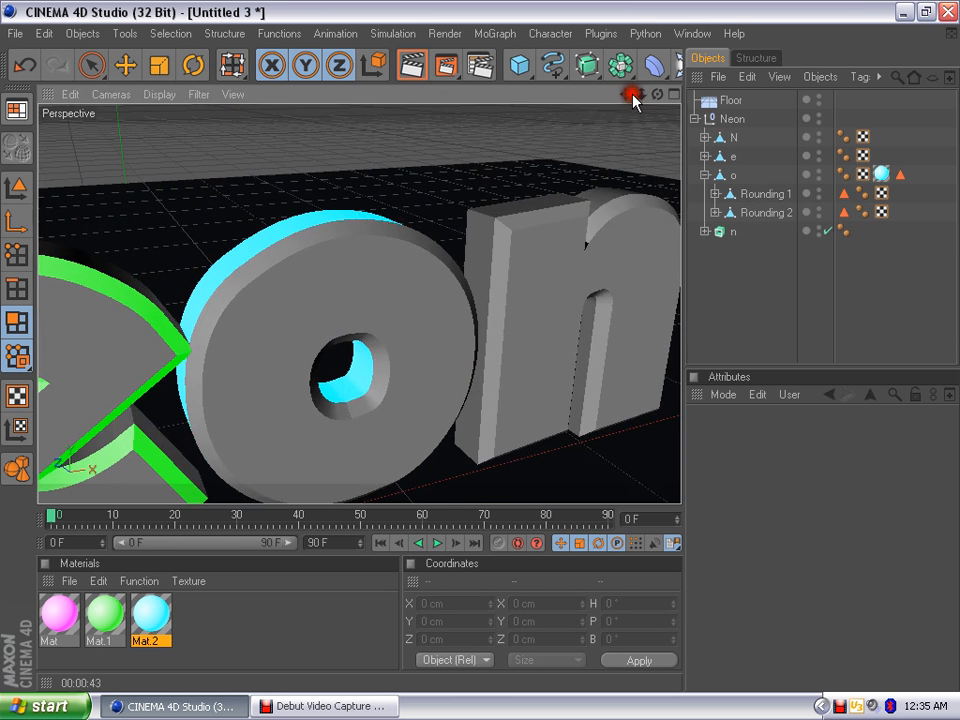
# Select the o's Rounding 1 part with loops marked on its outer and inner rims.
pyautogui.click(768, 193)
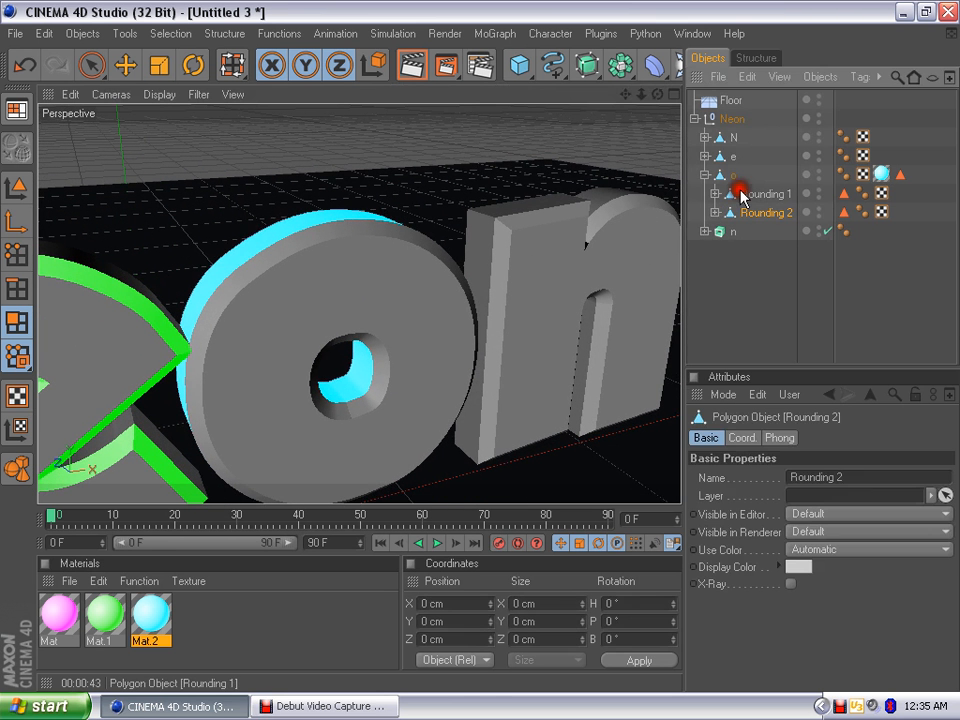
pyautogui.click(765, 193)
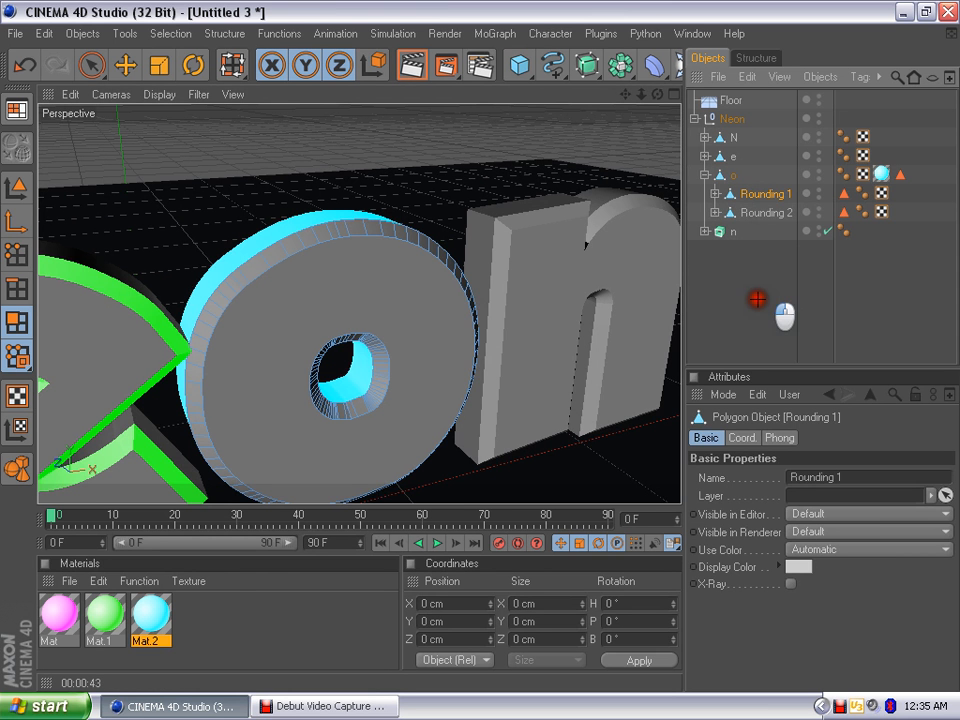
pyautogui.click(765, 213)
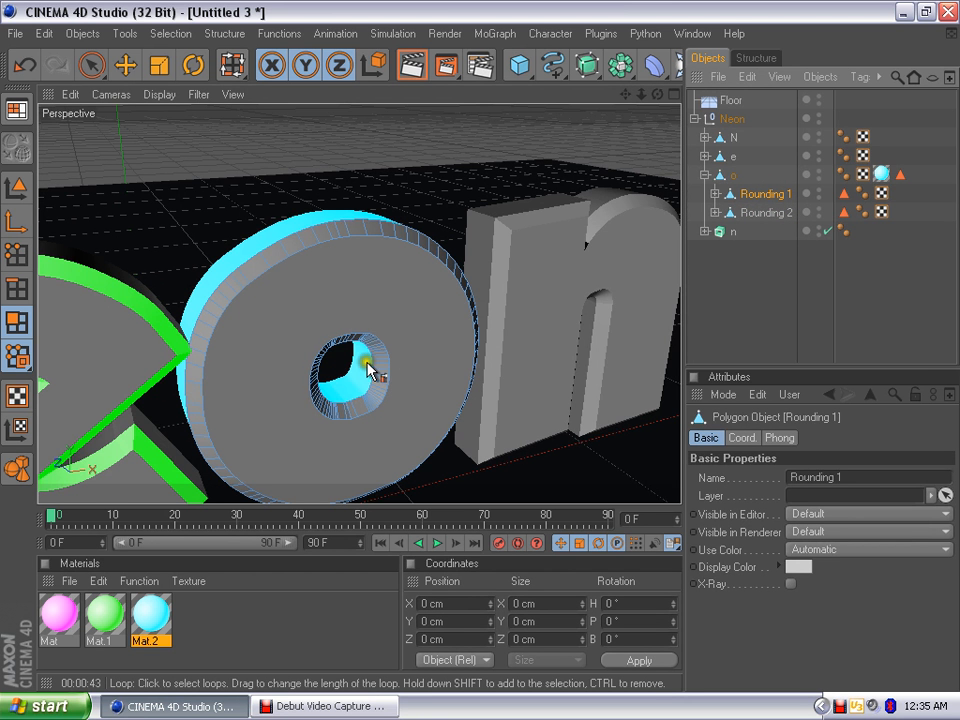
pyautogui.moveTo(520, 295)
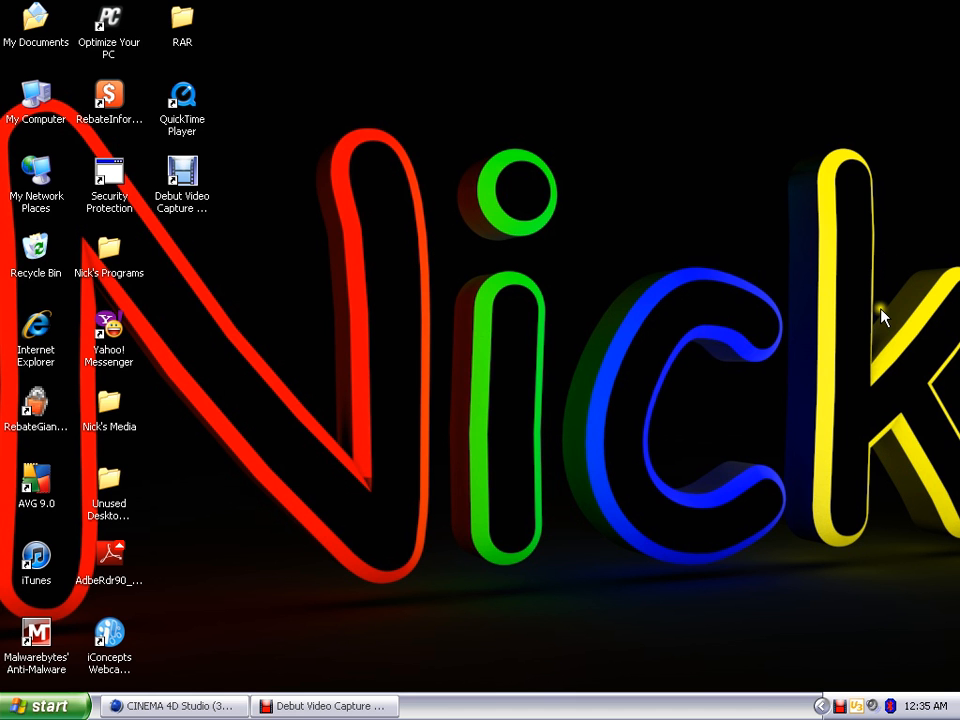
pyautogui.moveTo(590, 388)
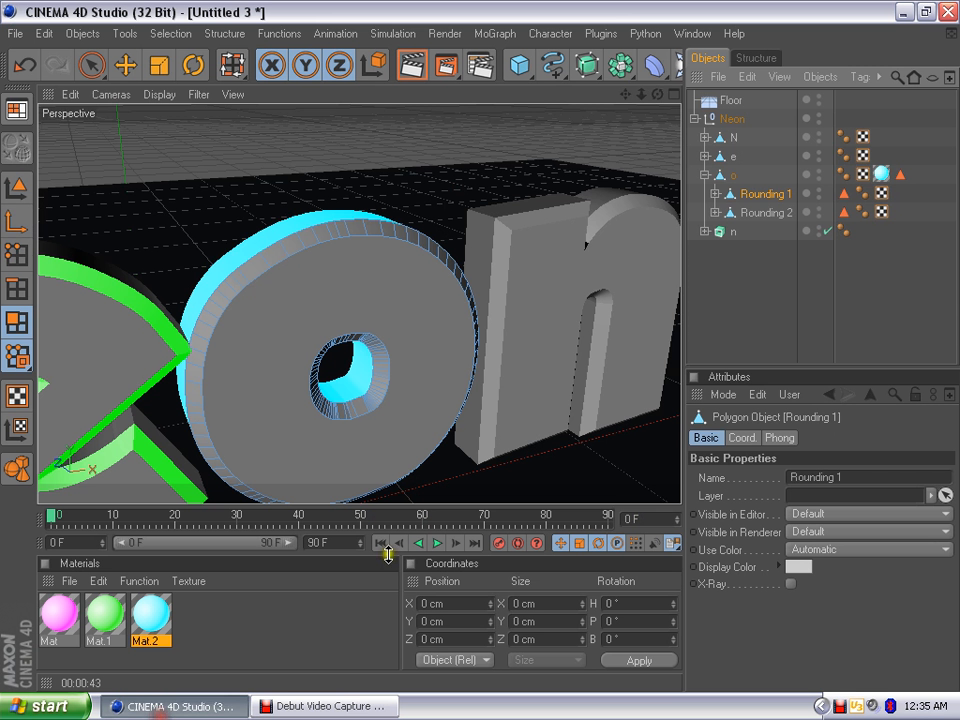
pyautogui.moveTo(625, 212)
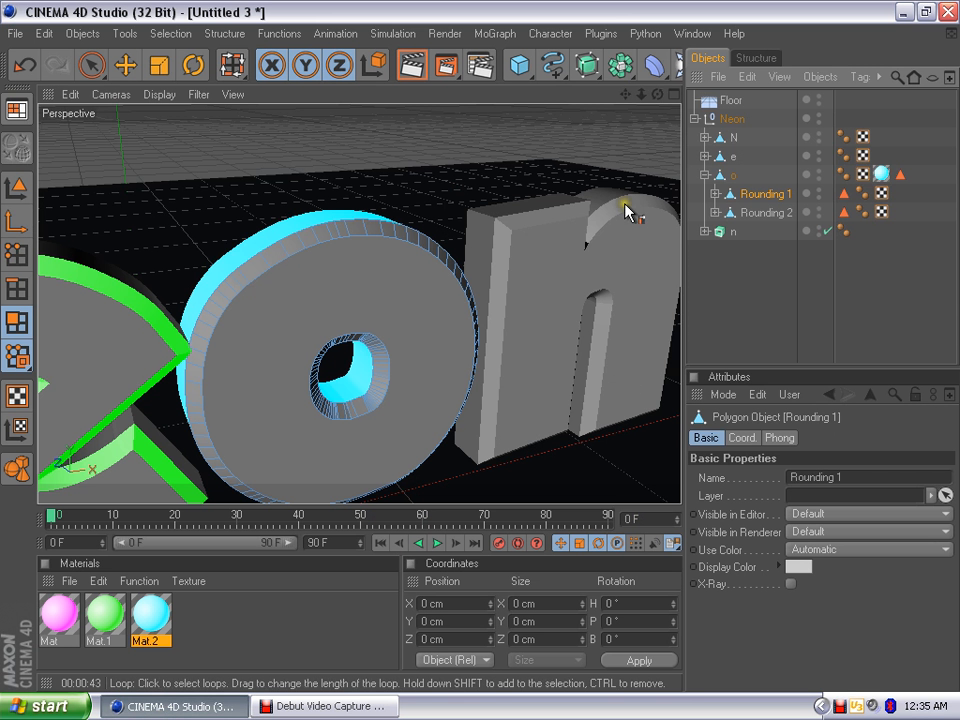
# Apply cyan Mat.2 to the o's Rounding 1 outer rim loop, then select the Rounding 2 back-edge loop.
pyautogui.click(765, 212)
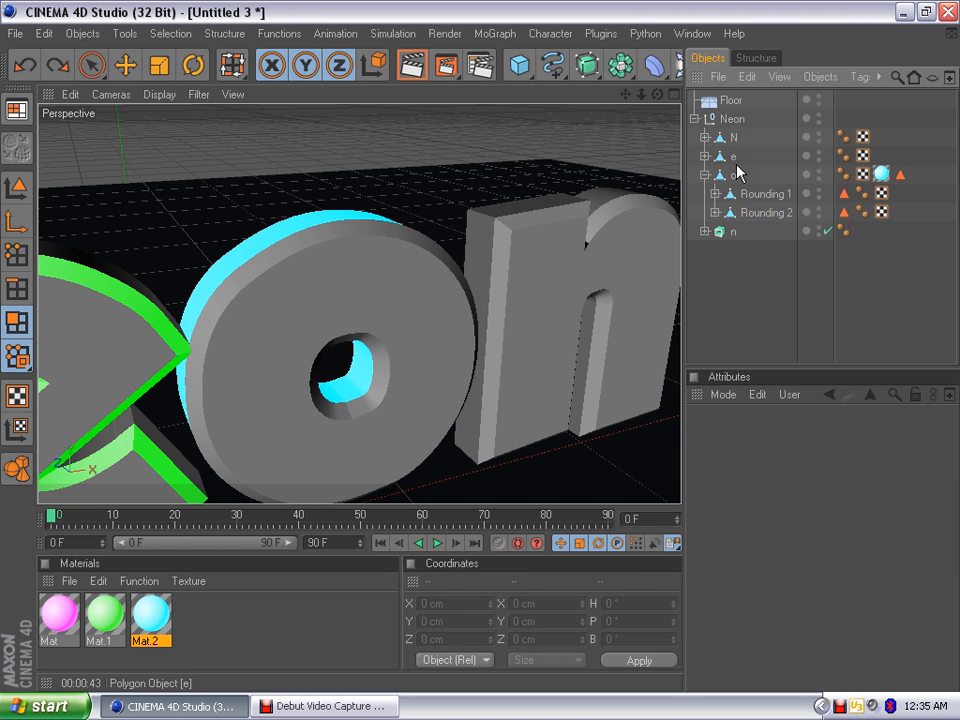
pyautogui.click(733, 156)
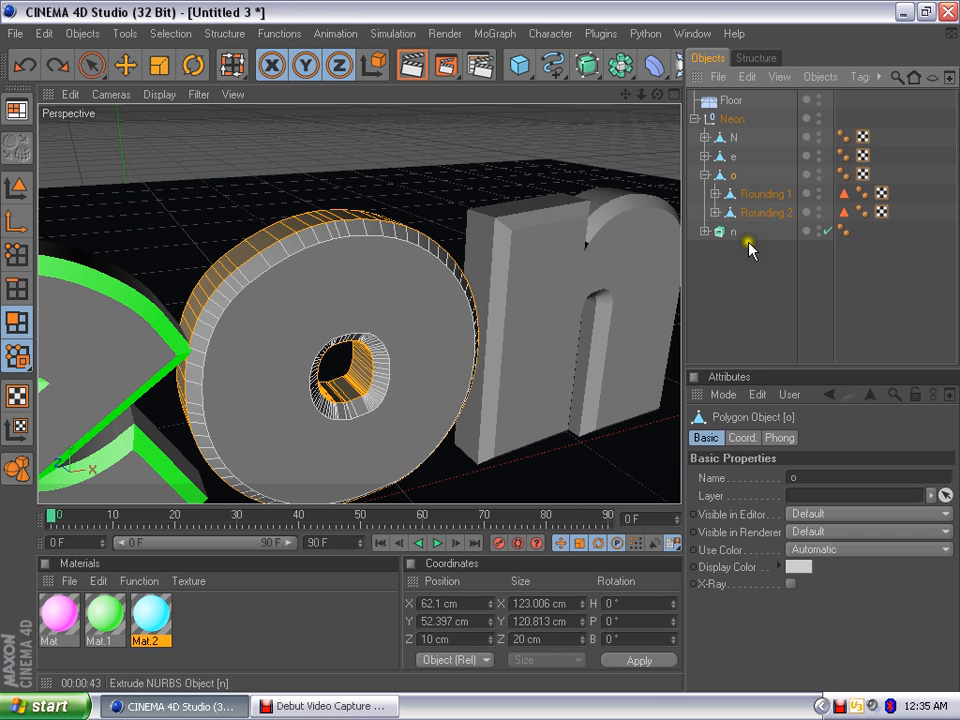
pyautogui.click(765, 193)
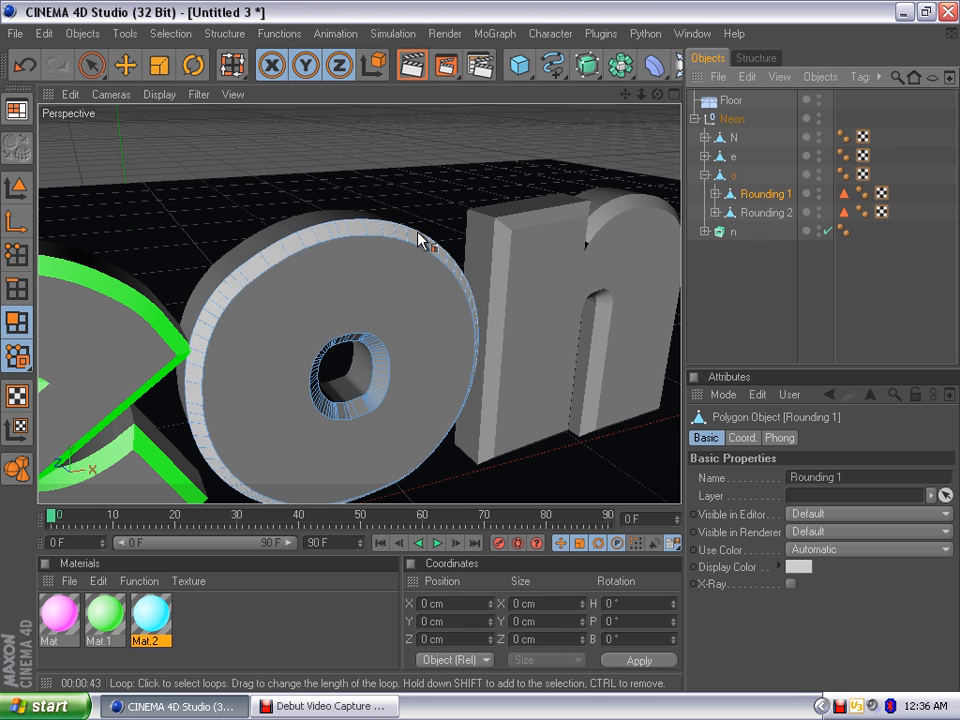
pyautogui.click(360, 345)
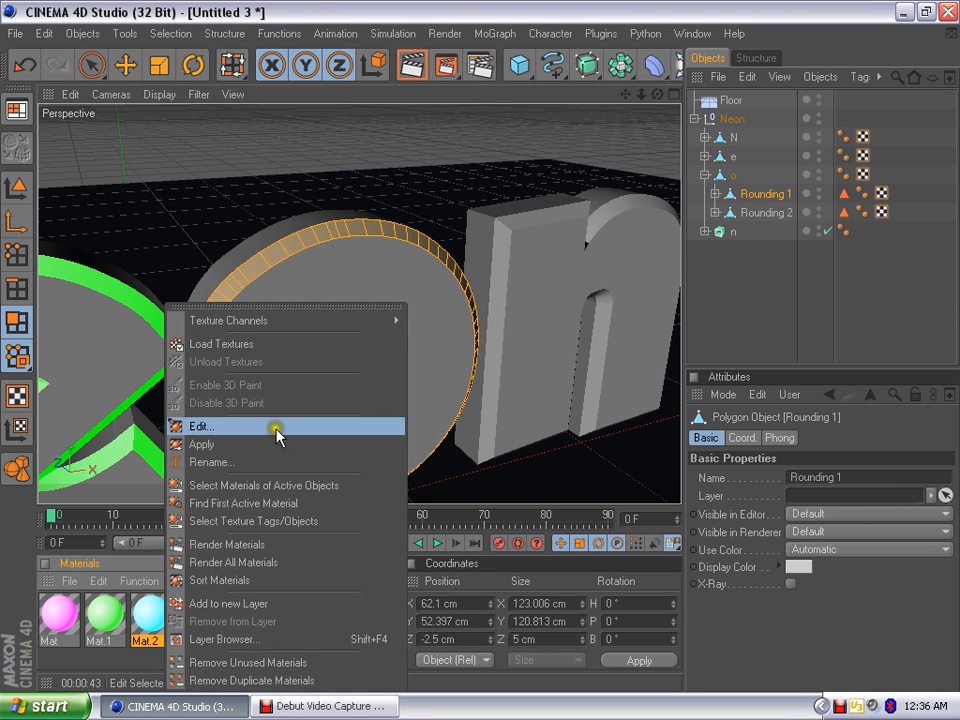
pyautogui.click(203, 427)
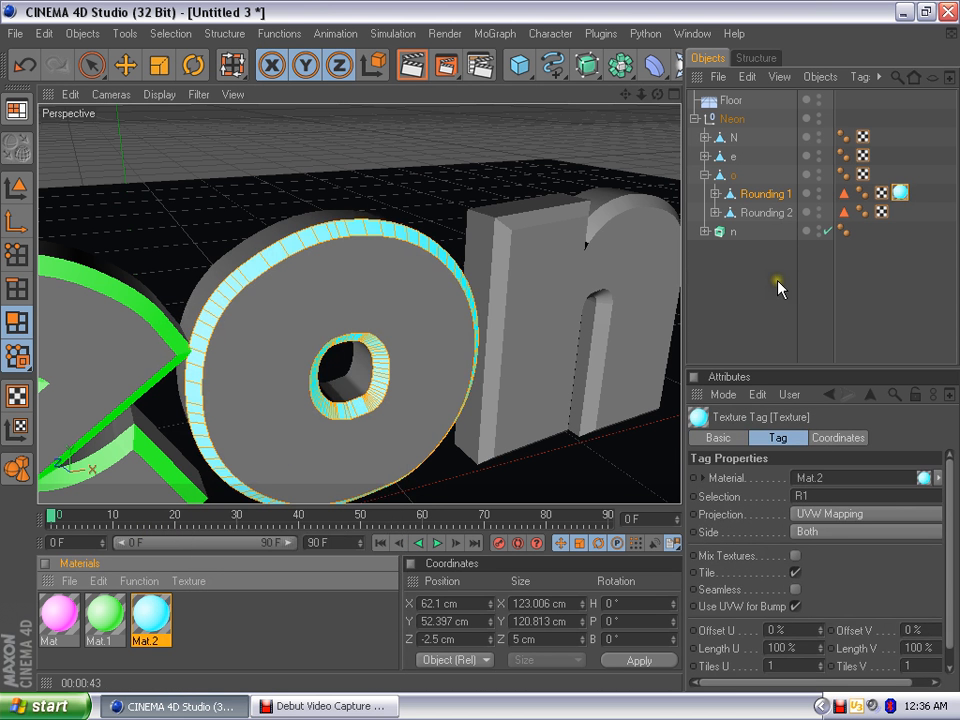
pyautogui.click(767, 212)
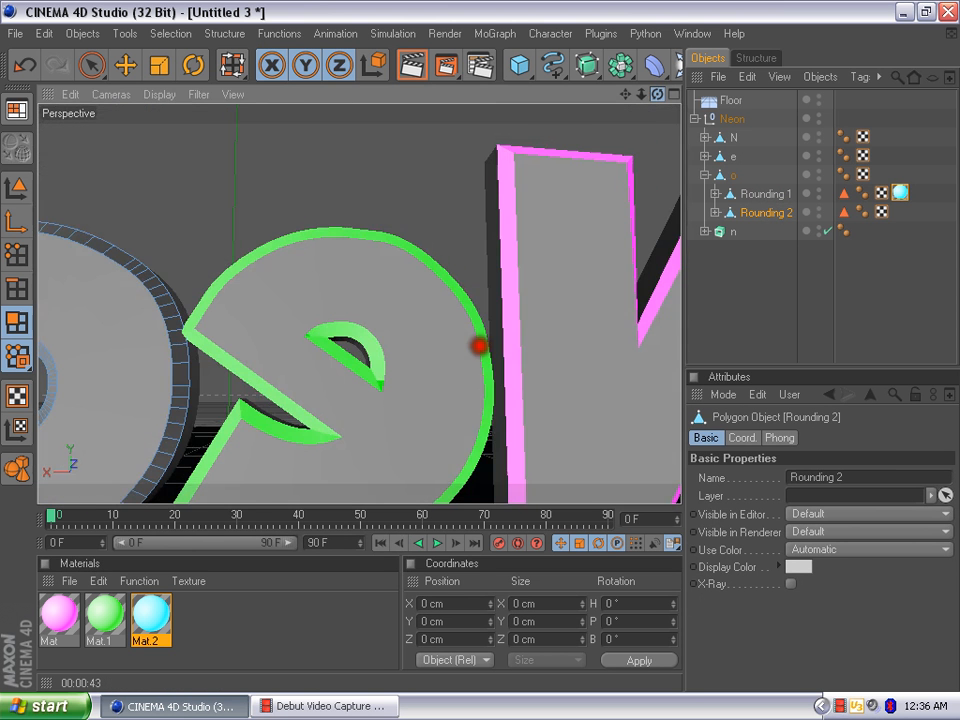
pyautogui.moveTo(175, 370)
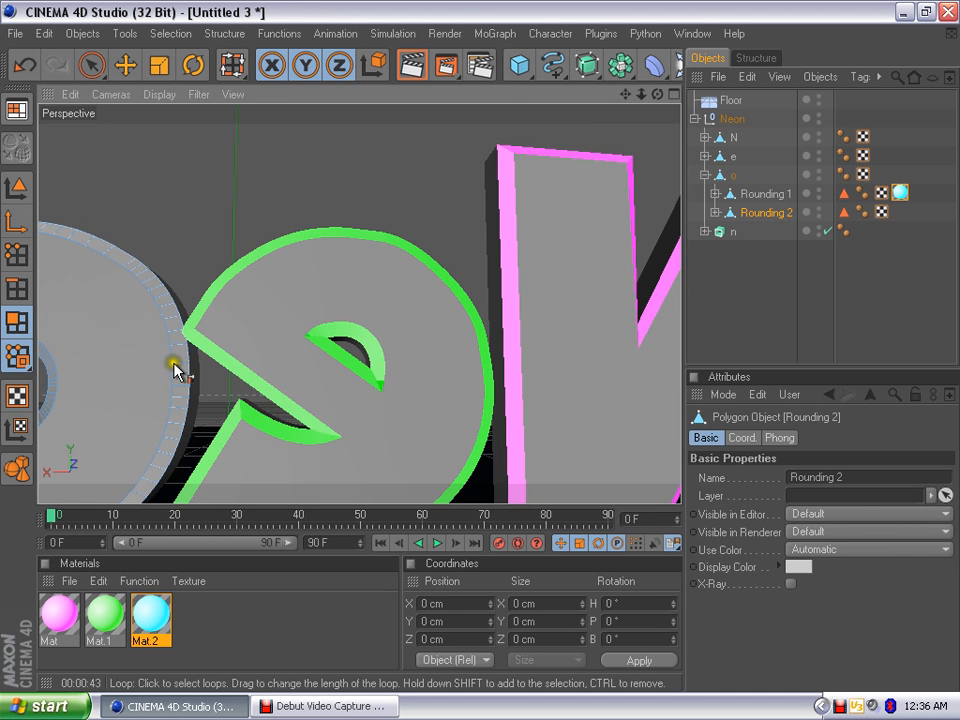
pyautogui.click(170, 365)
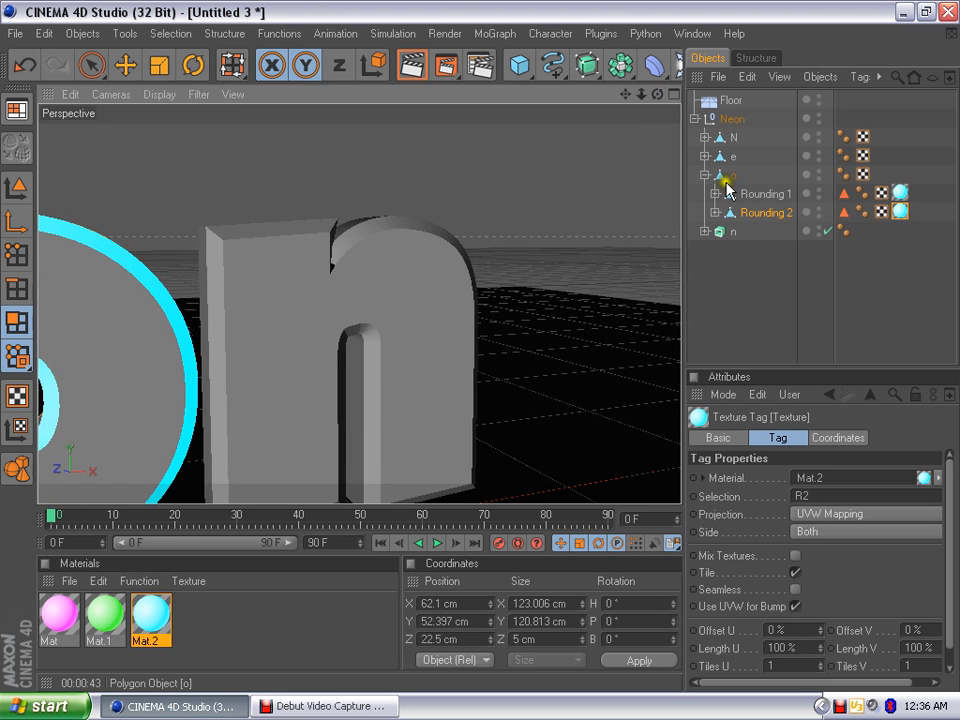
# Loop-select the n's Rounding 1 rim and create yellow luminous Mat.3 (255, 255, 0) to apply to it.
pyautogui.click(731, 192)
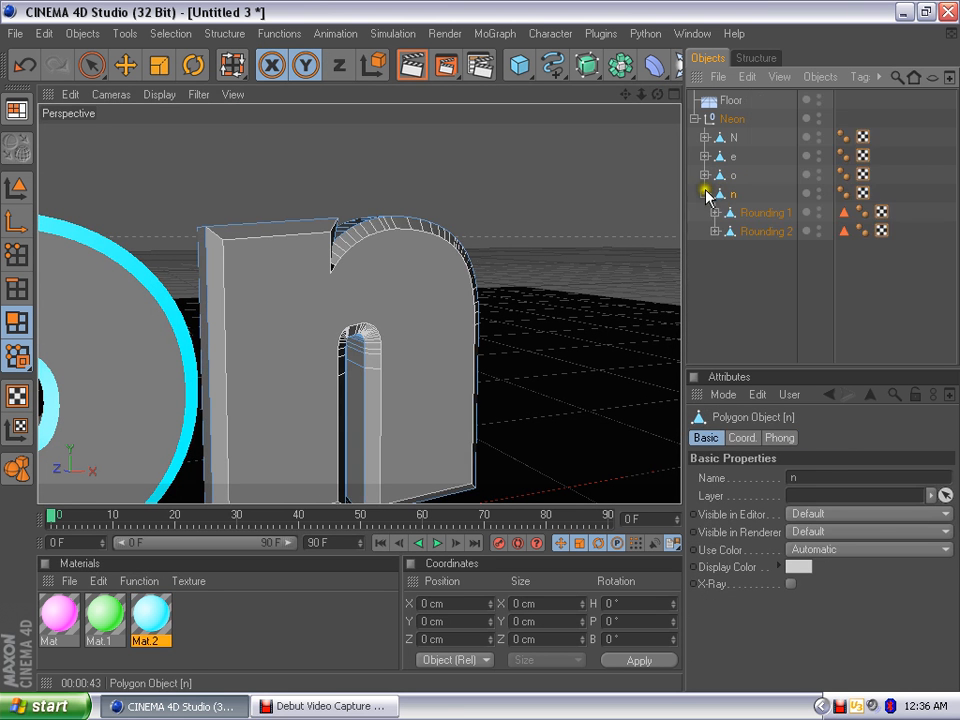
pyautogui.click(765, 212)
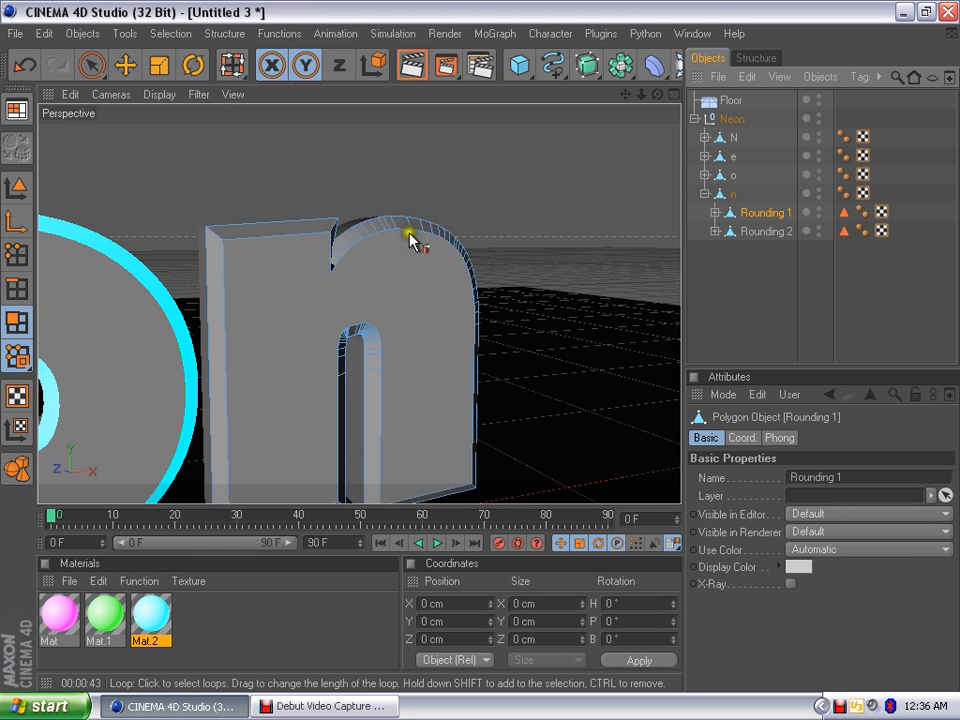
pyautogui.click(362, 283)
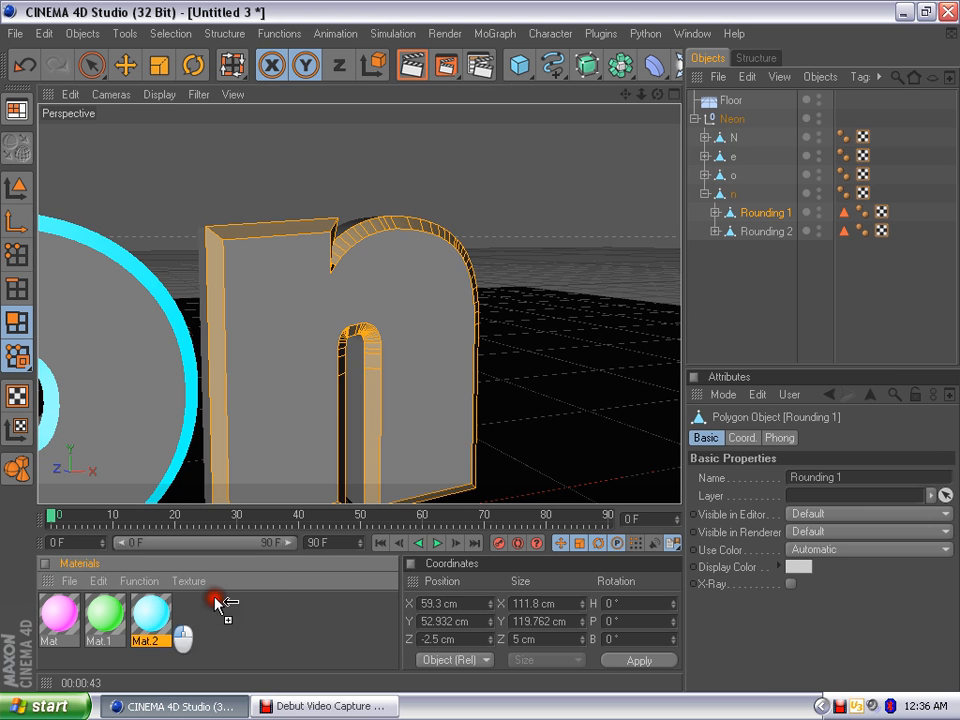
pyautogui.doubleClick(194, 617)
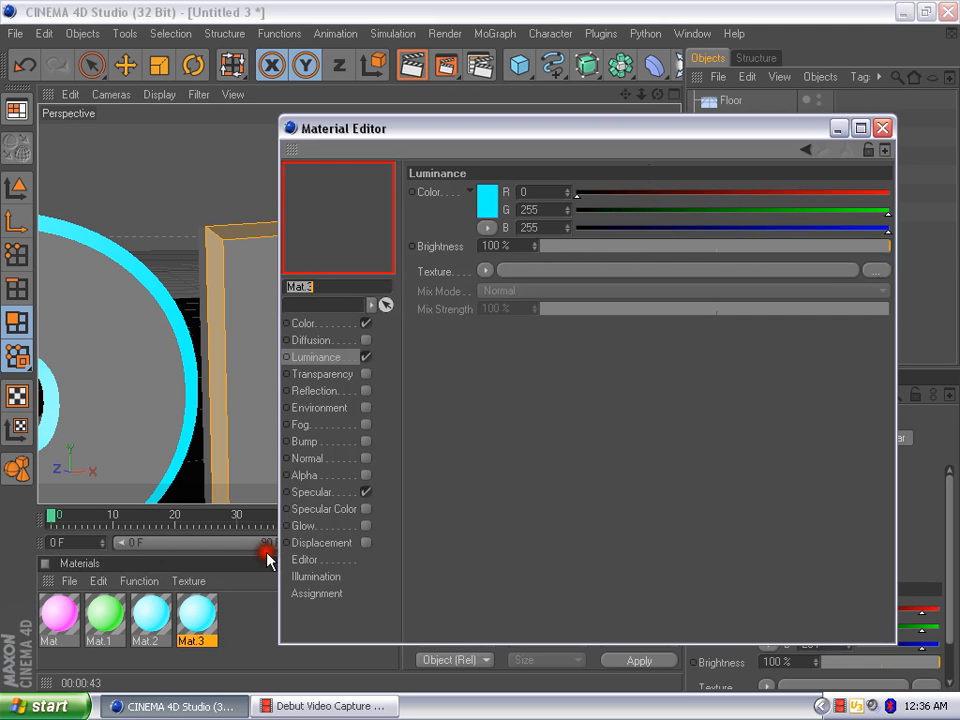
pyautogui.moveTo(595, 238)
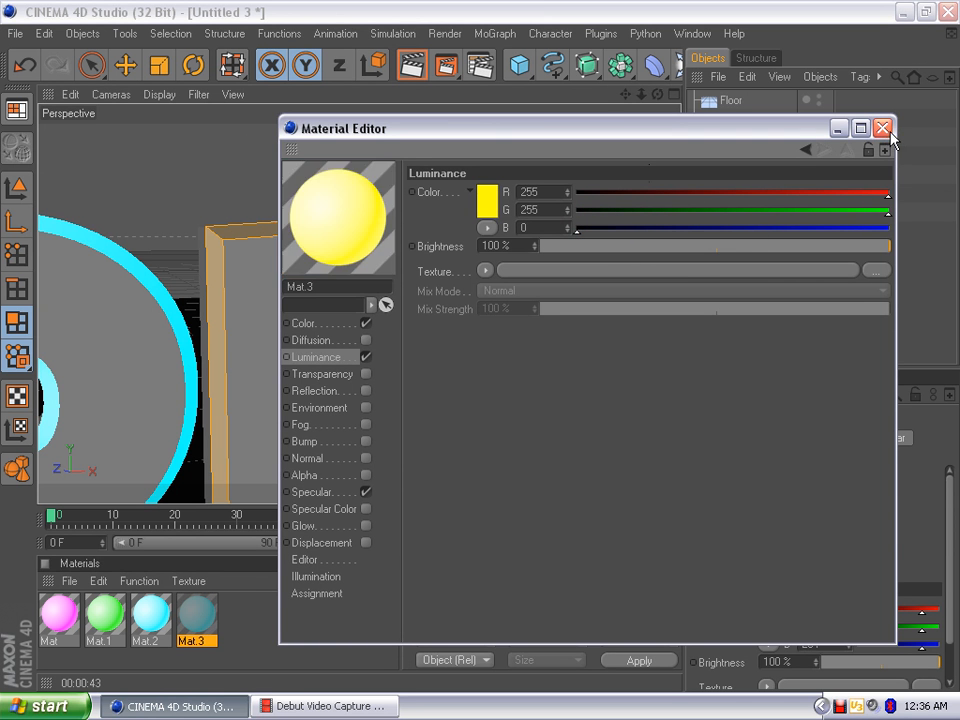
pyautogui.click(881, 128)
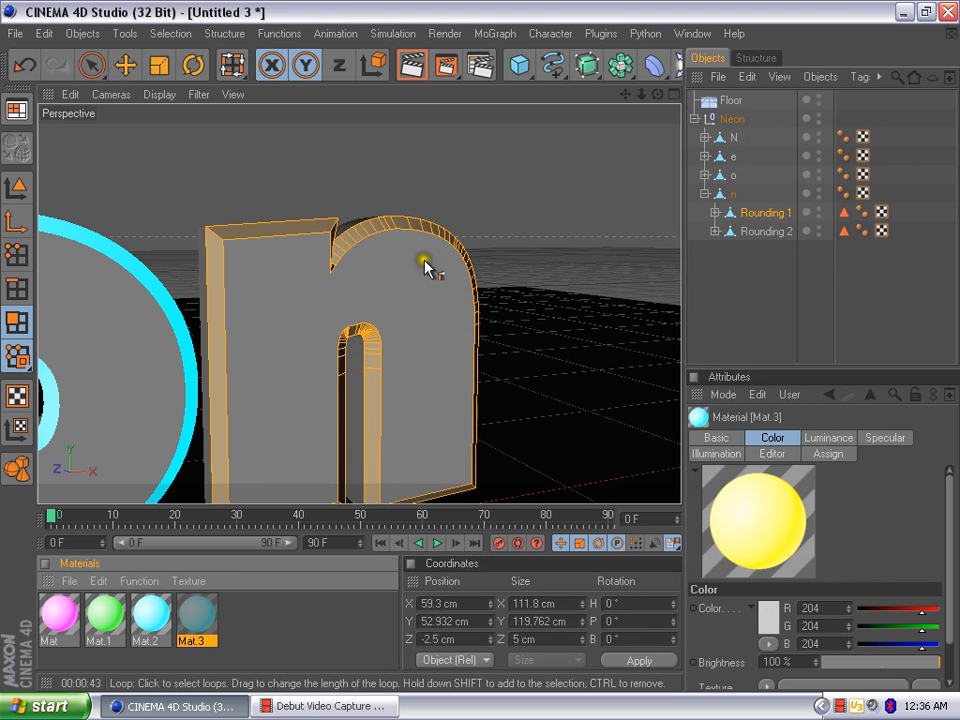
pyautogui.rightClick(196, 618)
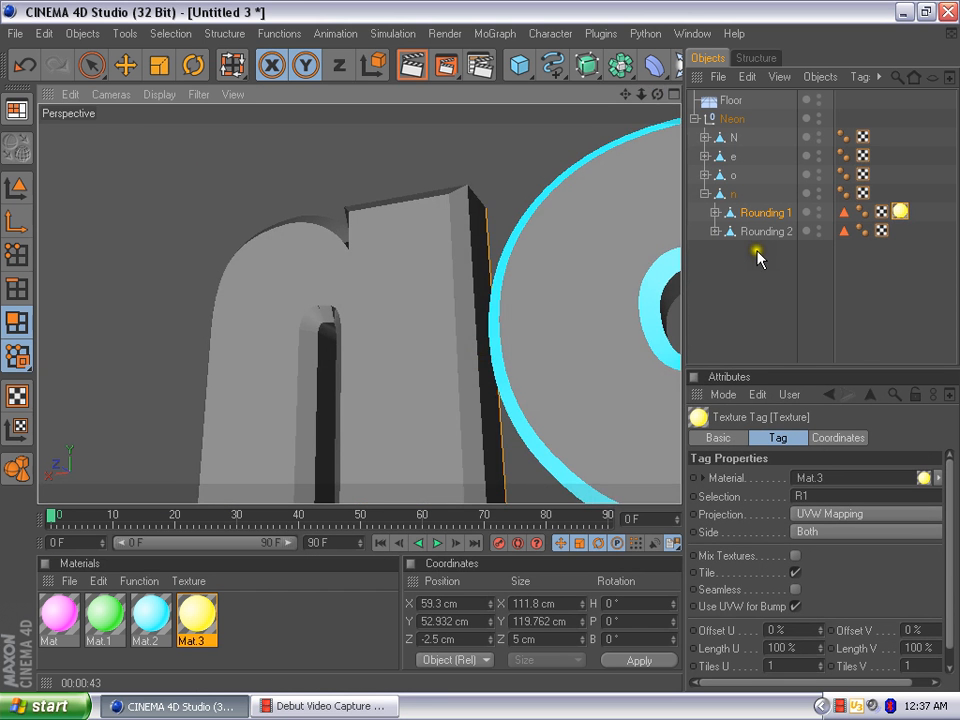
# Select the n letter's Rounding 2 edge part to receive the yellow Mat.3.
pyautogui.click(766, 231)
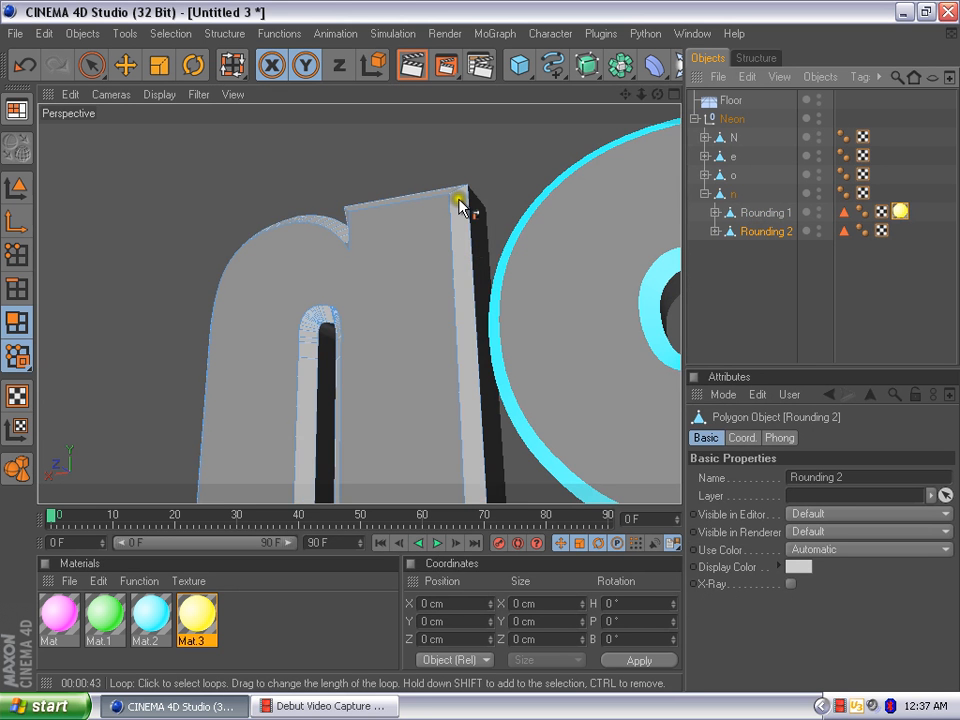
pyautogui.moveTo(453, 197)
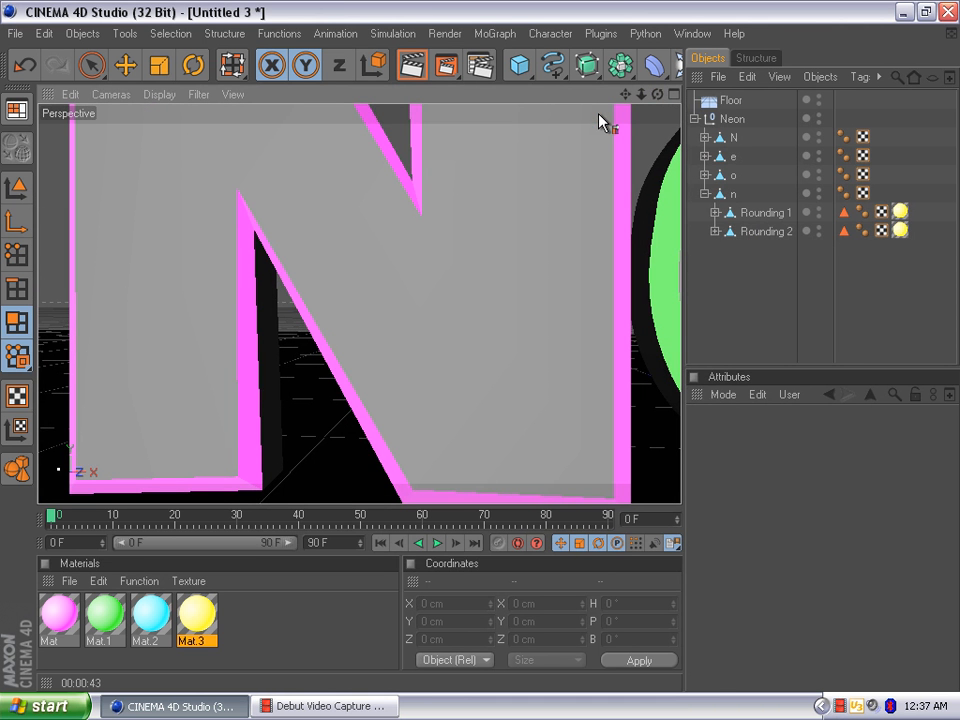
pyautogui.moveTo(700, 268)
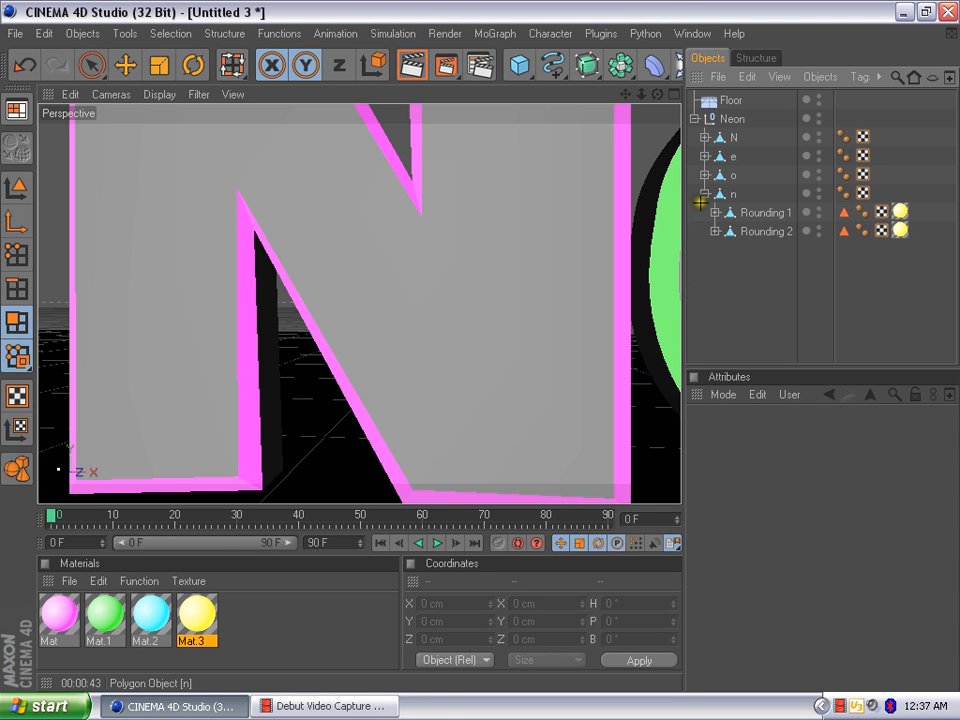
pyautogui.click(703, 194)
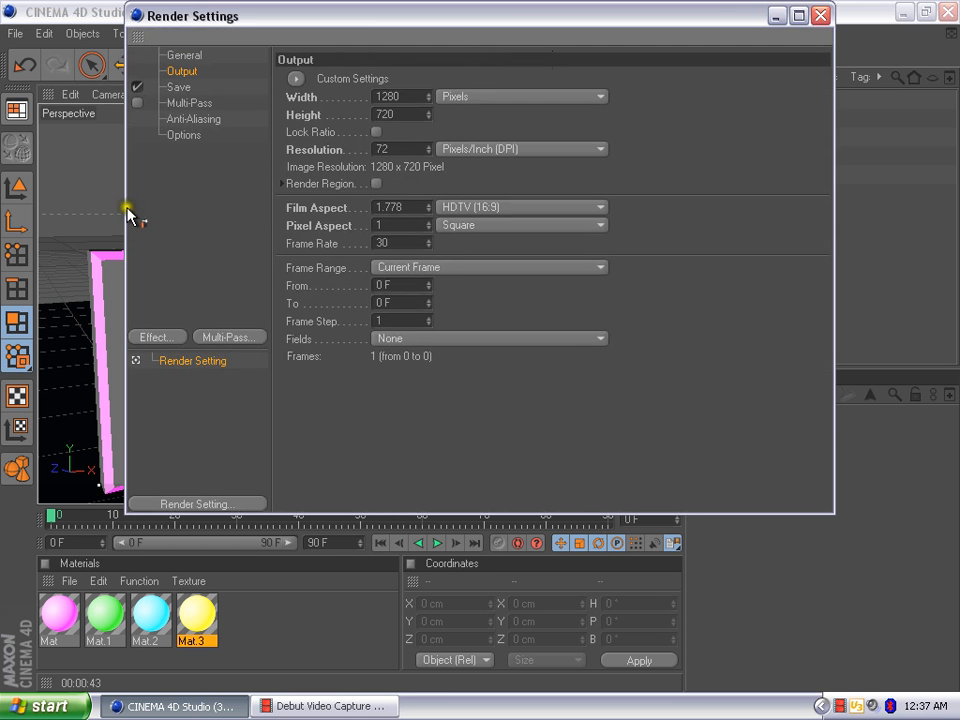
pyautogui.moveTo(115, 235)
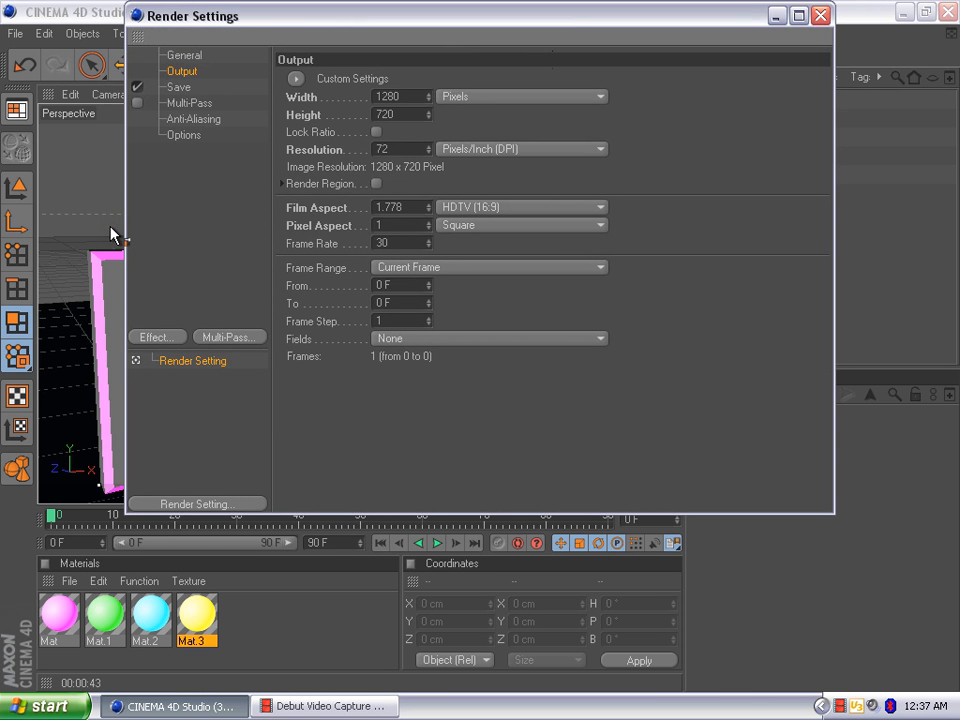
pyautogui.moveTo(157, 335)
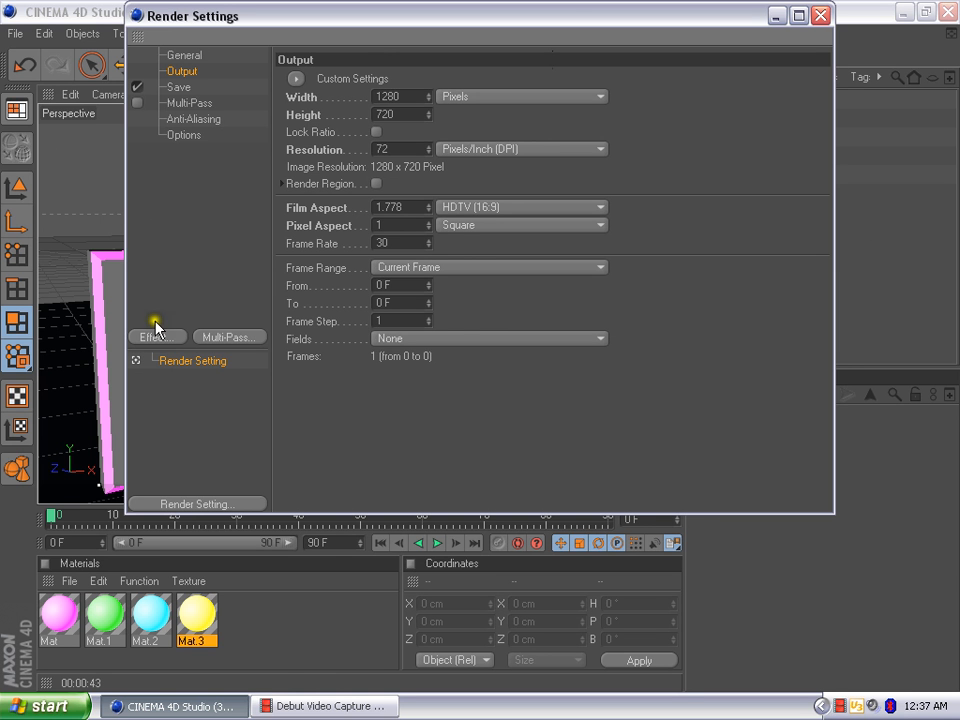
# Add Ambient Occlusion and Global Illumination as render effects, then close Render Settings.
pyautogui.click(156, 336)
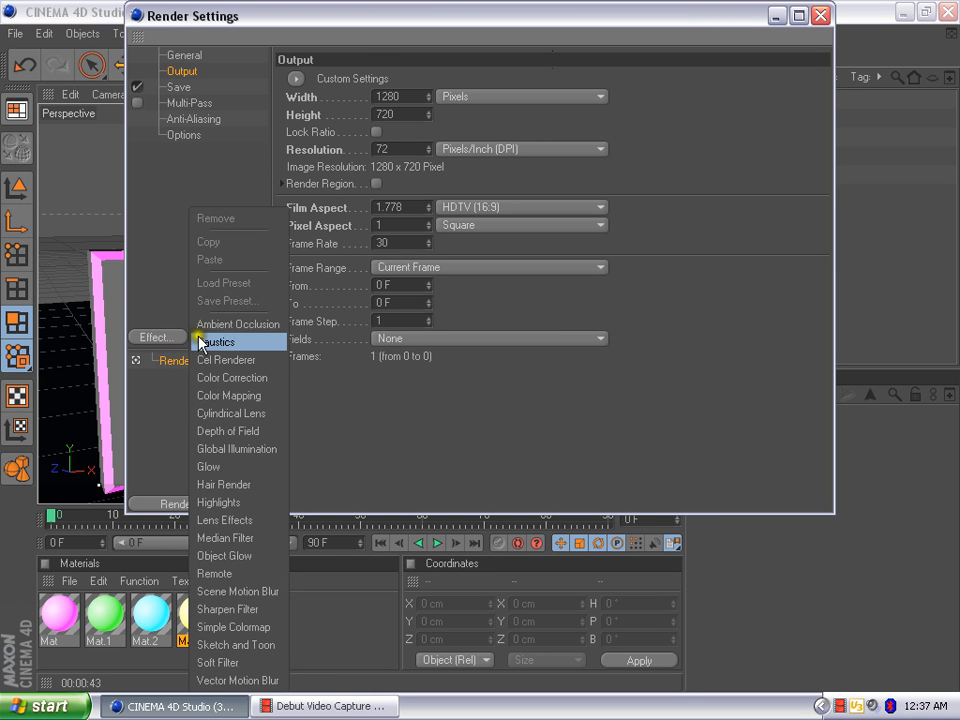
pyautogui.click(237, 323)
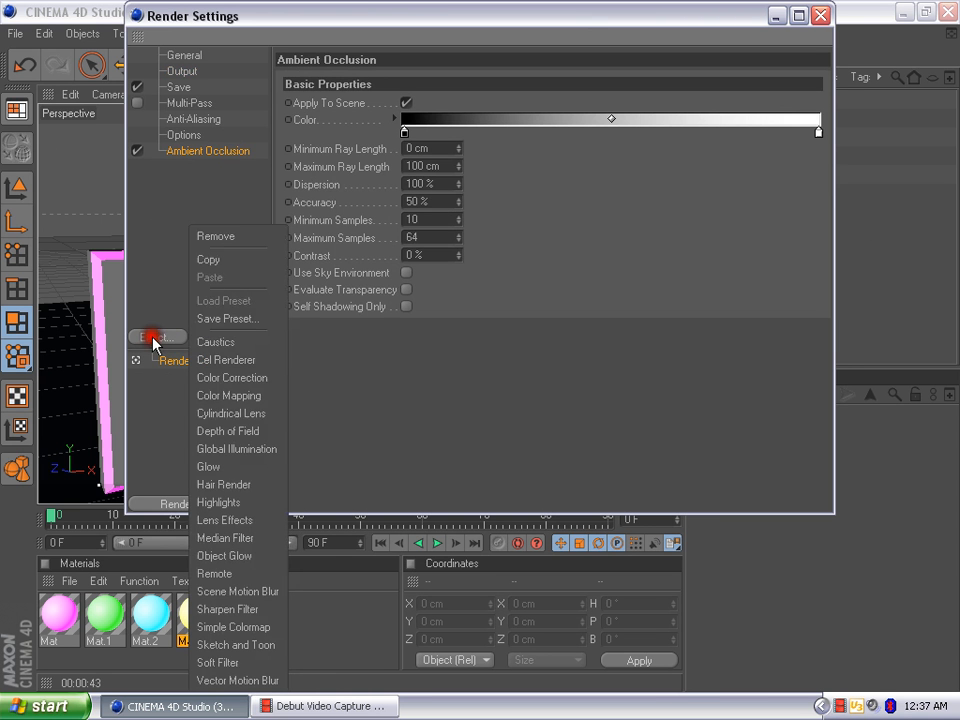
pyautogui.click(237, 448)
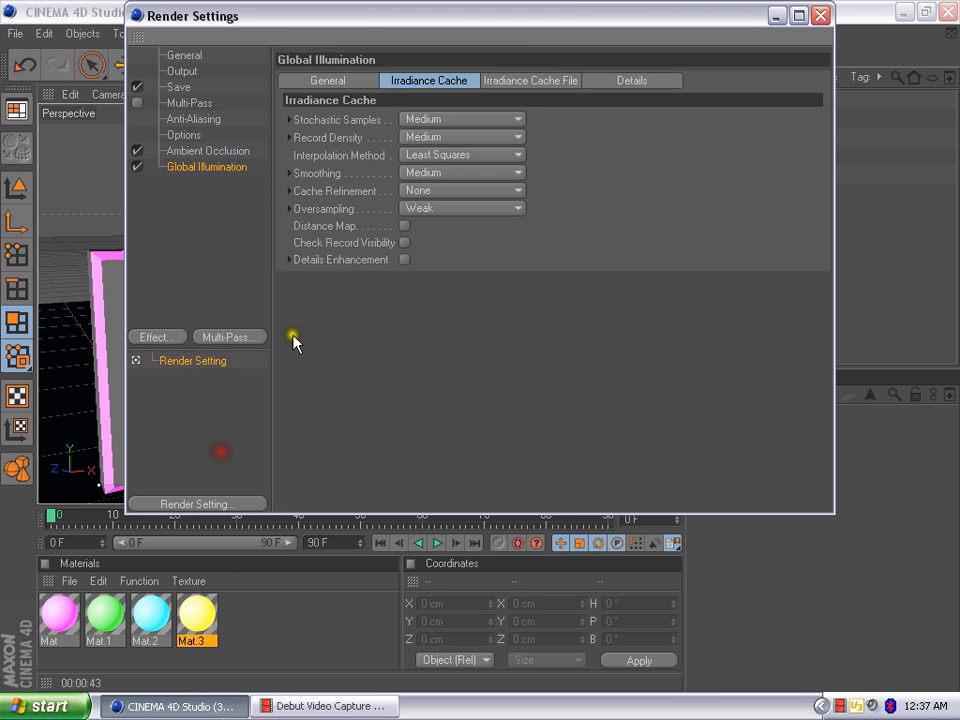
pyautogui.moveTo(750, 40)
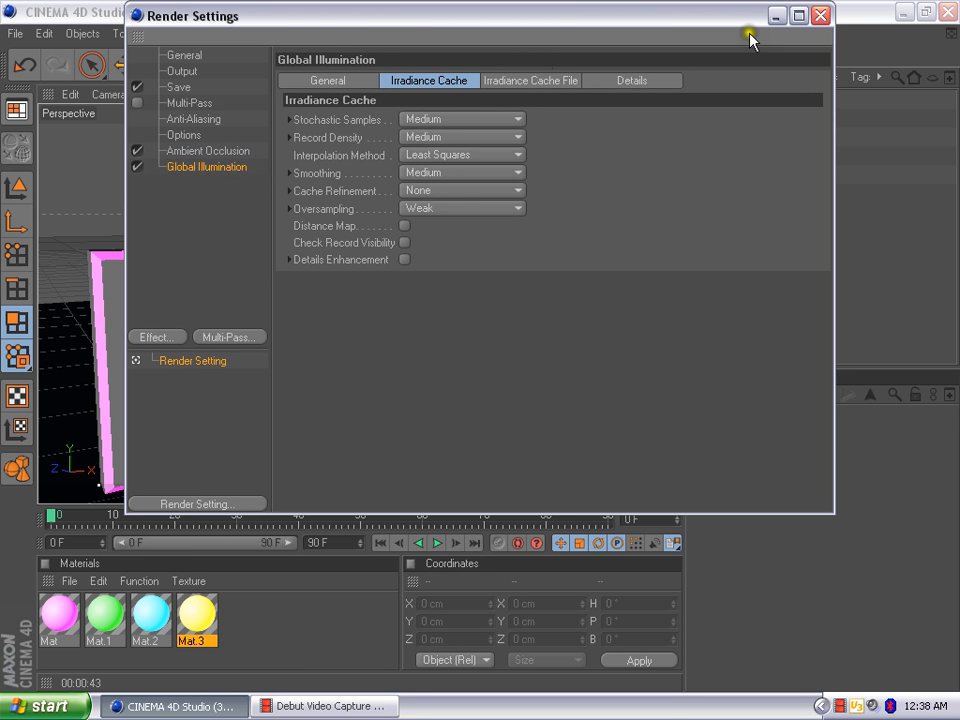
pyautogui.moveTo(798, 40)
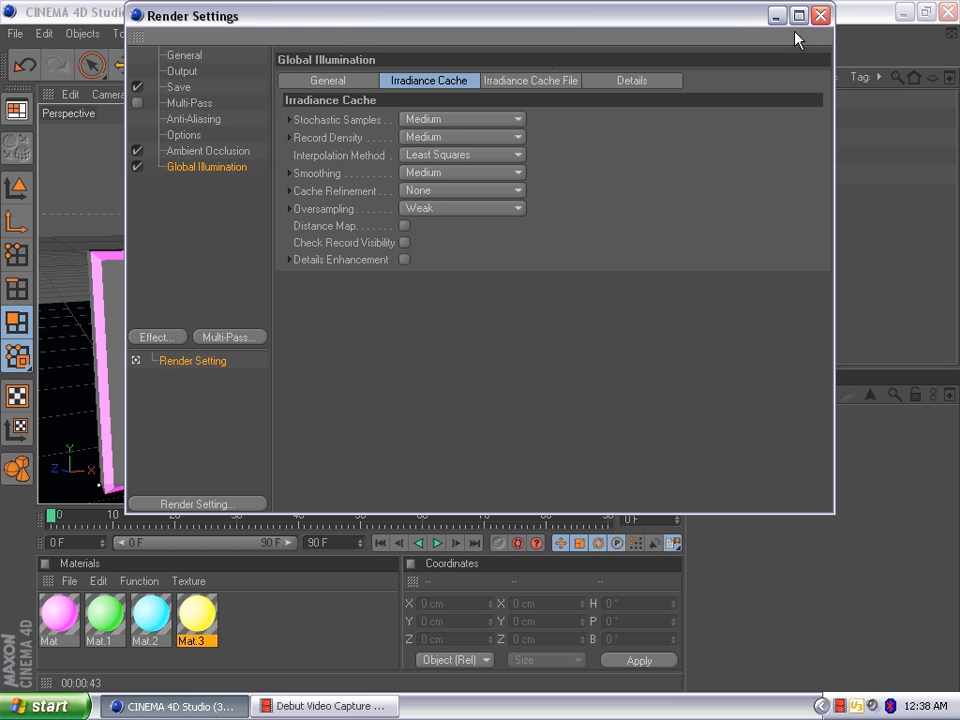
pyautogui.click(821, 15)
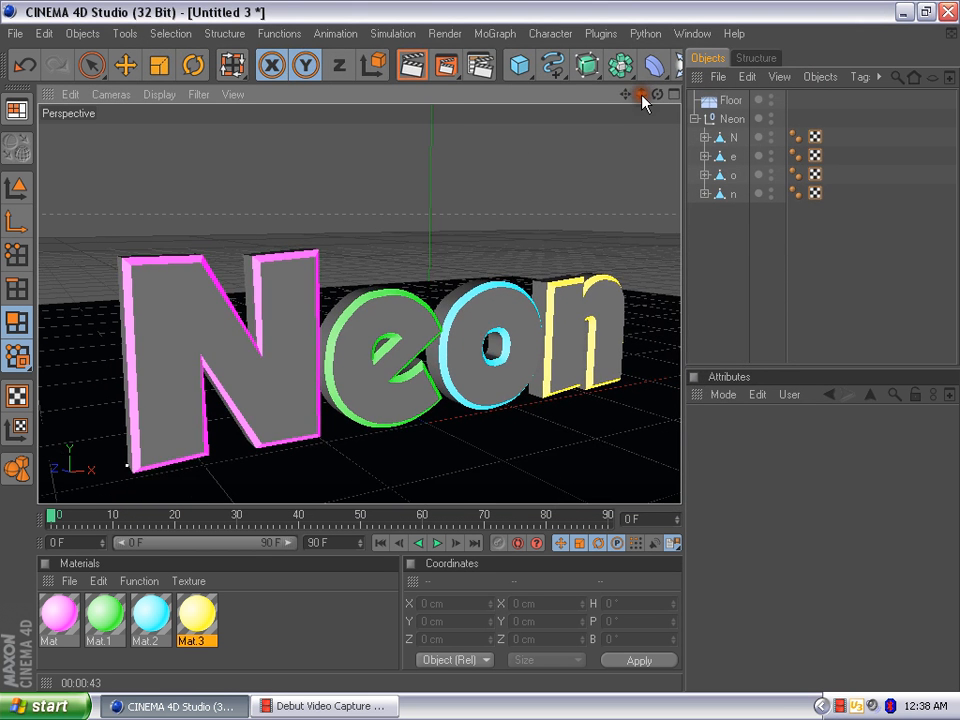
pyautogui.moveTo(435, 20)
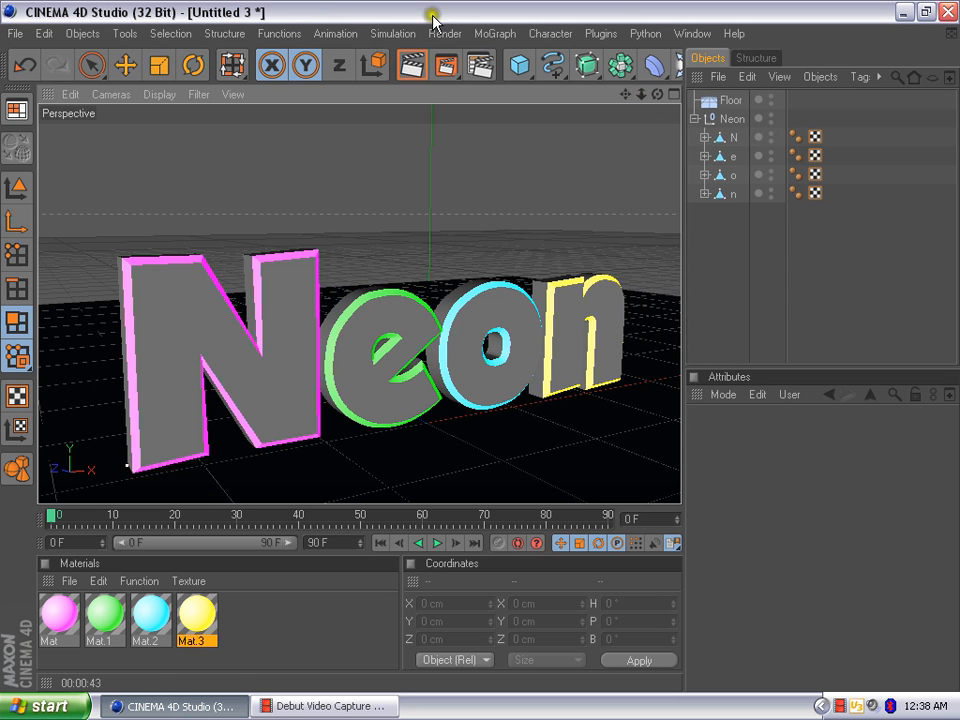
# Render the active view (Ctrl+R) to preview the glowing Neon scene in the viewport.
pyautogui.click(411, 64)
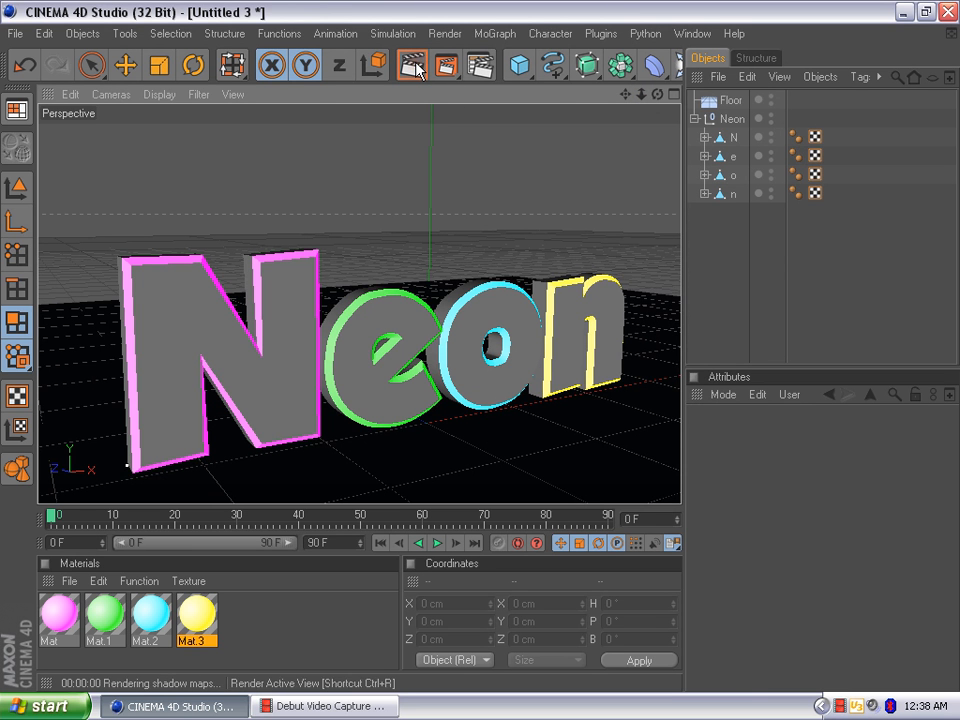
pyautogui.click(410, 65)
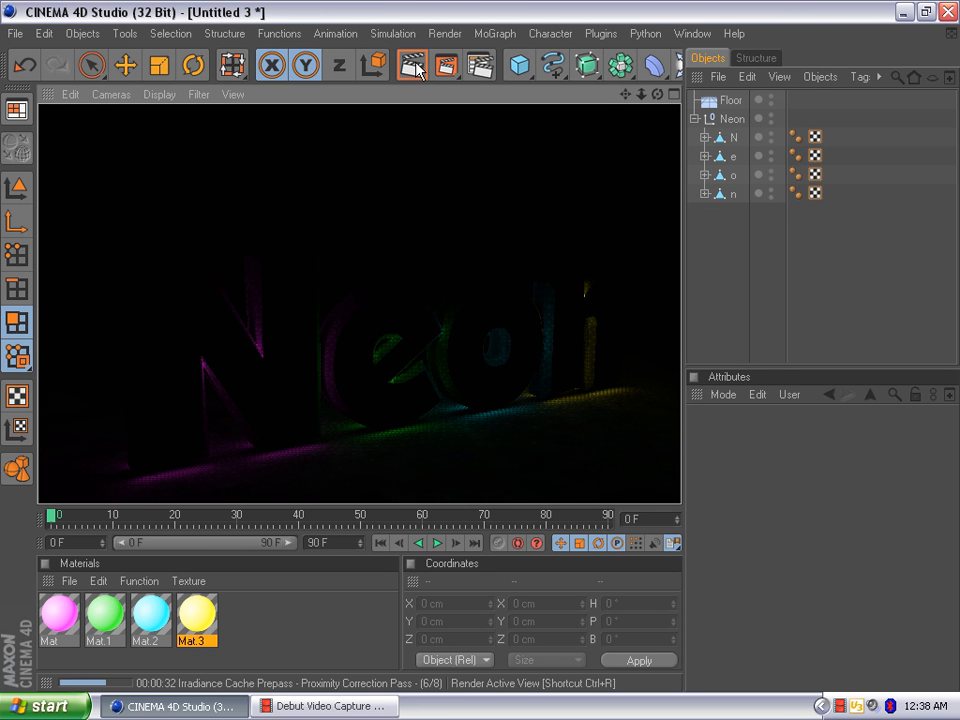
pyautogui.moveTo(202, 390); pyautogui.dragTo(266, 450)
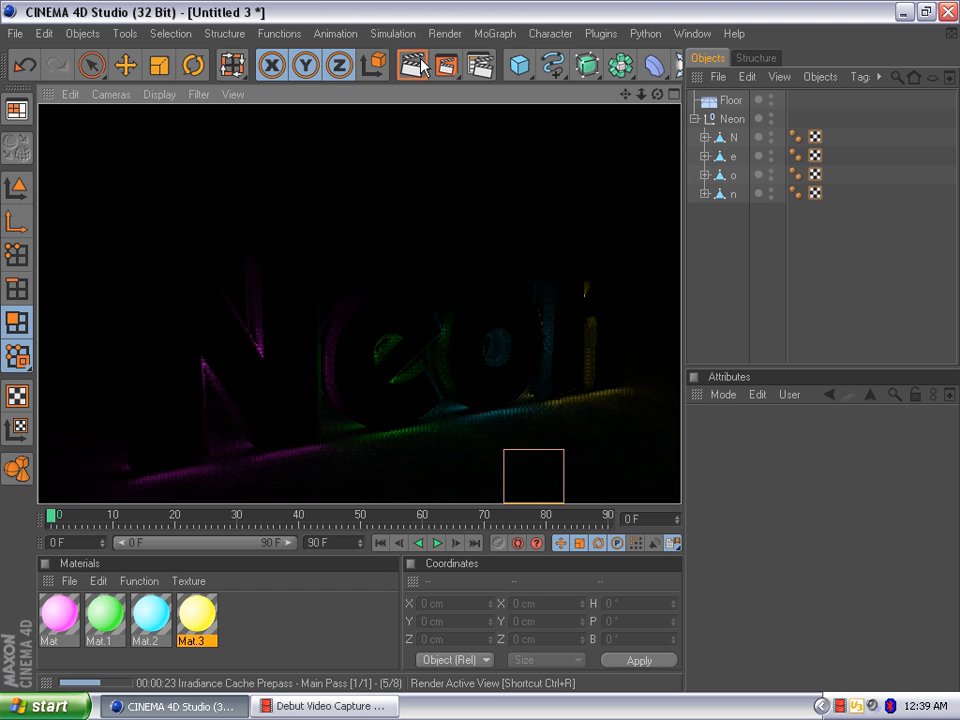
pyautogui.moveTo(534, 476); pyautogui.dragTo(234, 360)
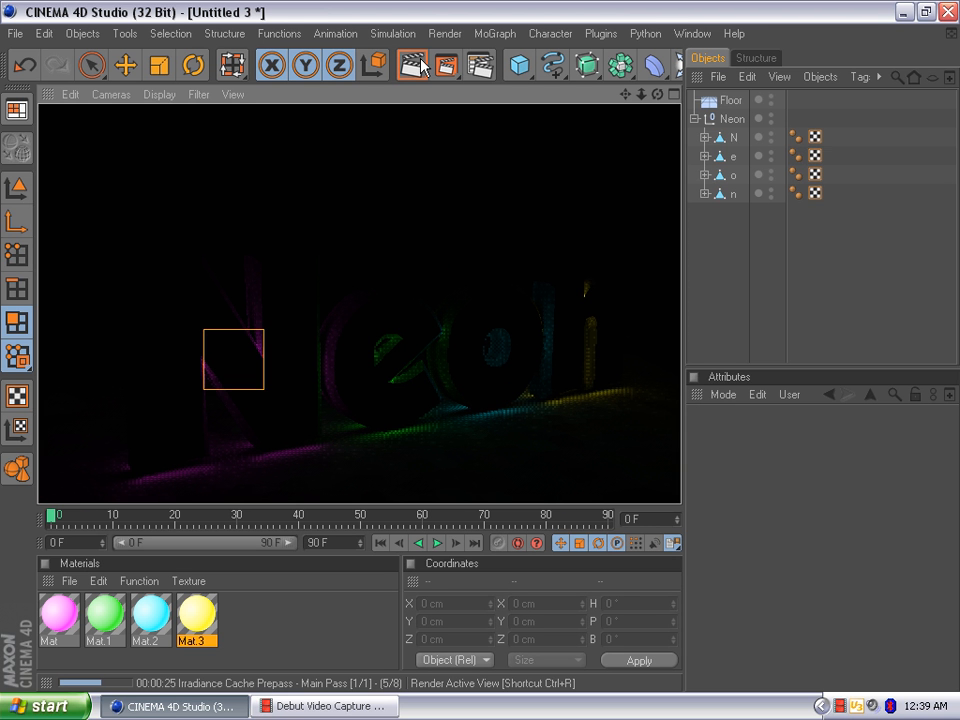